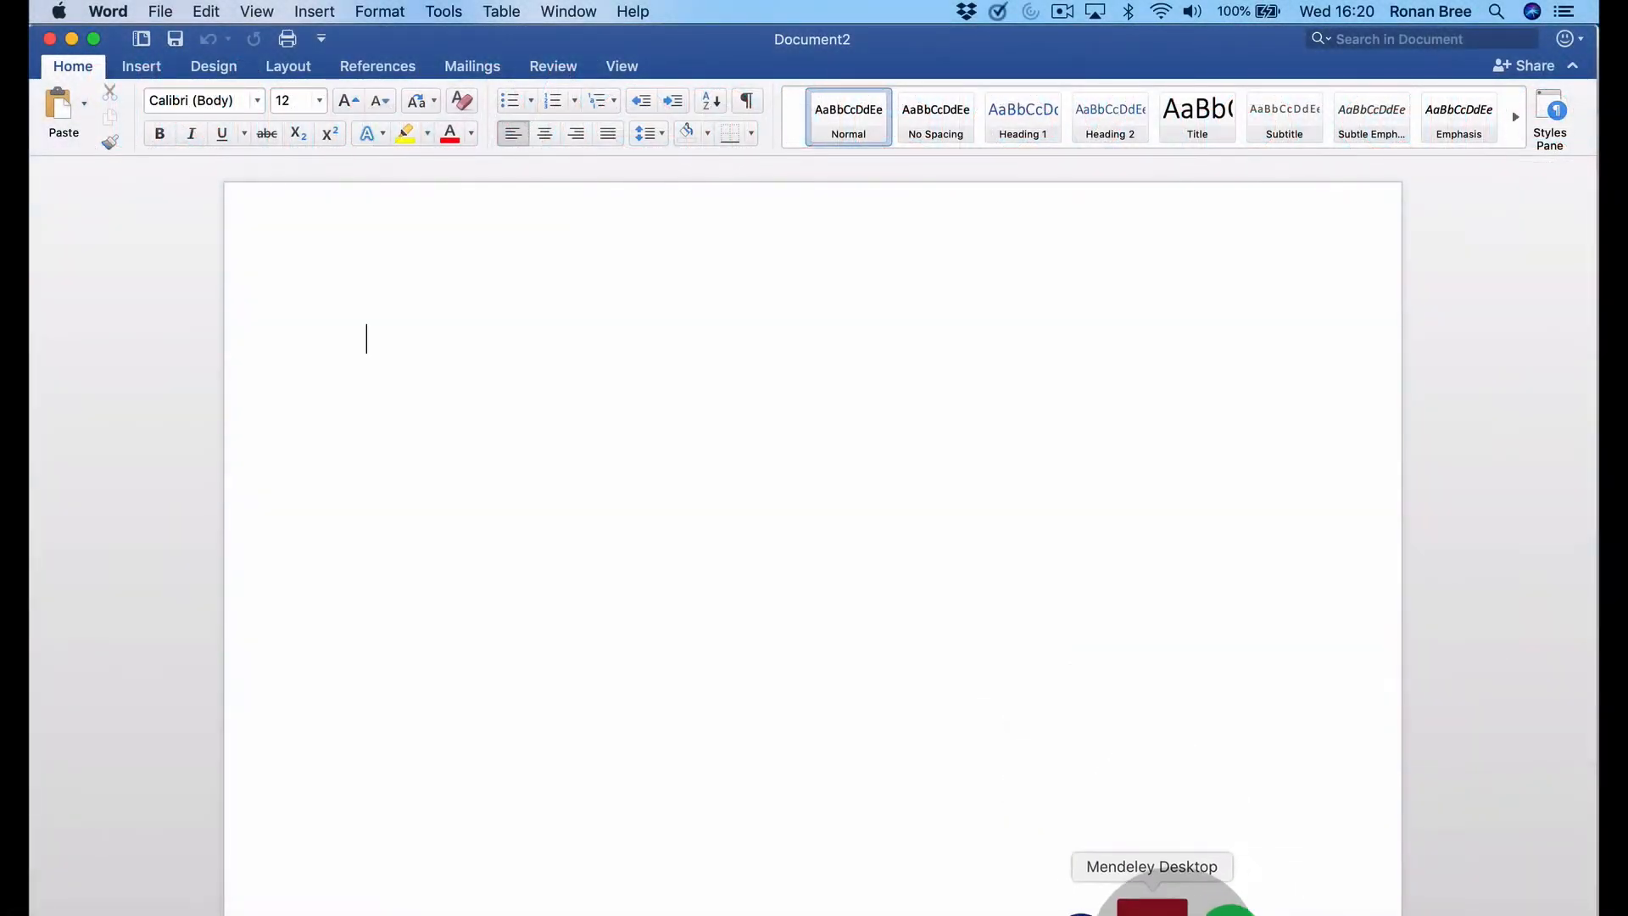
# Bring Mendeley Desktop forward with the All Documents library showing.
pyautogui.click(1152, 893)
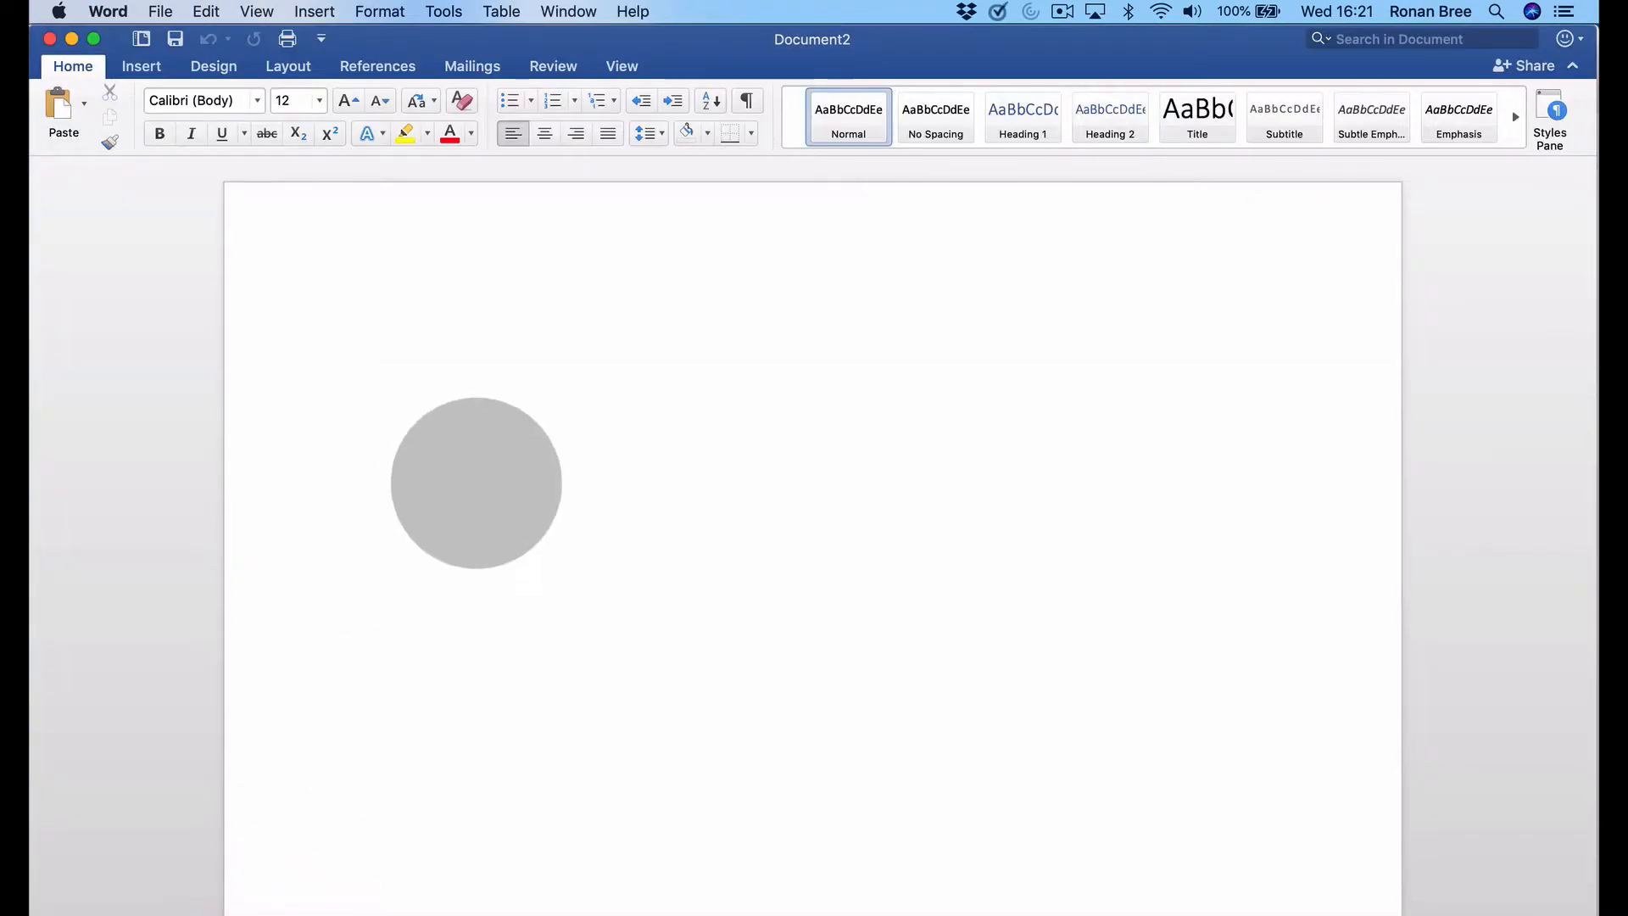
pyautogui.moveTo(475, 483); pyautogui.dragTo(862, 581)
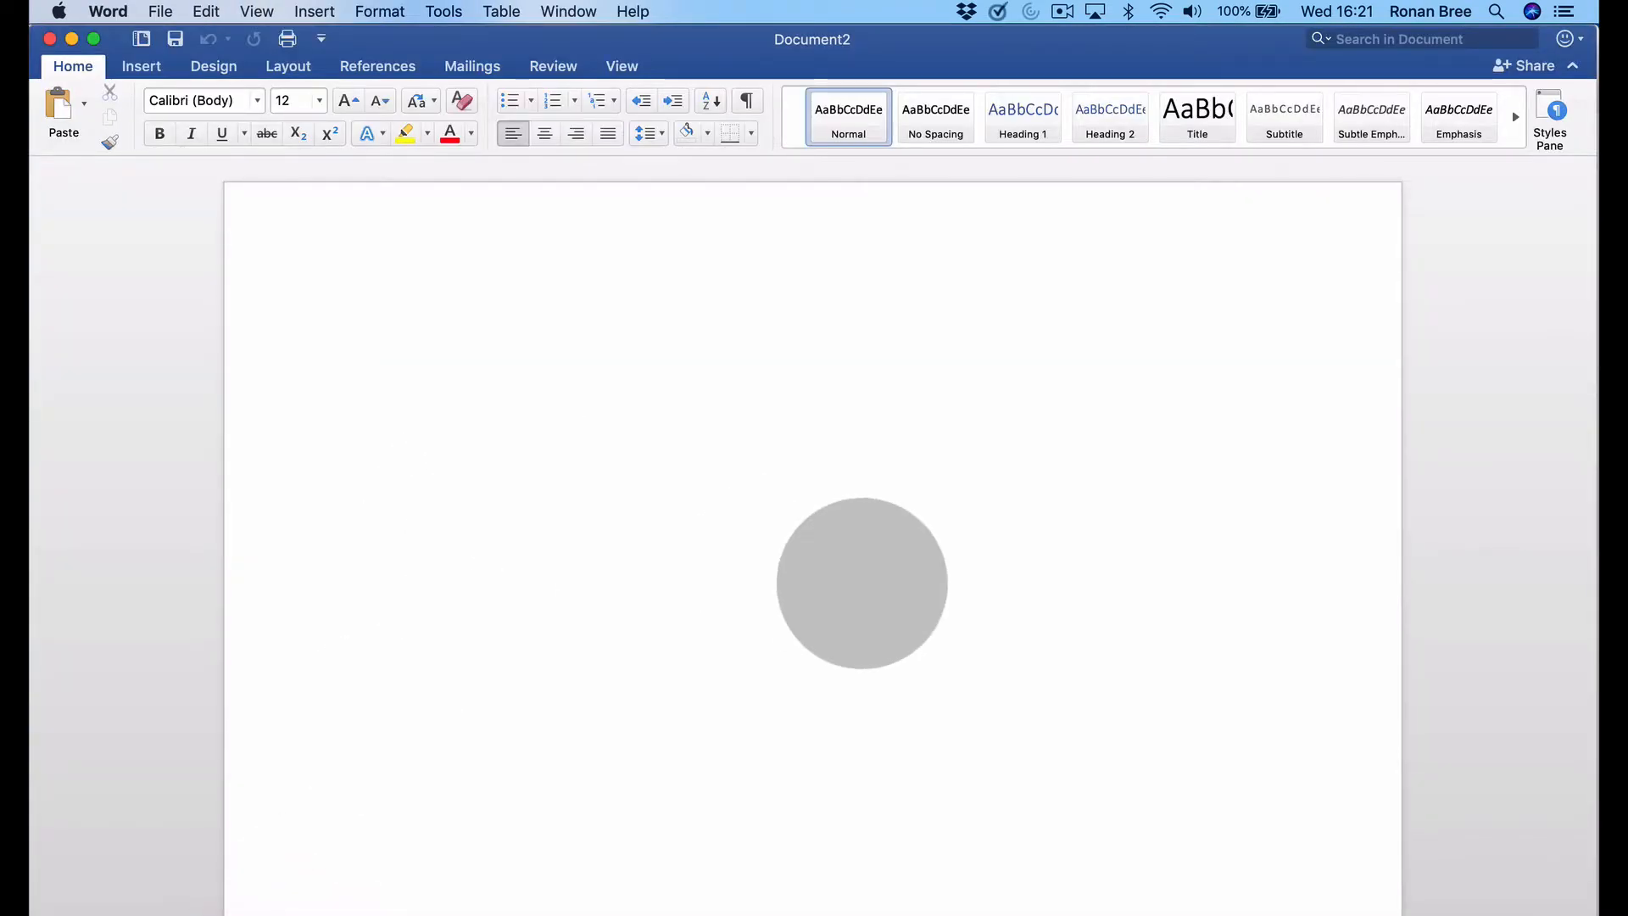
pyautogui.moveTo(862, 583); pyautogui.dragTo(947, 633)
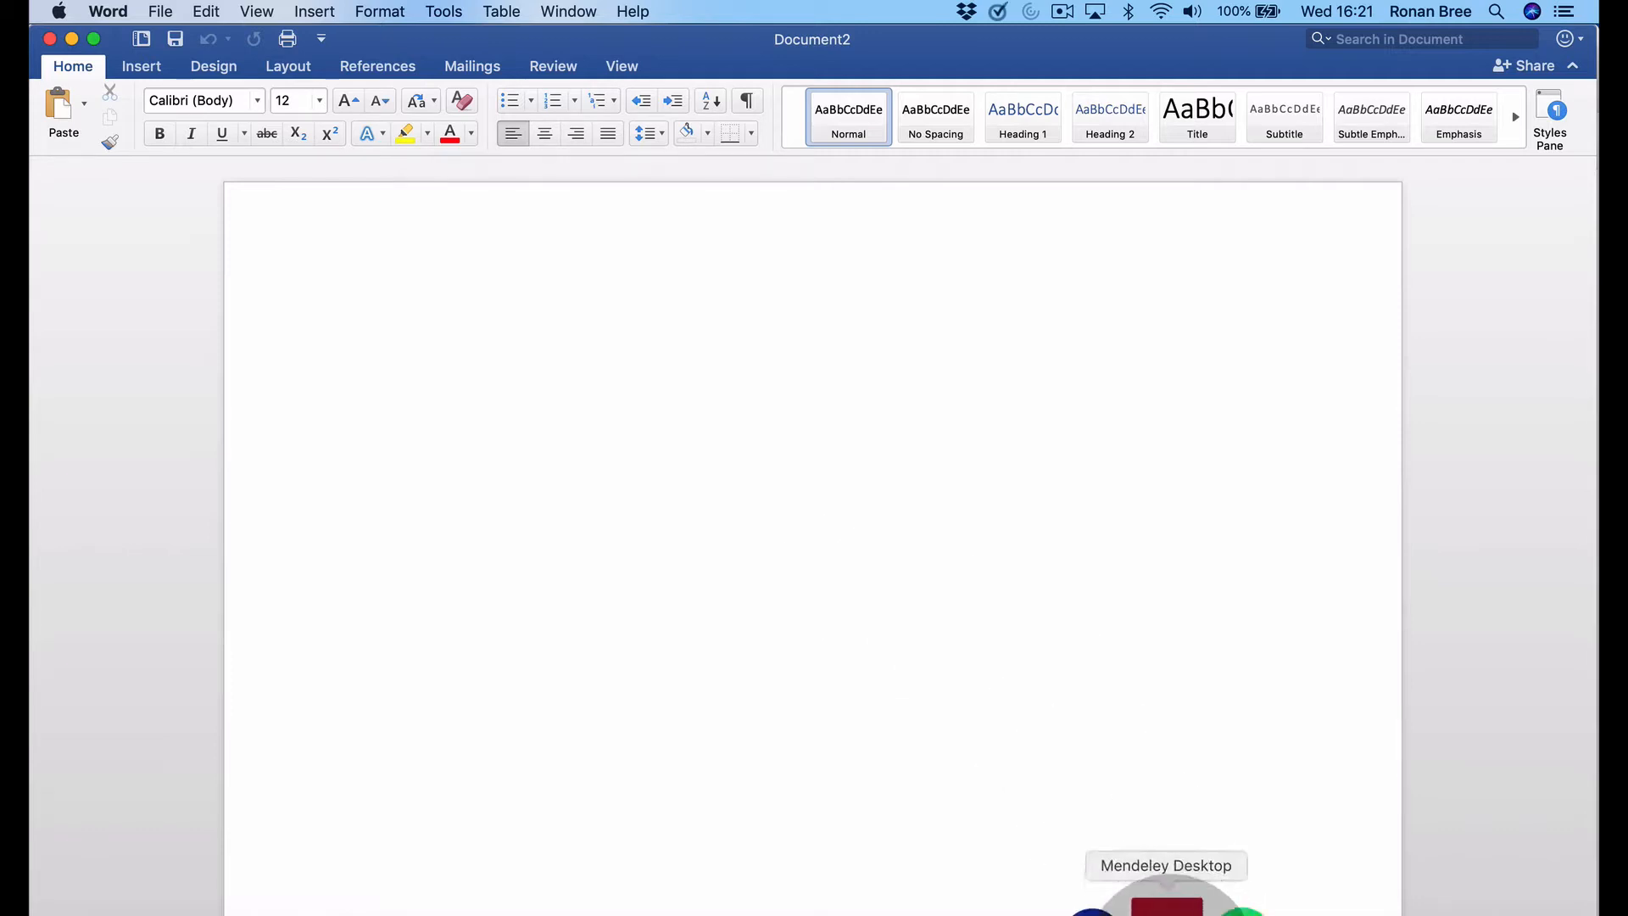
pyautogui.click(1165, 865)
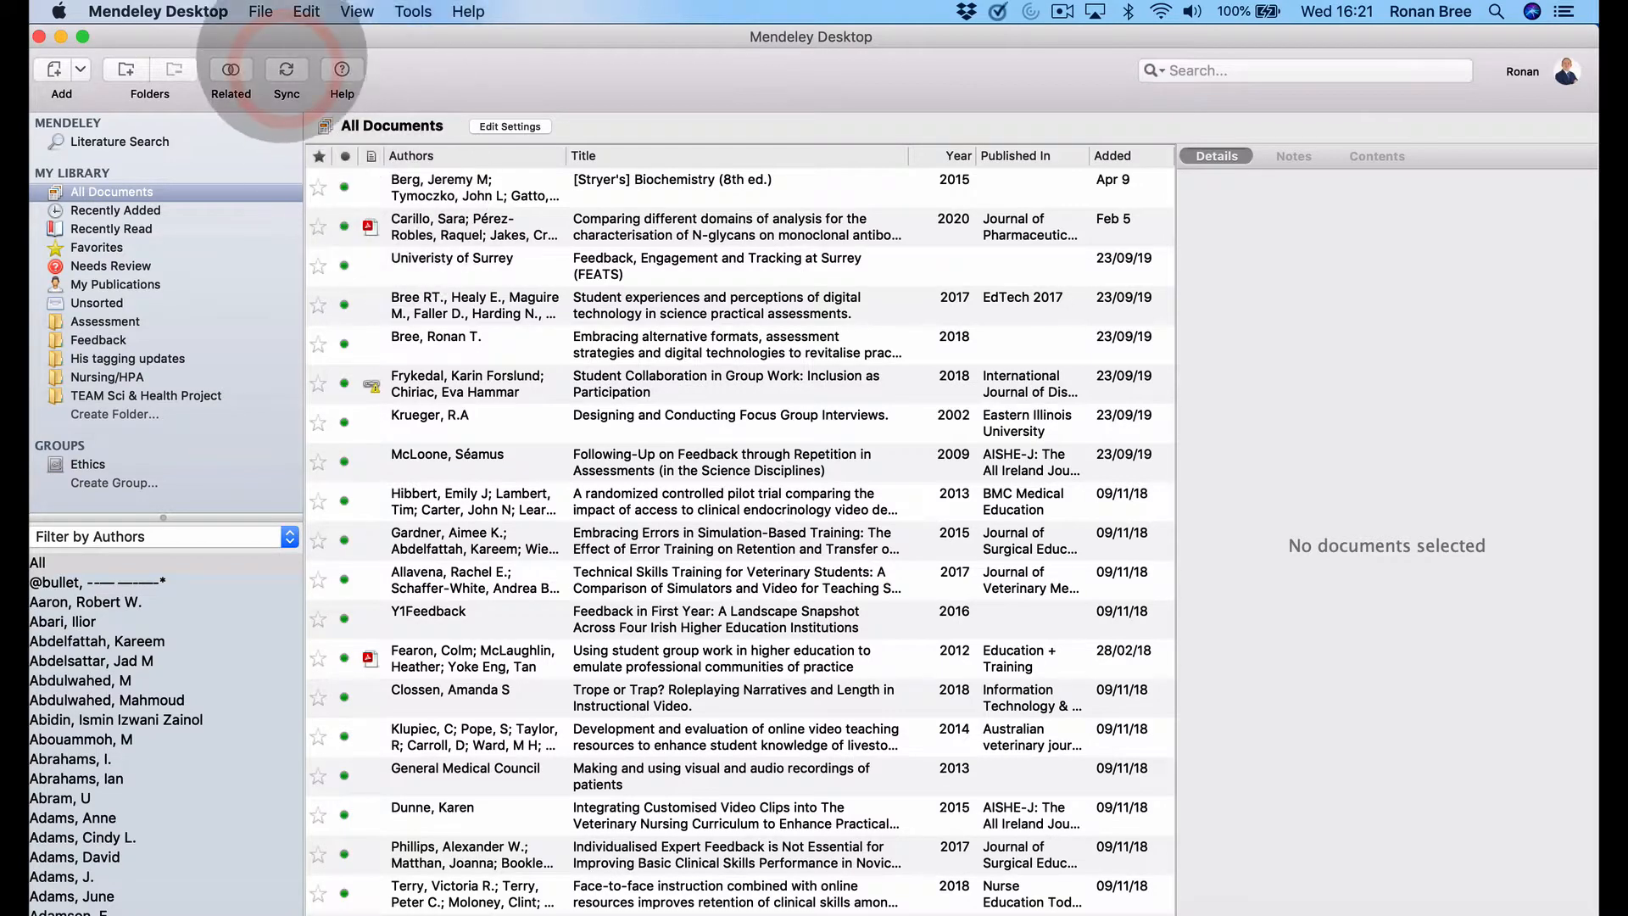
# Sync the Mendeley library with the online account and return to the blank Word document.
pyautogui.click(285, 68)
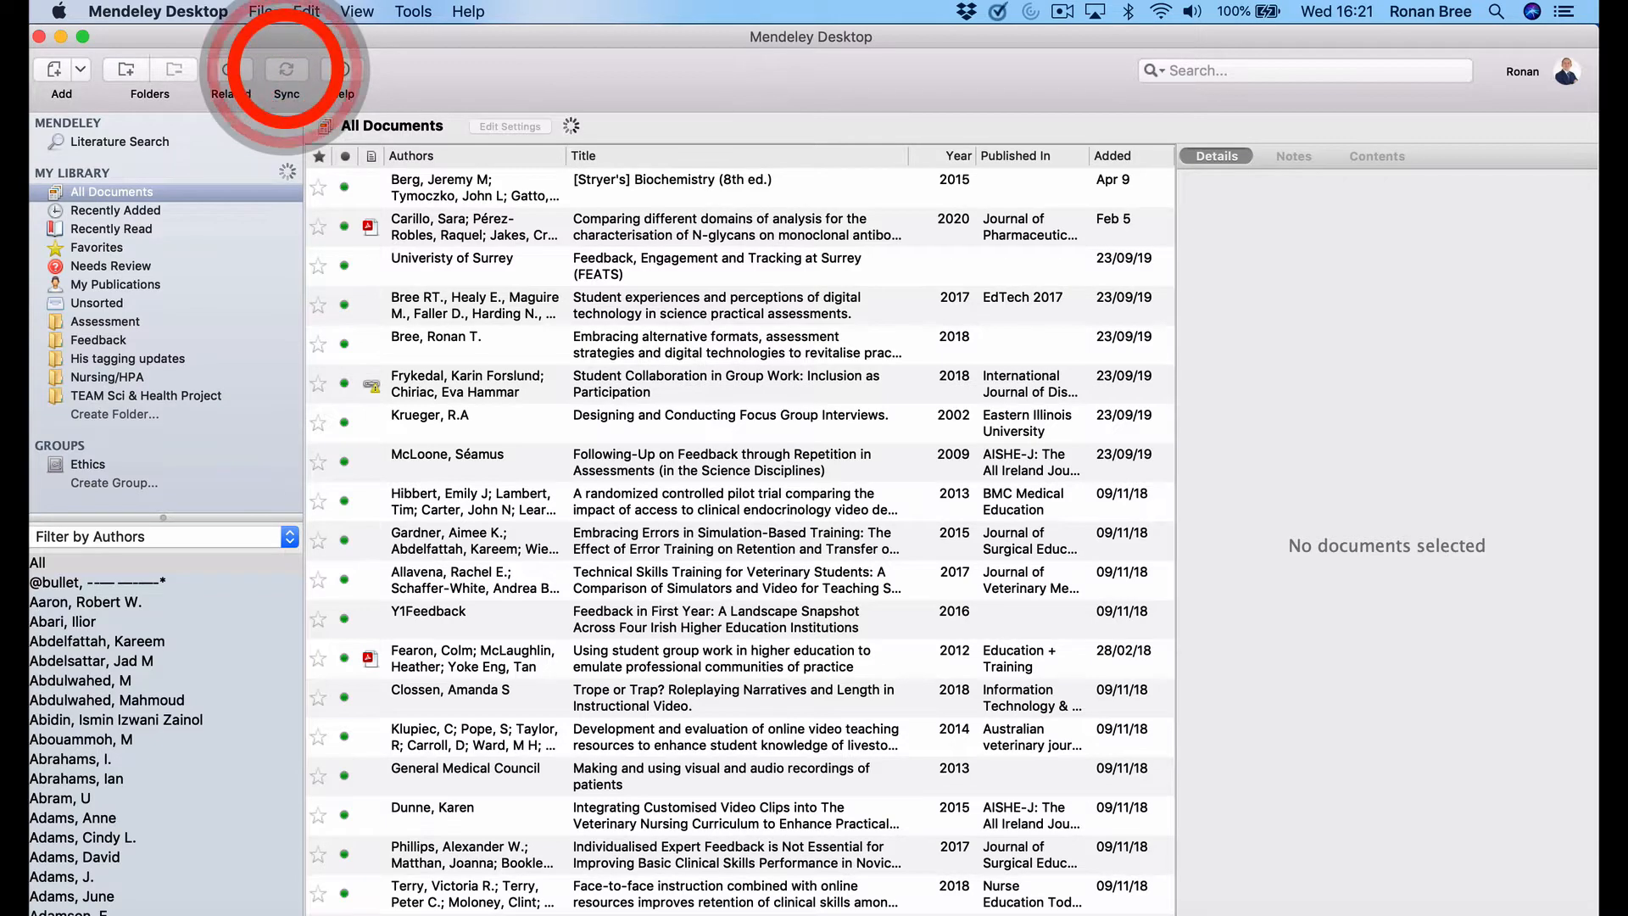
pyautogui.click(285, 69)
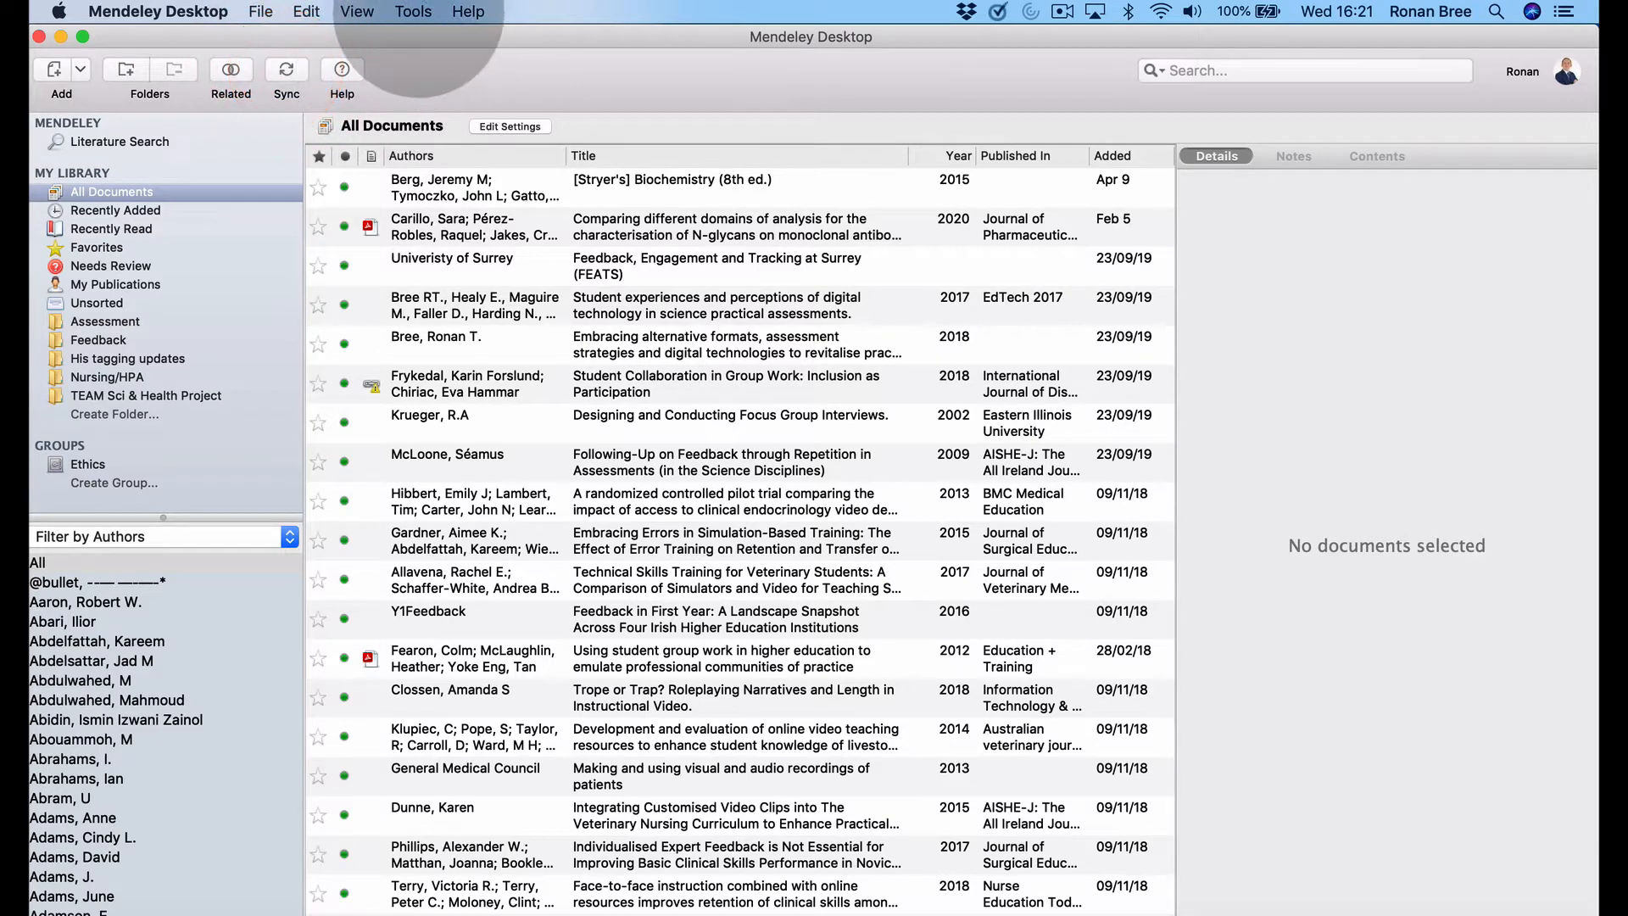
pyautogui.click(414, 12)
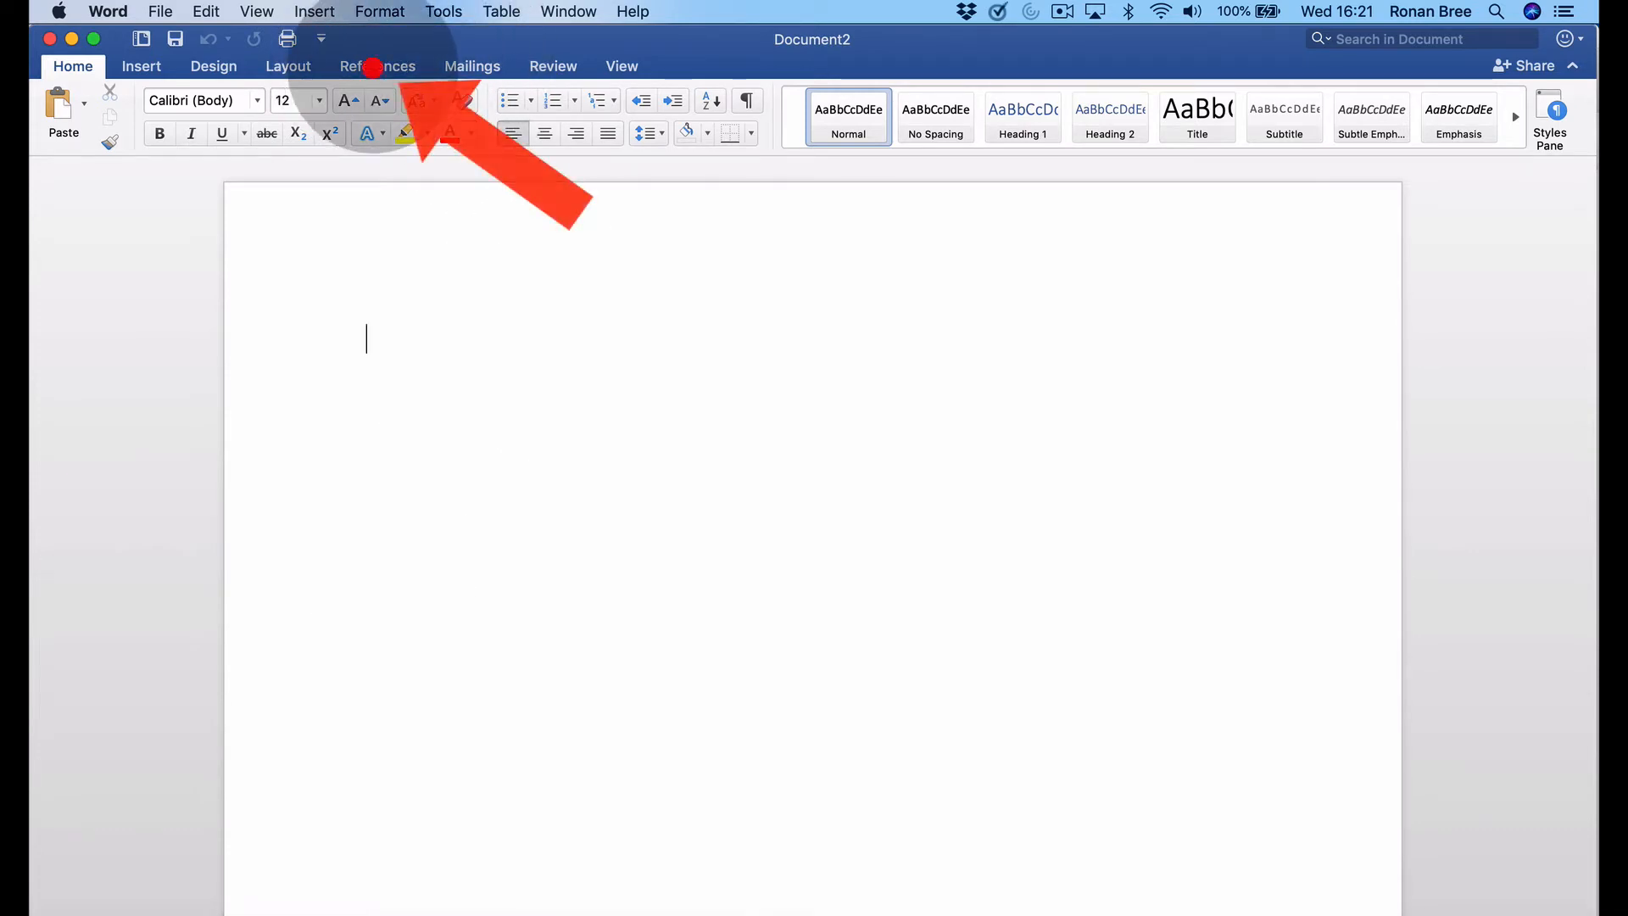
# Show the References tools and begin the sentence 'Feedback is an important process in higher educa…'.
pyautogui.click(377, 66)
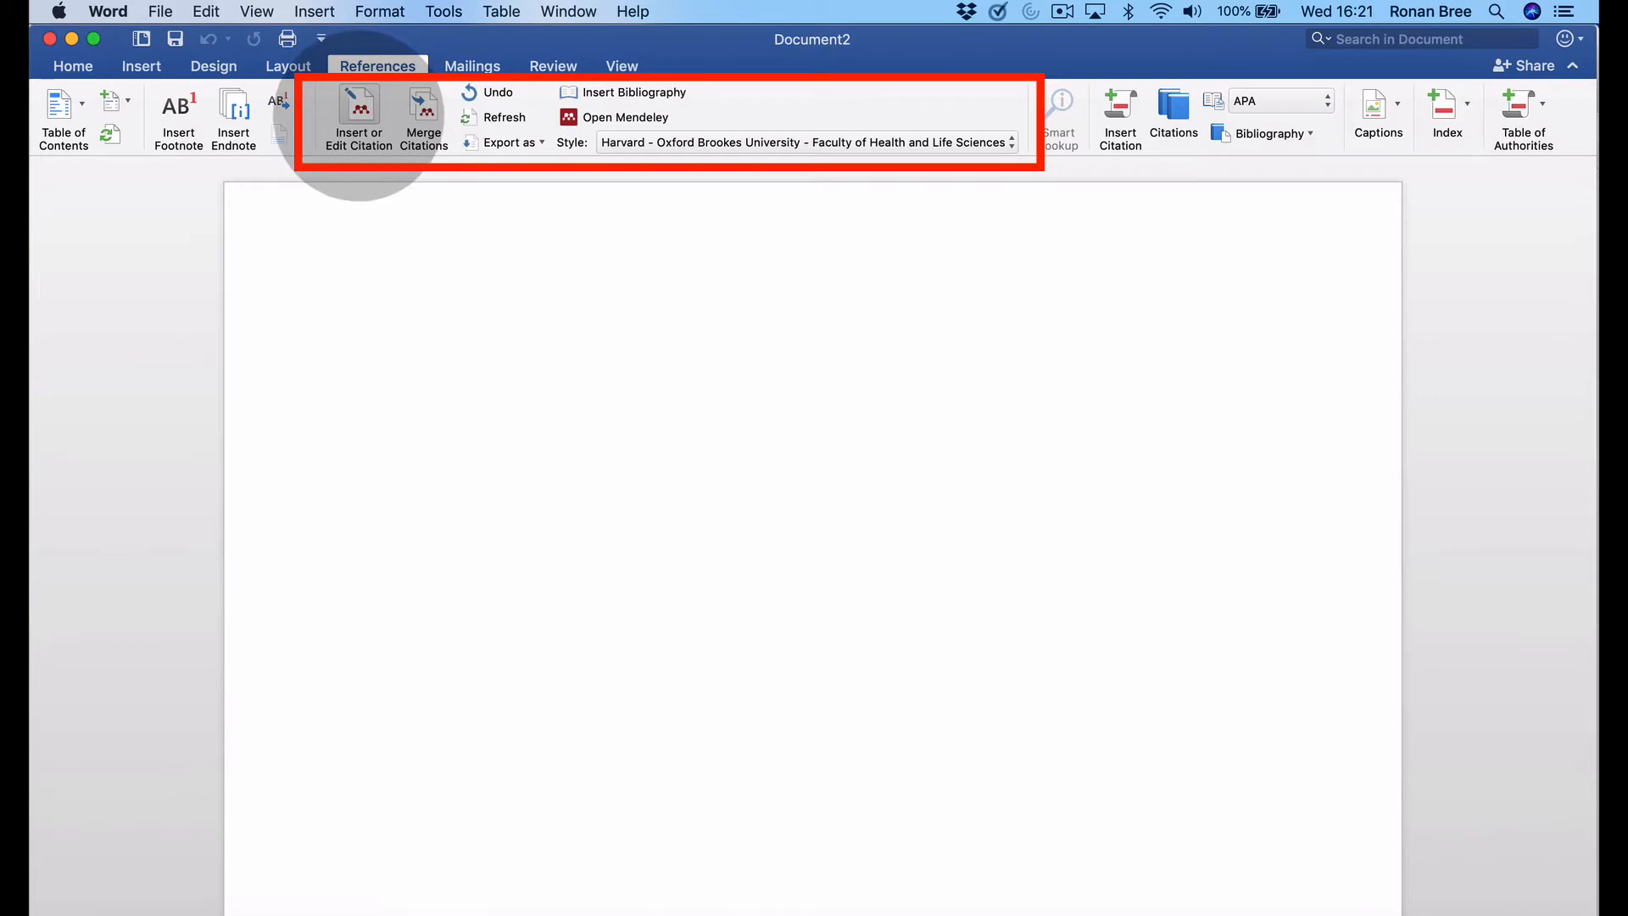
pyautogui.moveTo(423, 114)
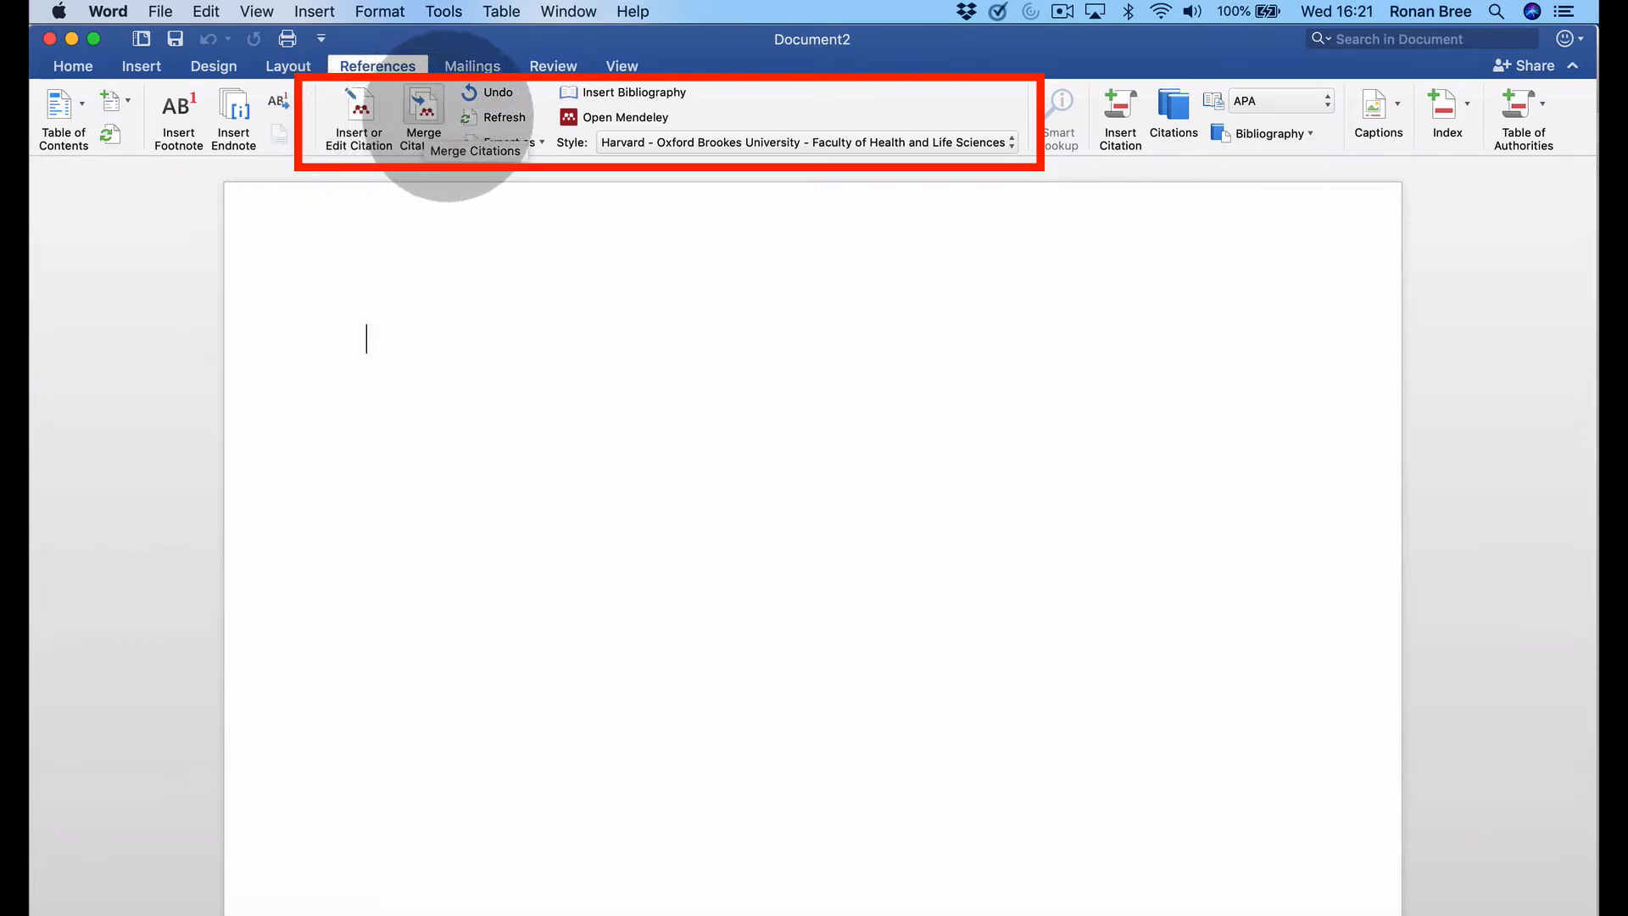
pyautogui.moveTo(633, 92)
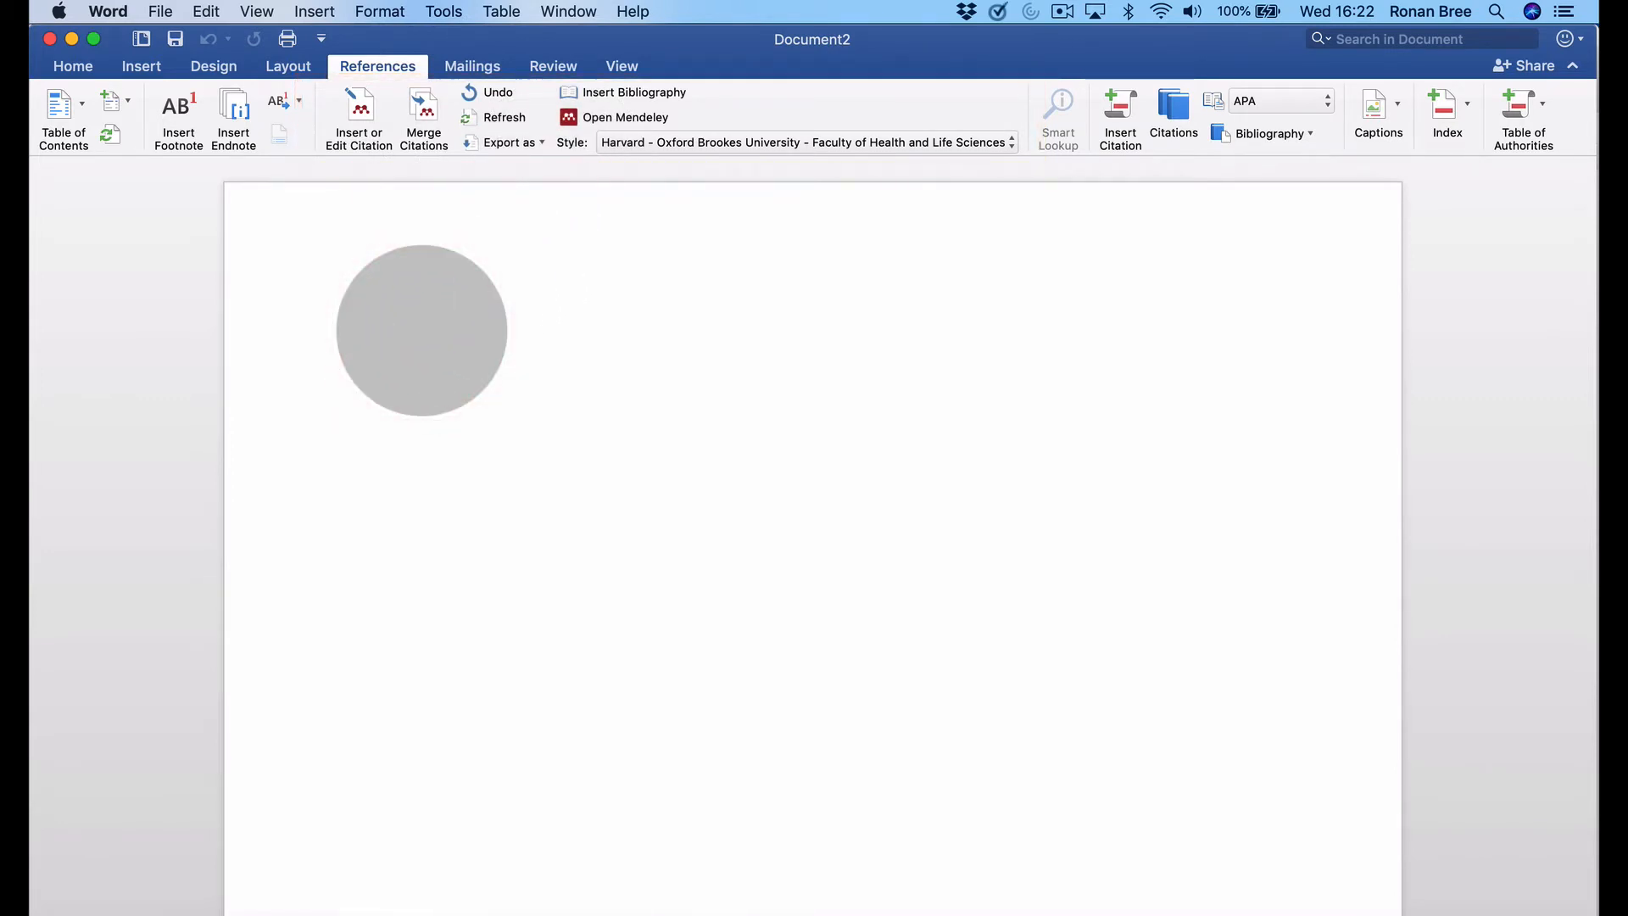
pyautogui.write('F')
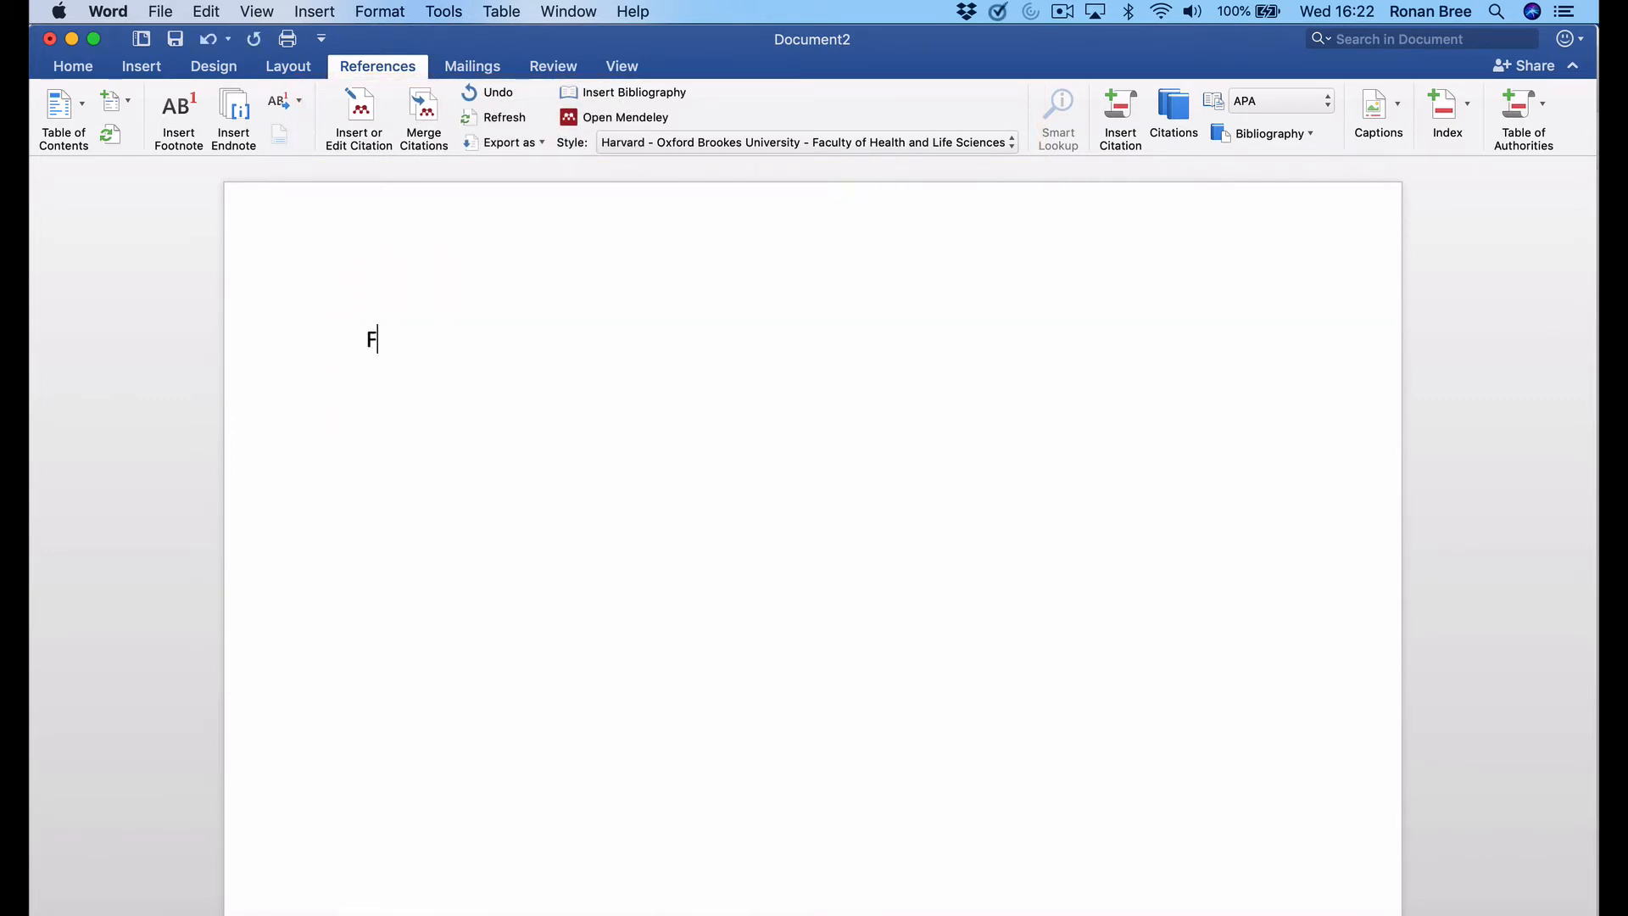
pyautogui.write('eed')
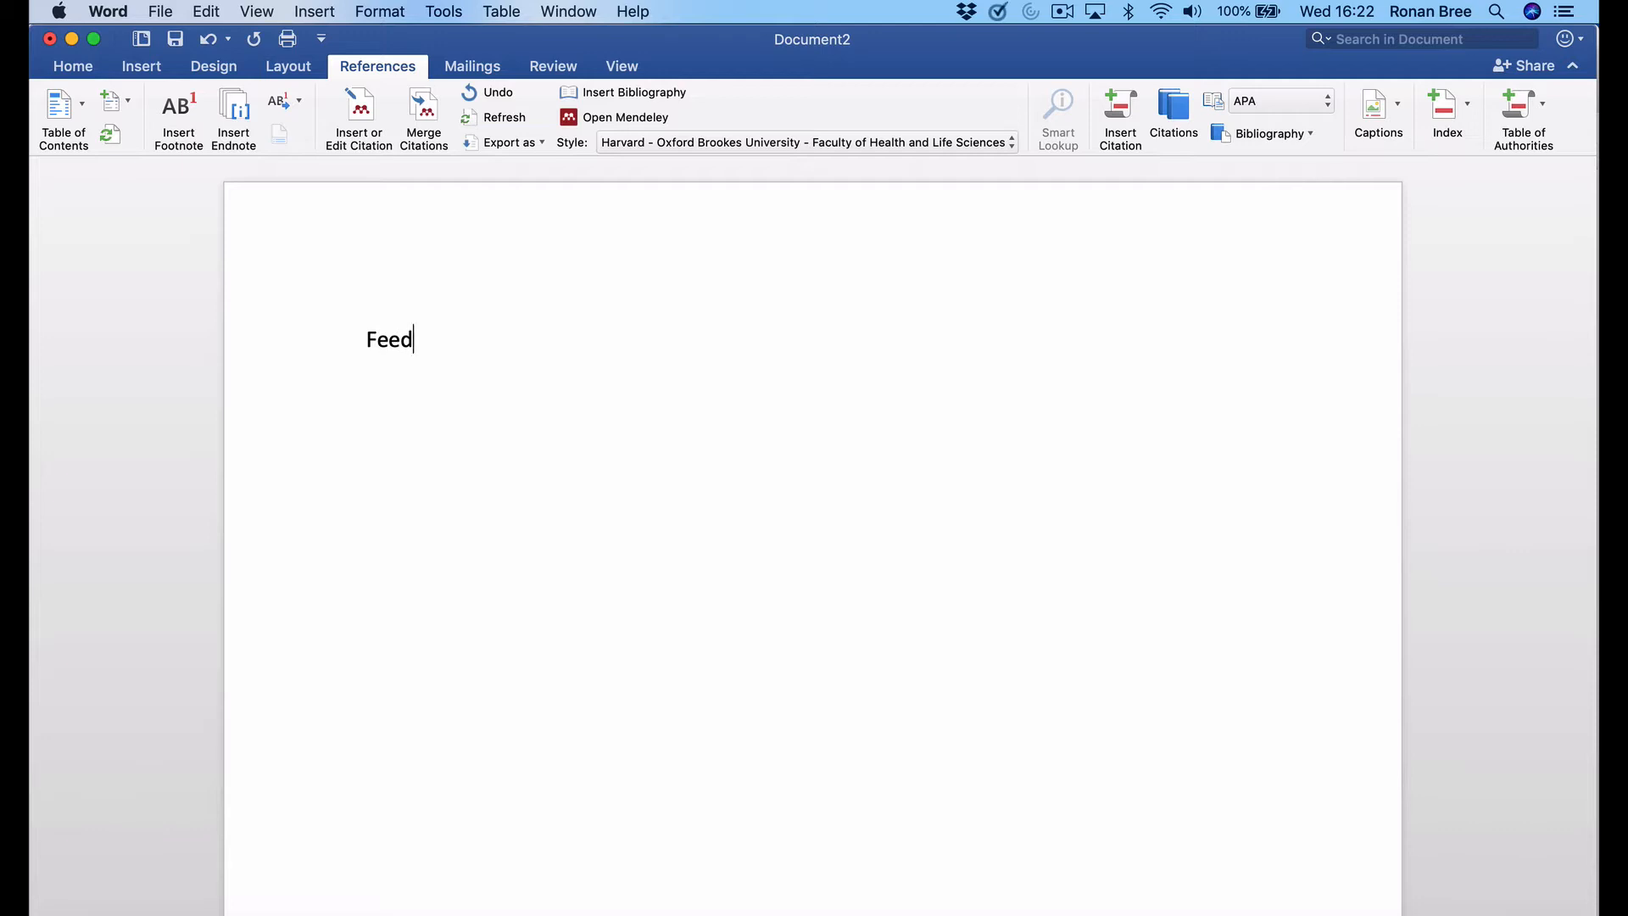
pyautogui.write('back is an im')
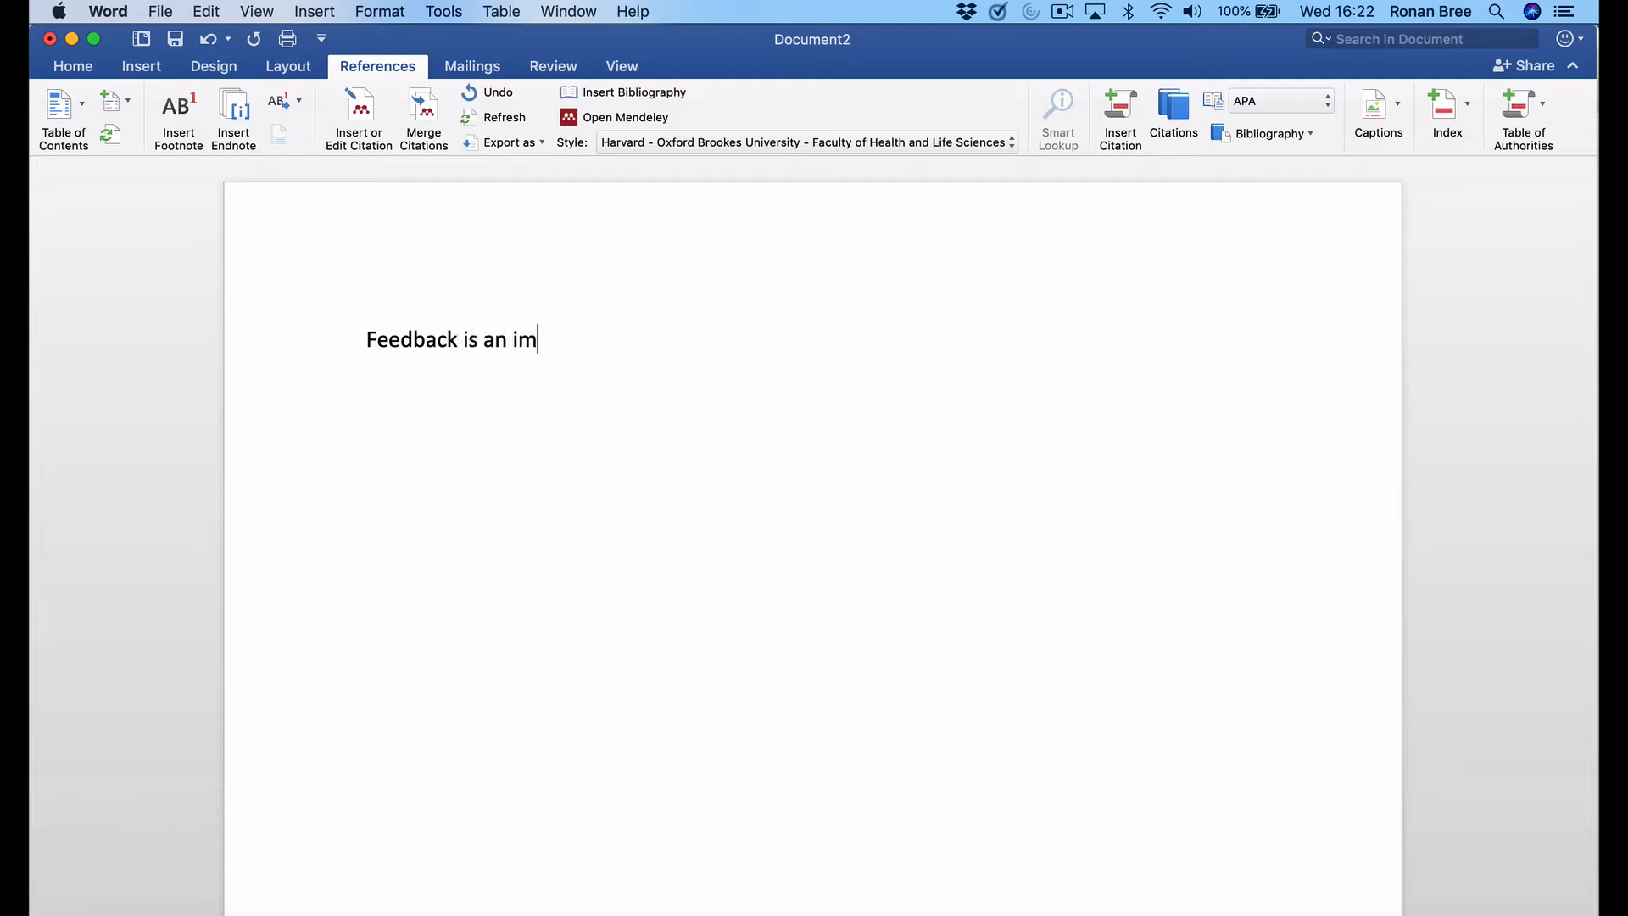
pyautogui.write('portant process')
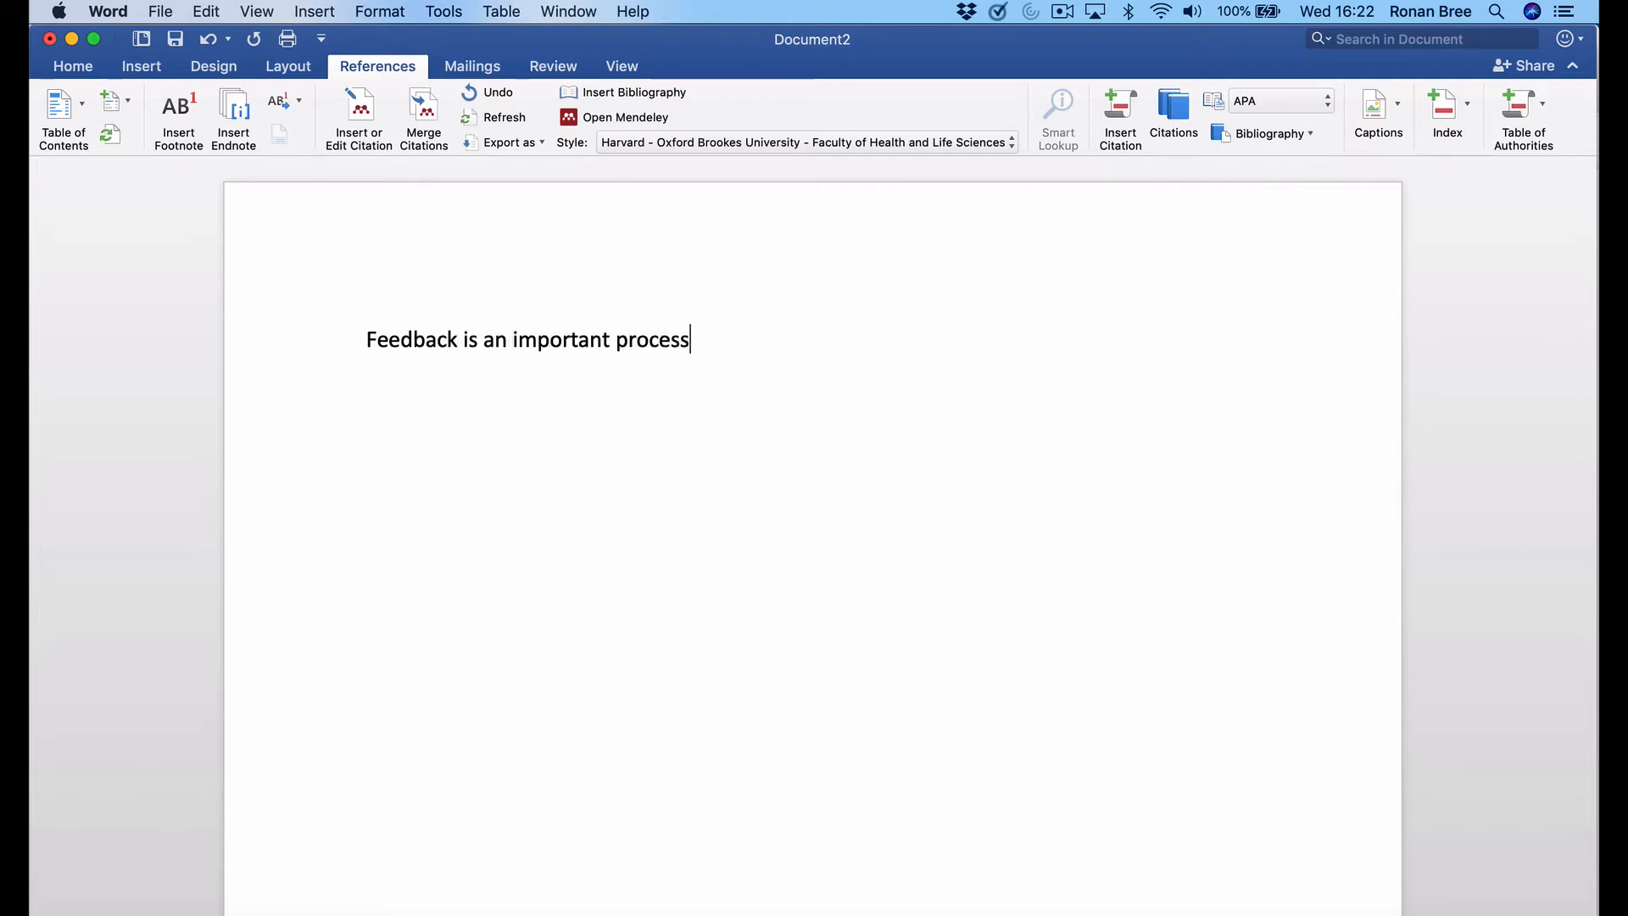
pyautogui.write('in higher')
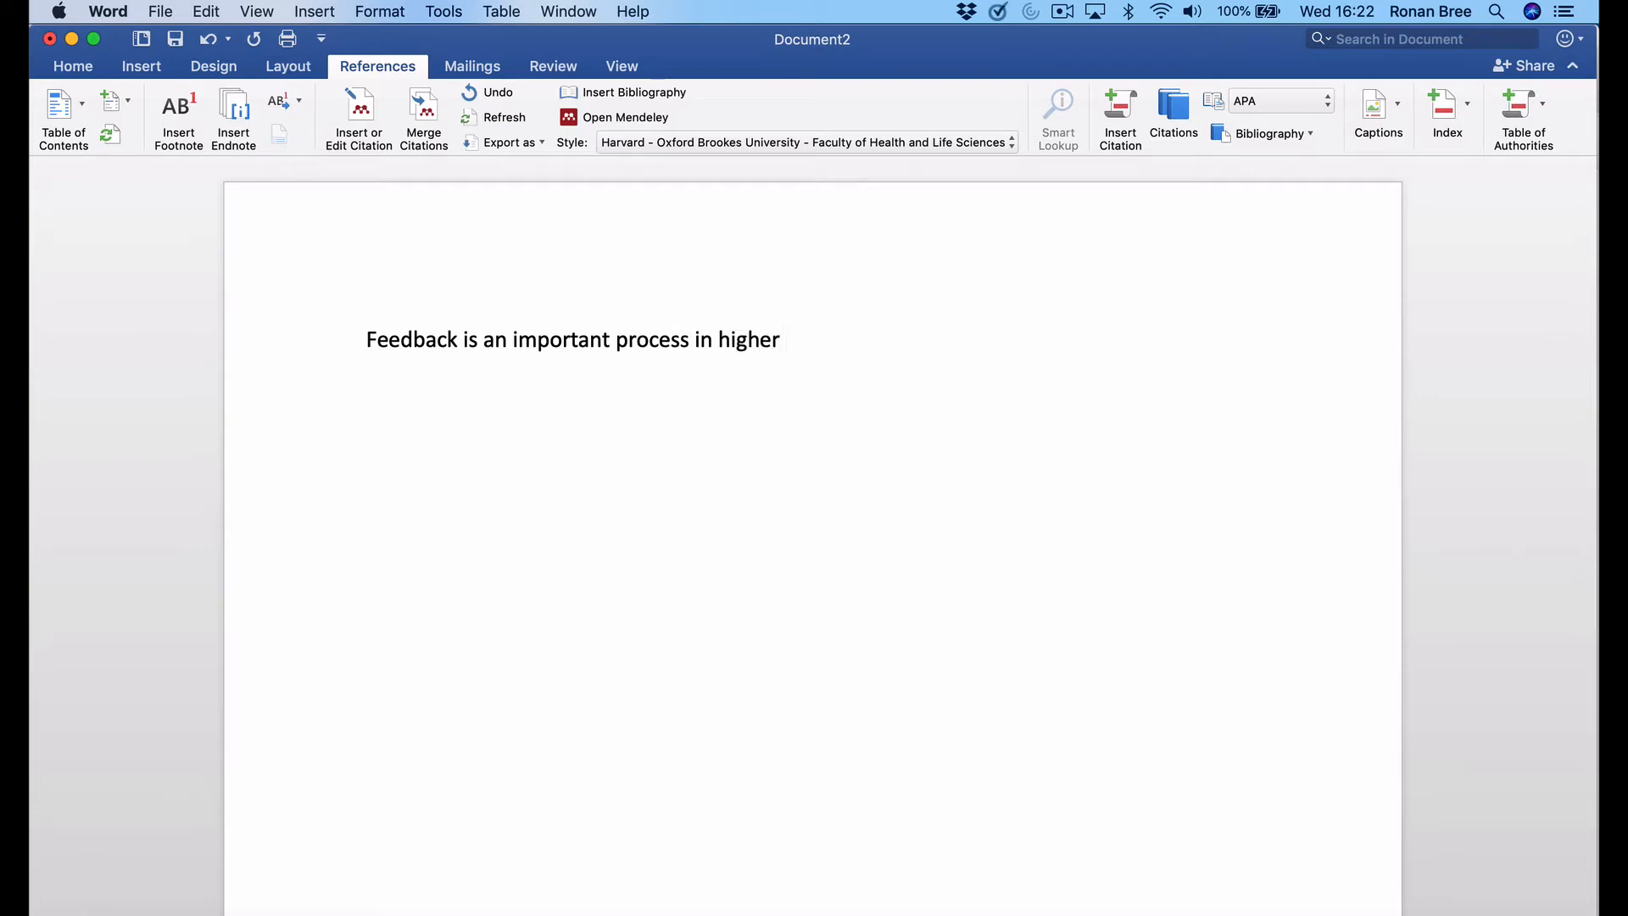
pyautogui.write('educa')
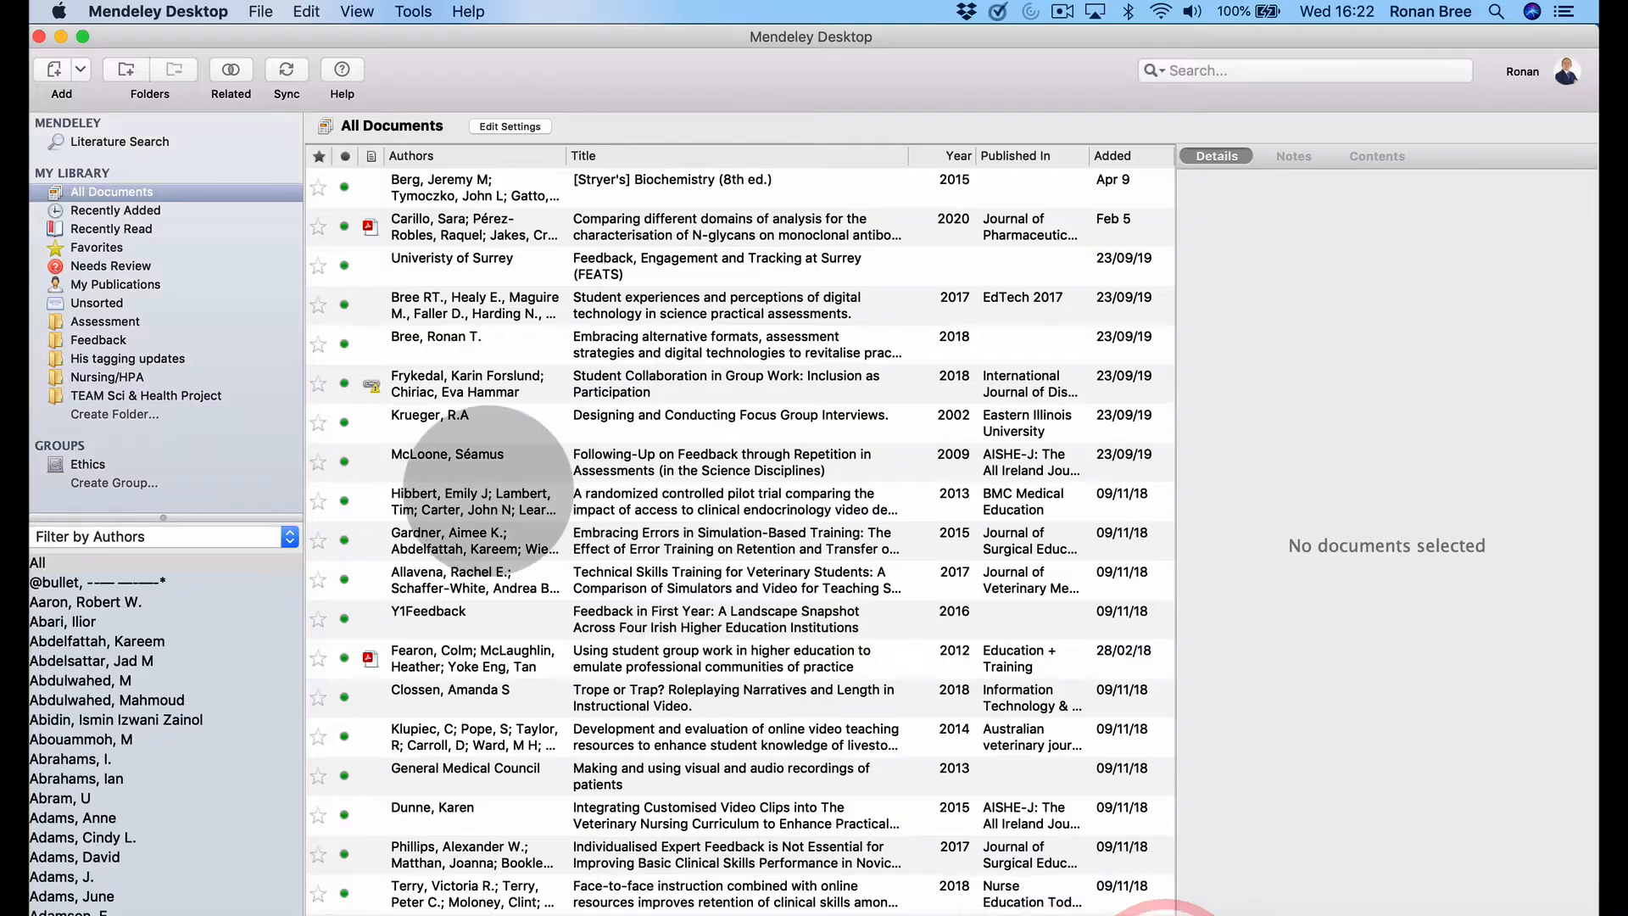
# Scroll to the Winstone et al. 2017 feedback paper and down its Details pane to the DOI and file.
pyautogui.scroll(-3)
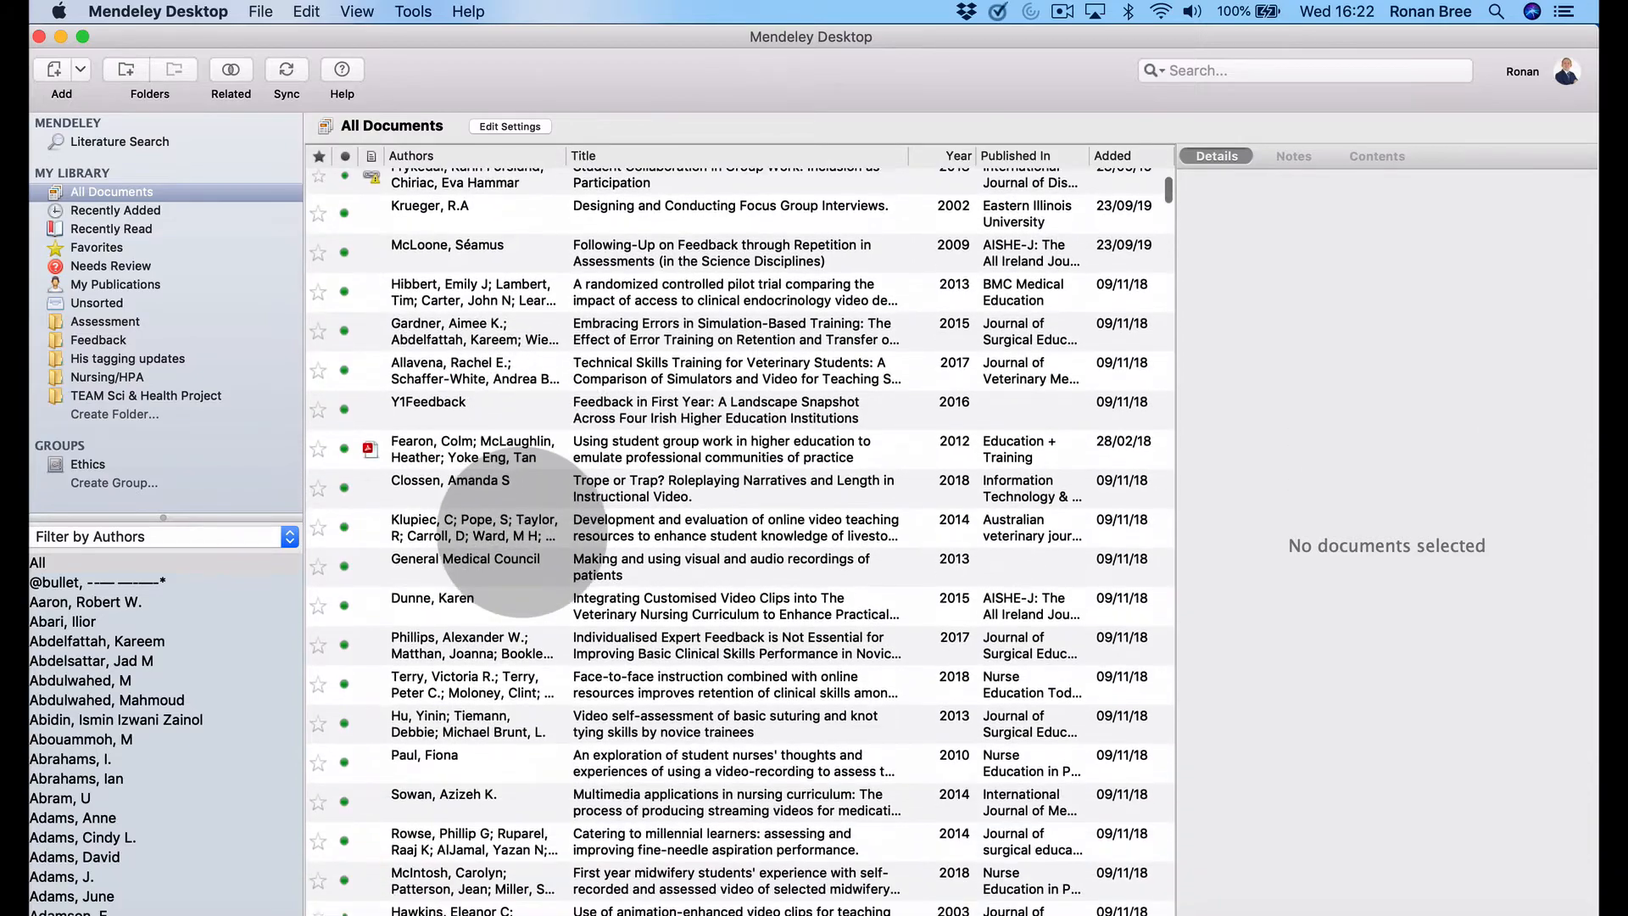
pyautogui.scroll(-3)
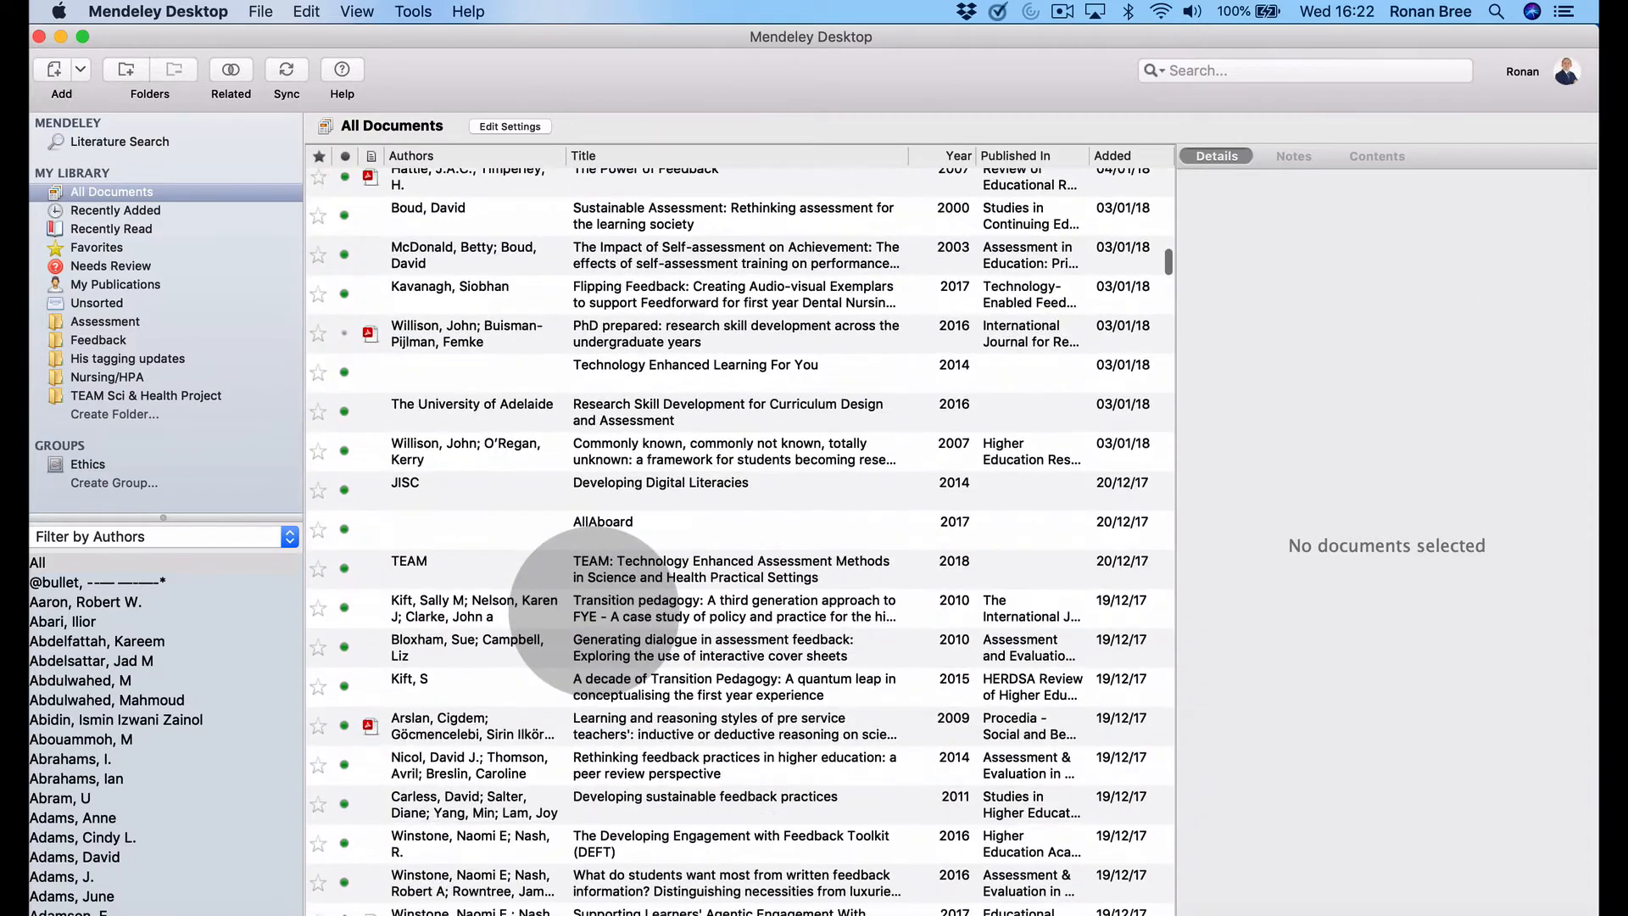
pyautogui.scroll(-3)
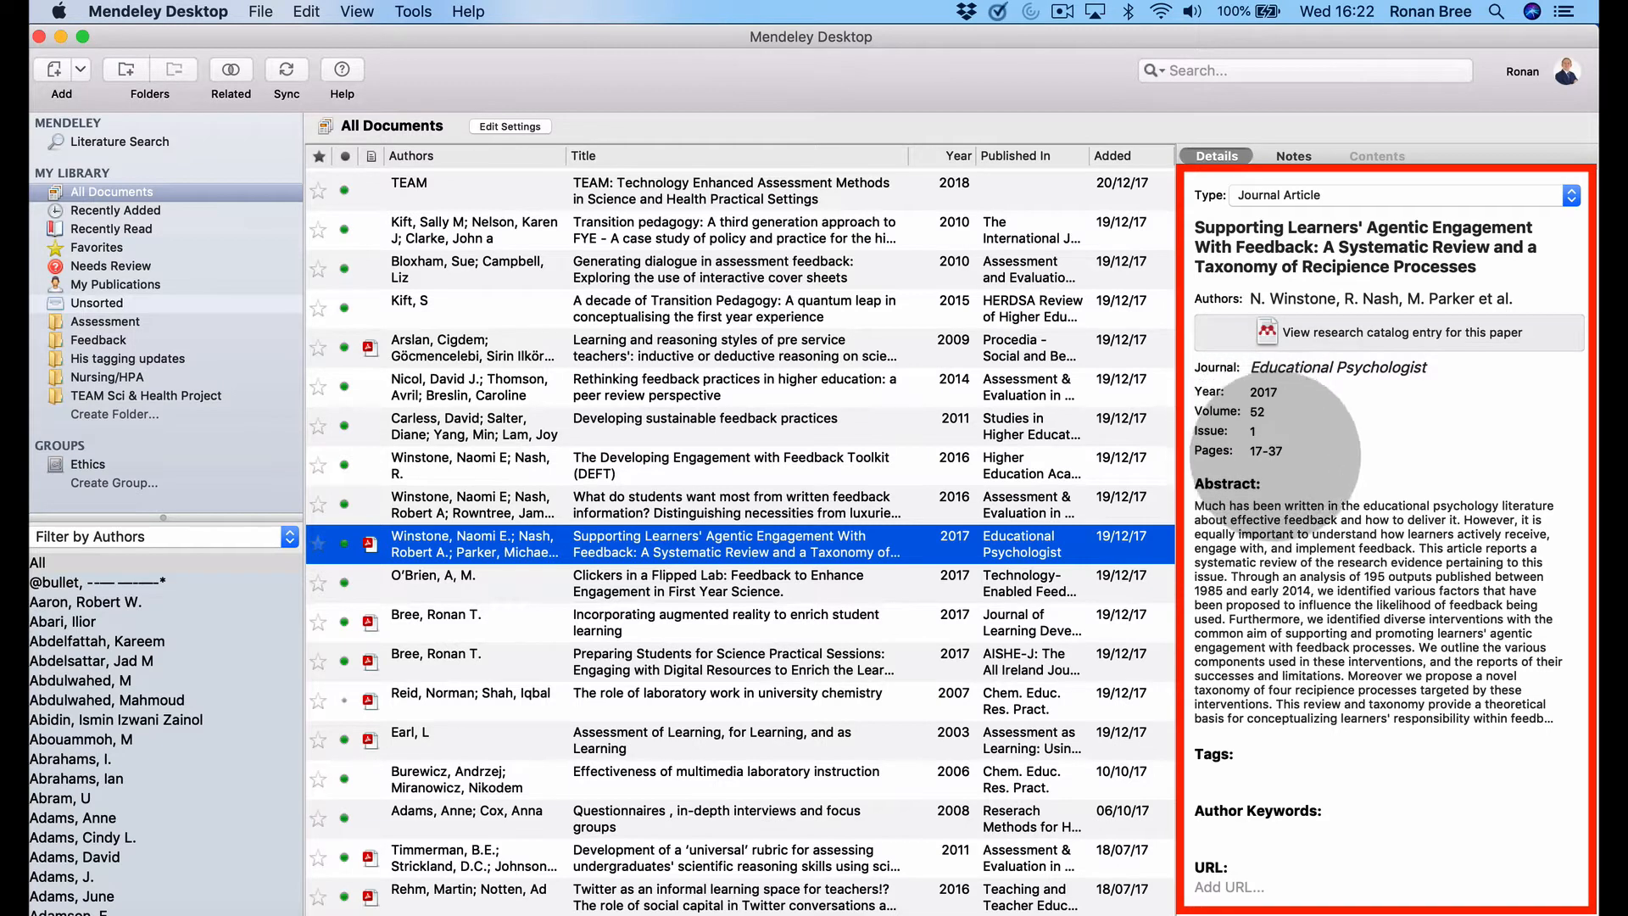
pyautogui.scroll(-3)
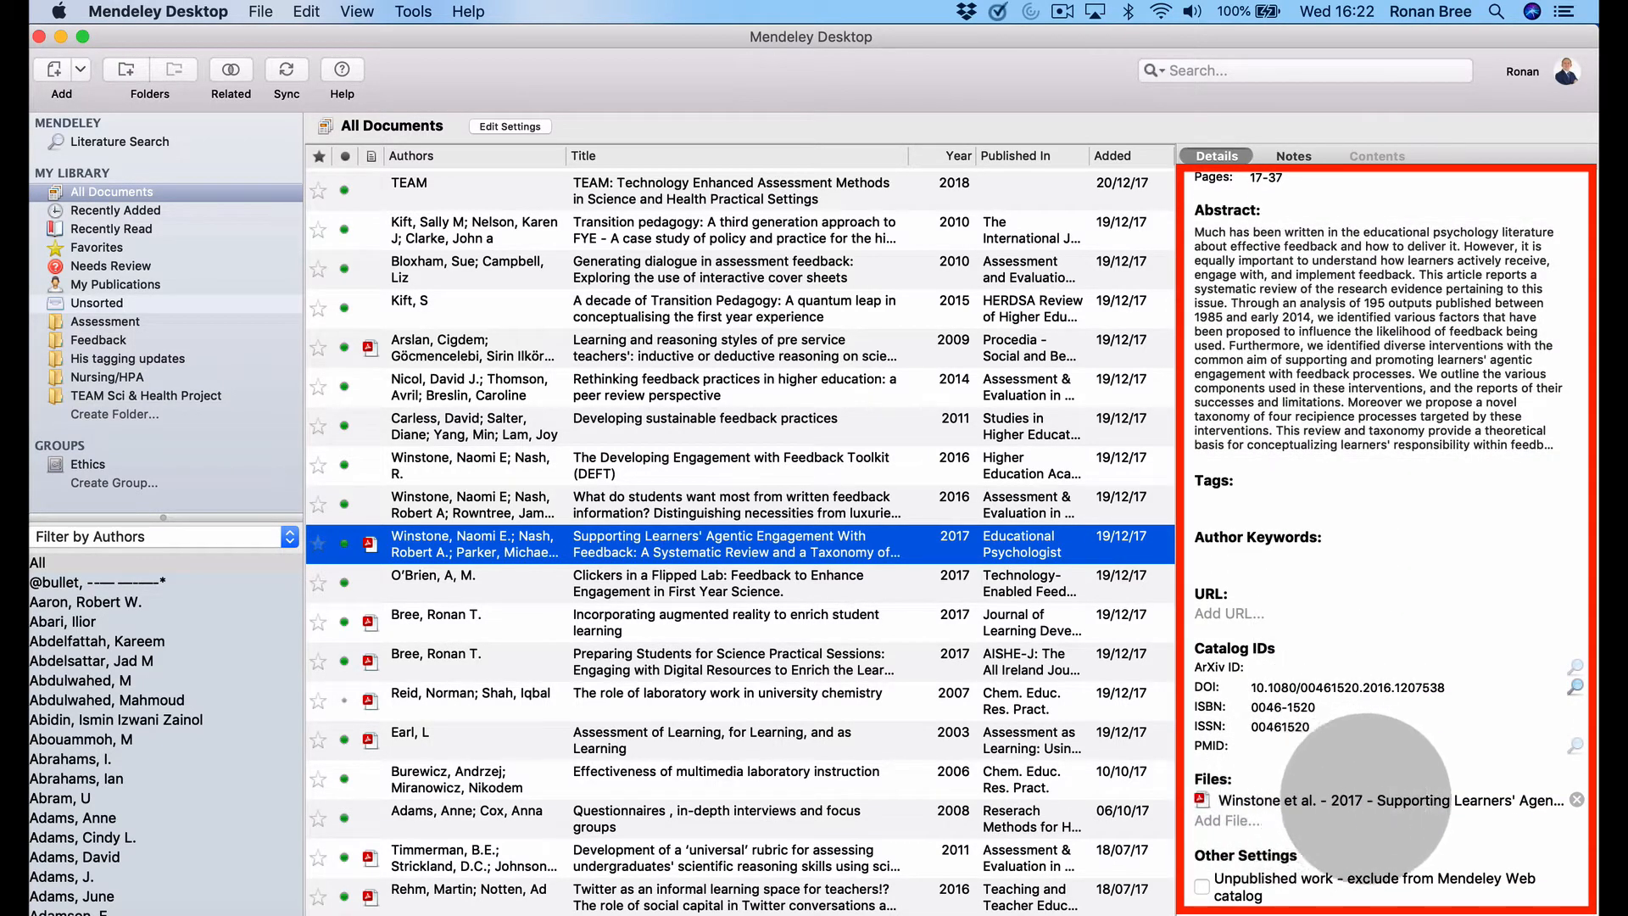
pyautogui.doubleClick(738, 545)
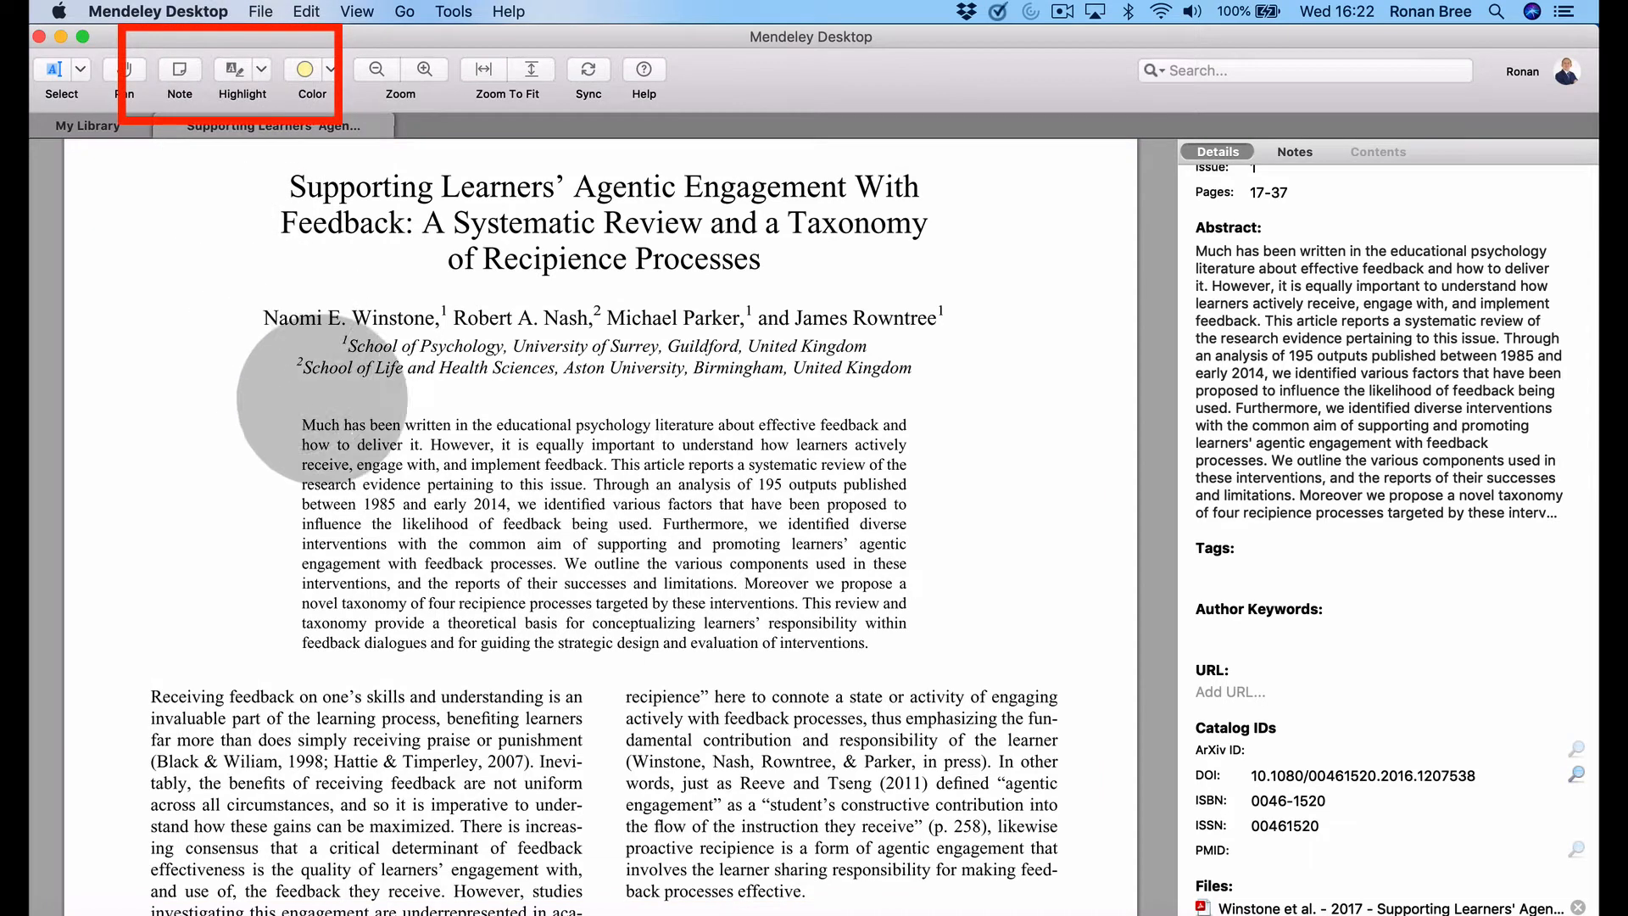
pyautogui.moveTo(368, 514)
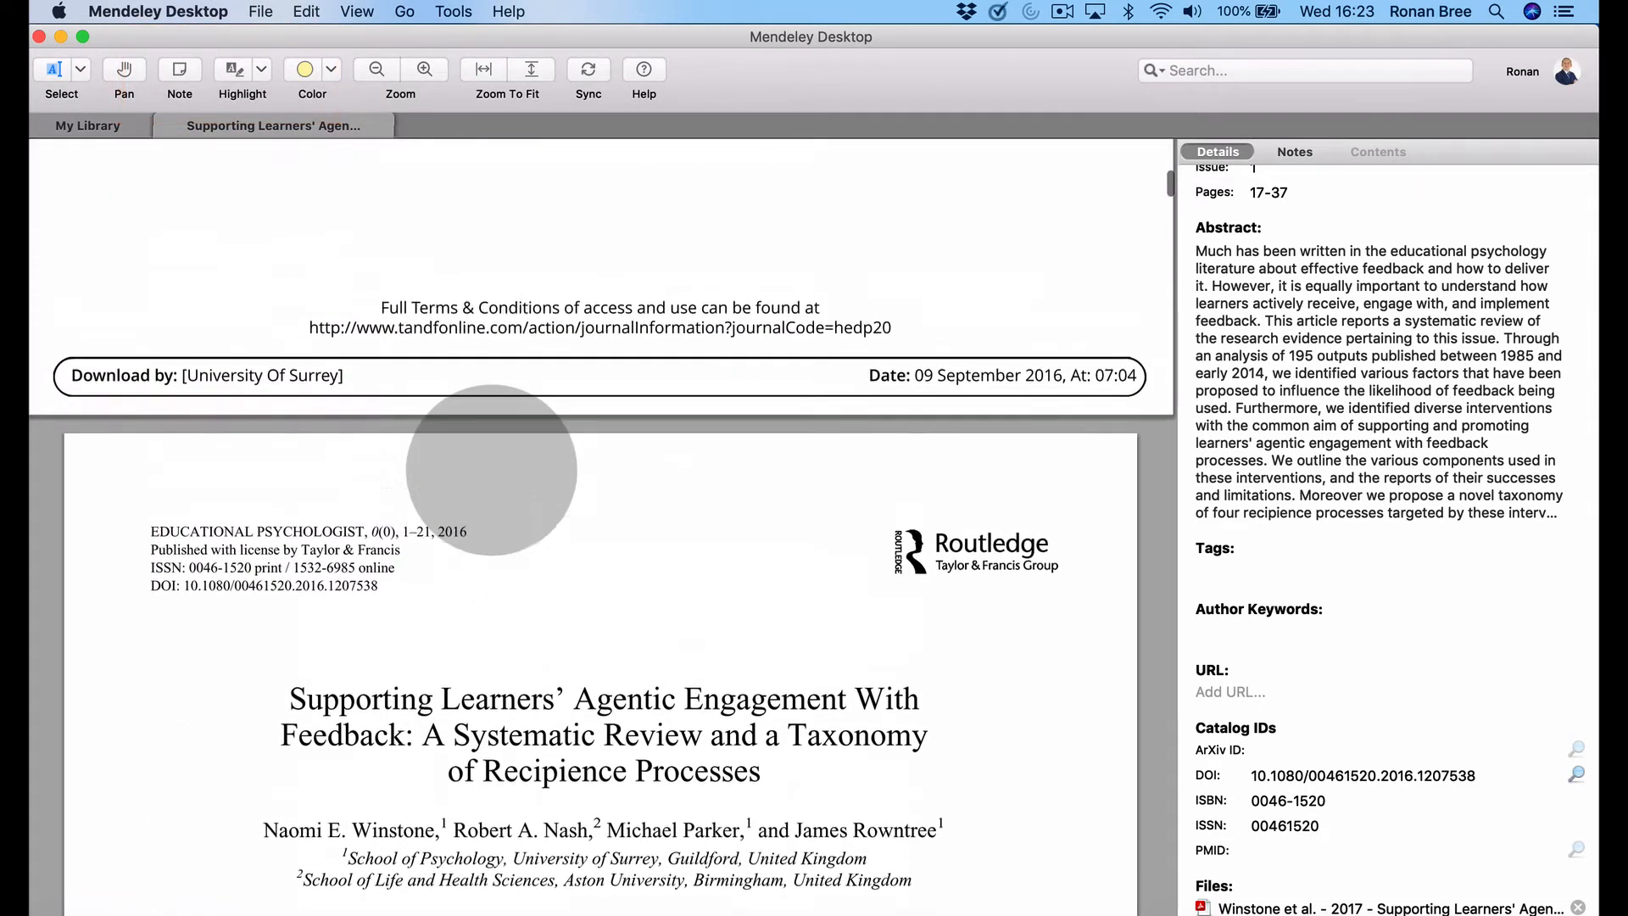
pyautogui.scroll(-3)
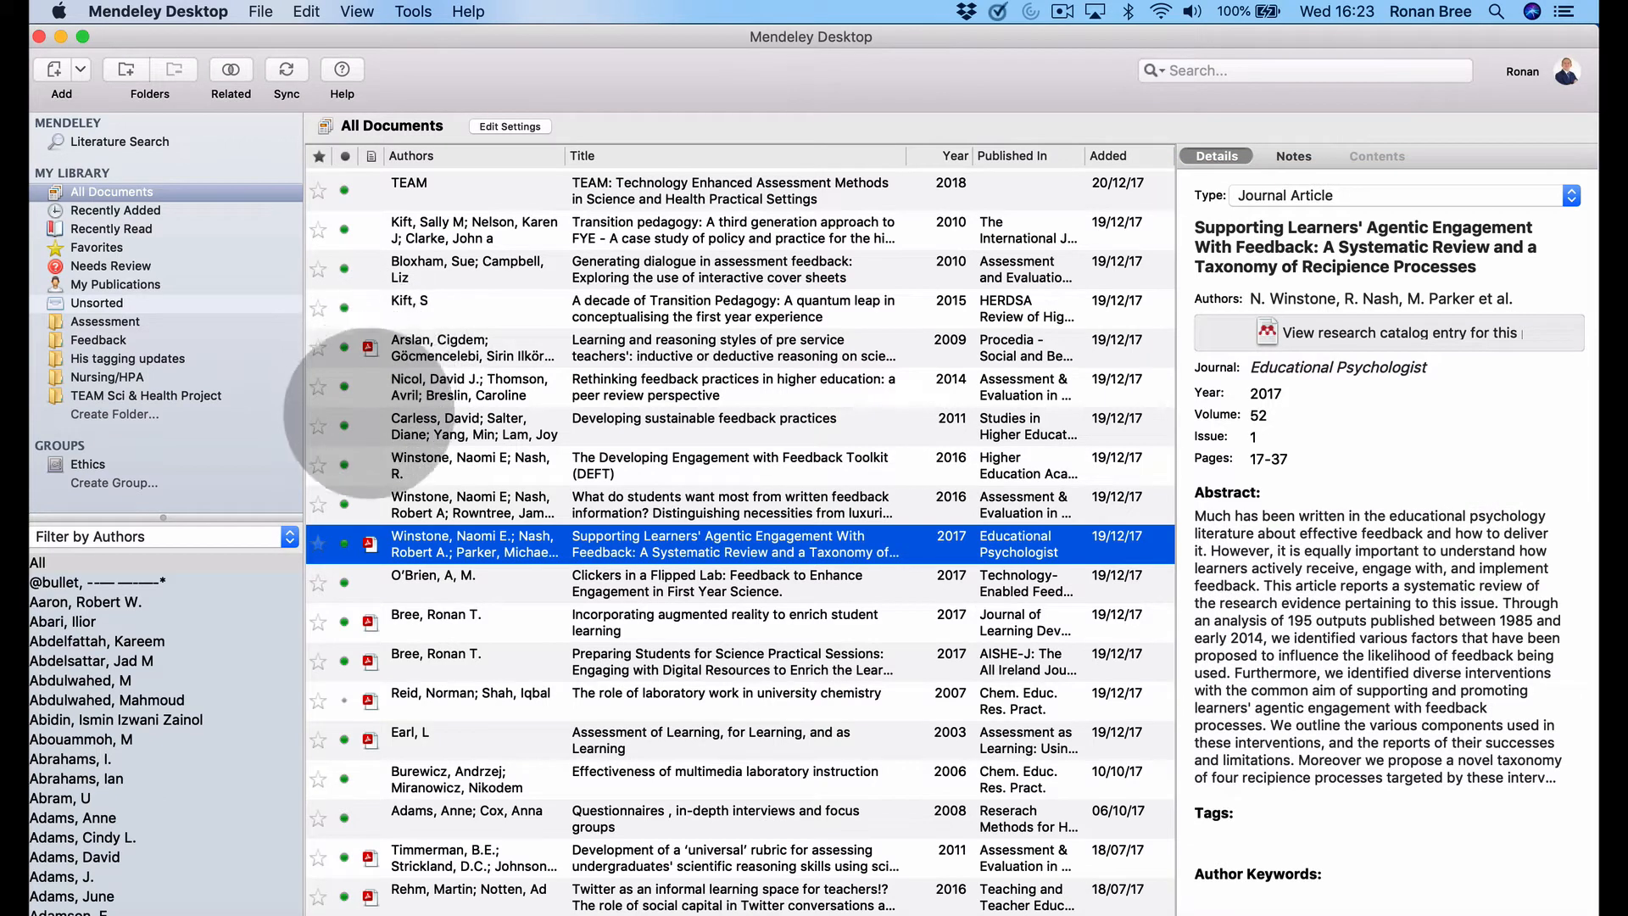
# Start a manual New Document entry via File > Add Entry Manually and choose Book as its type.
pyautogui.click(704, 417)
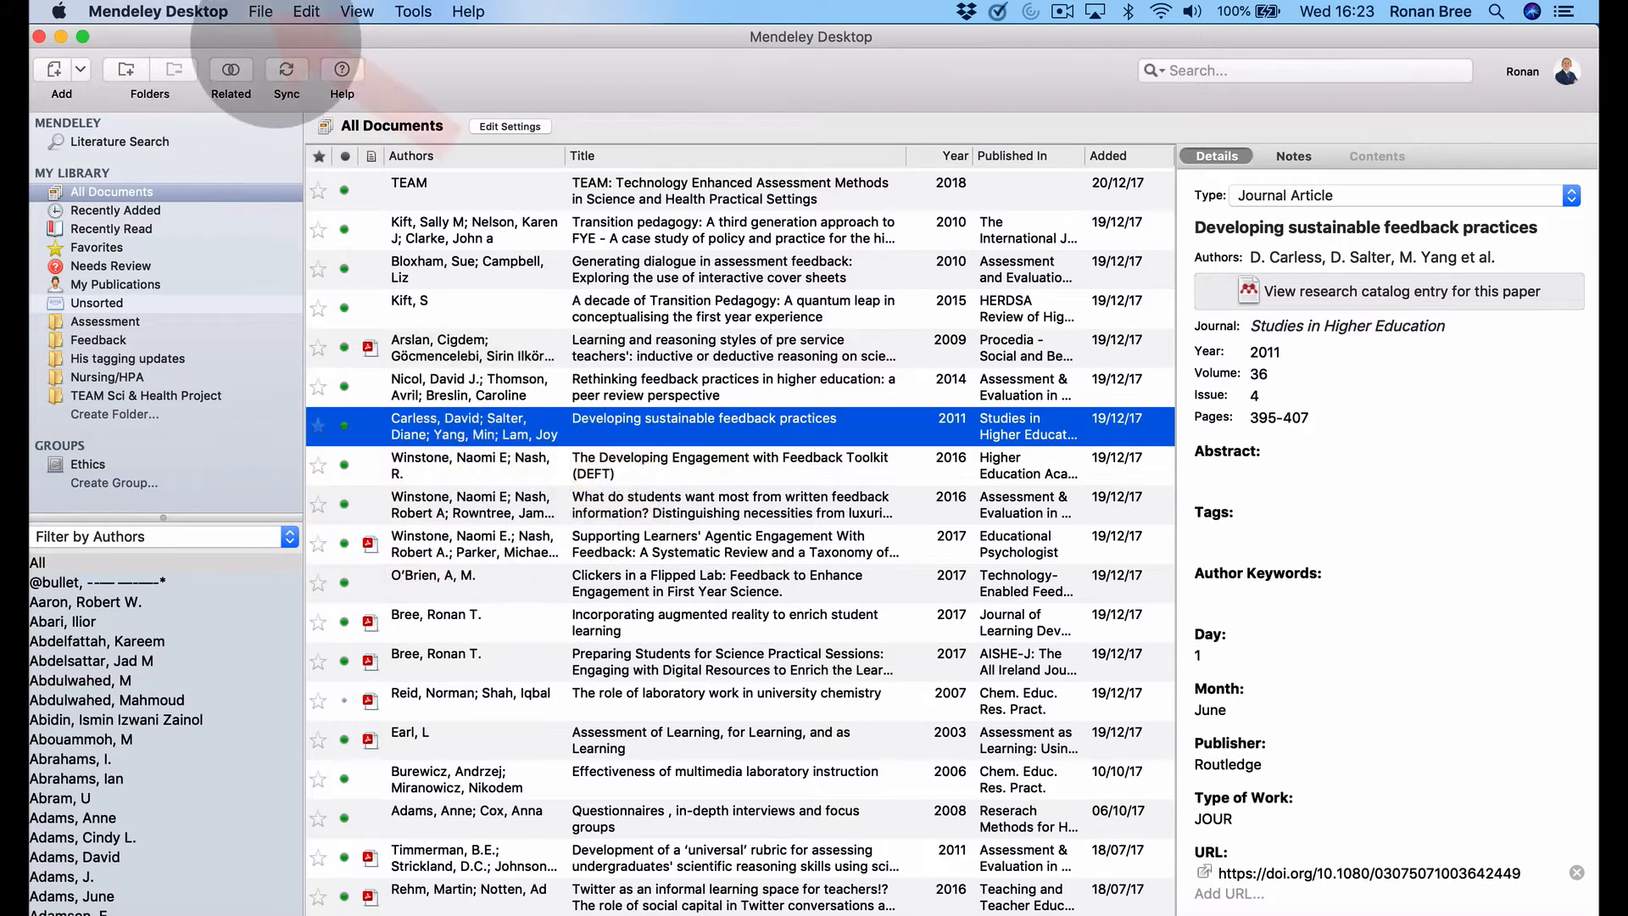
pyautogui.click(259, 12)
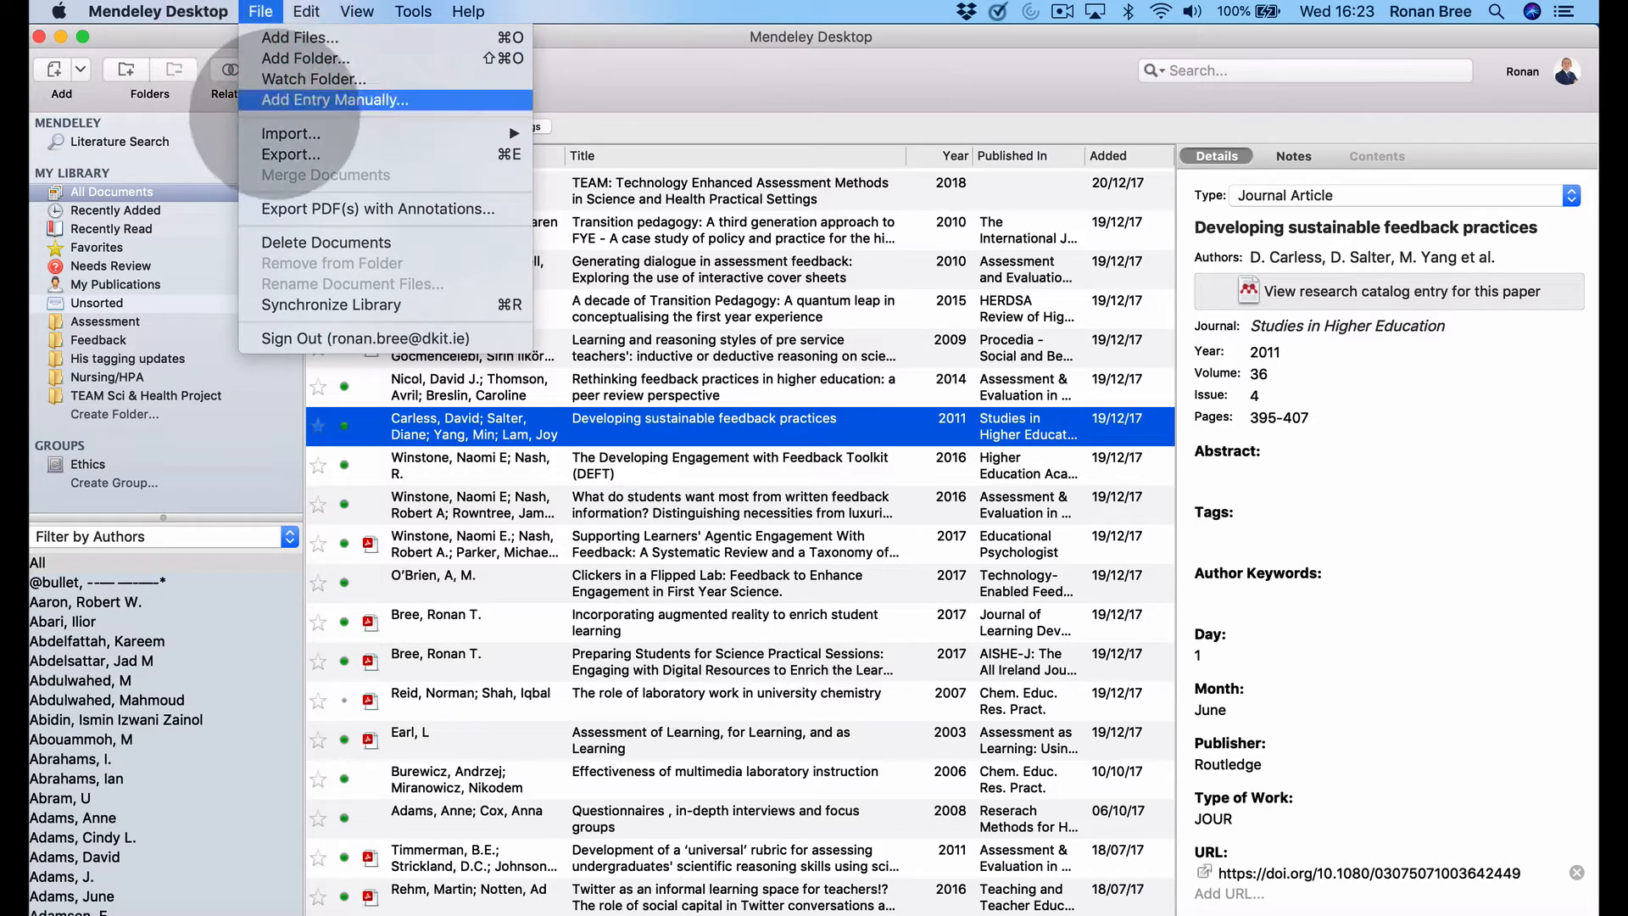
pyautogui.click(334, 101)
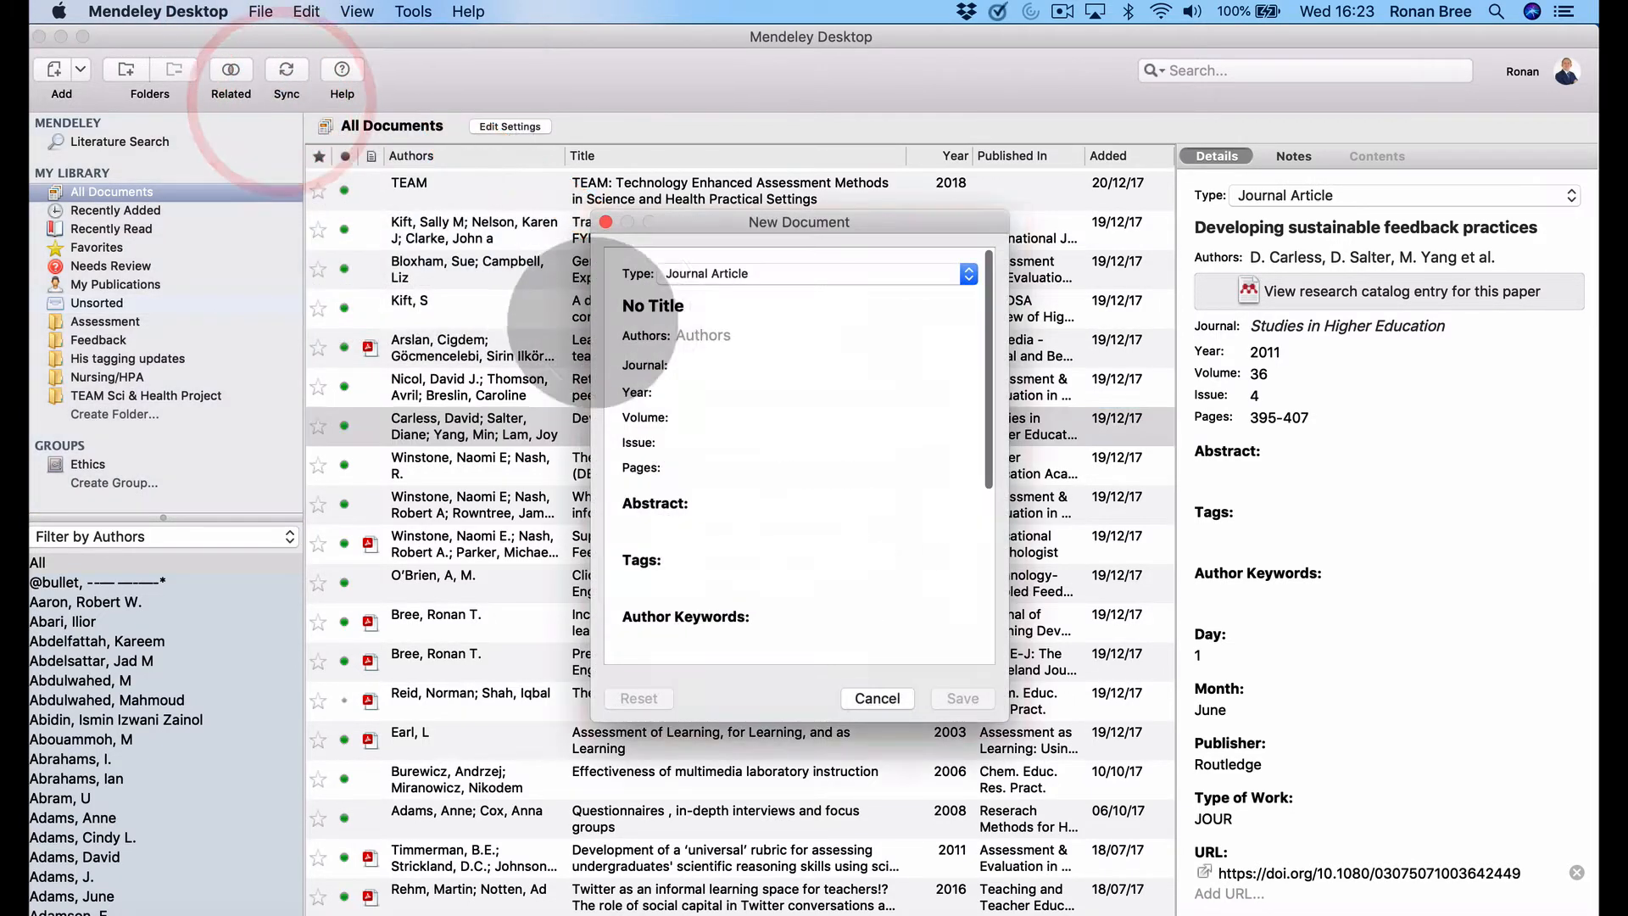
pyautogui.click(966, 273)
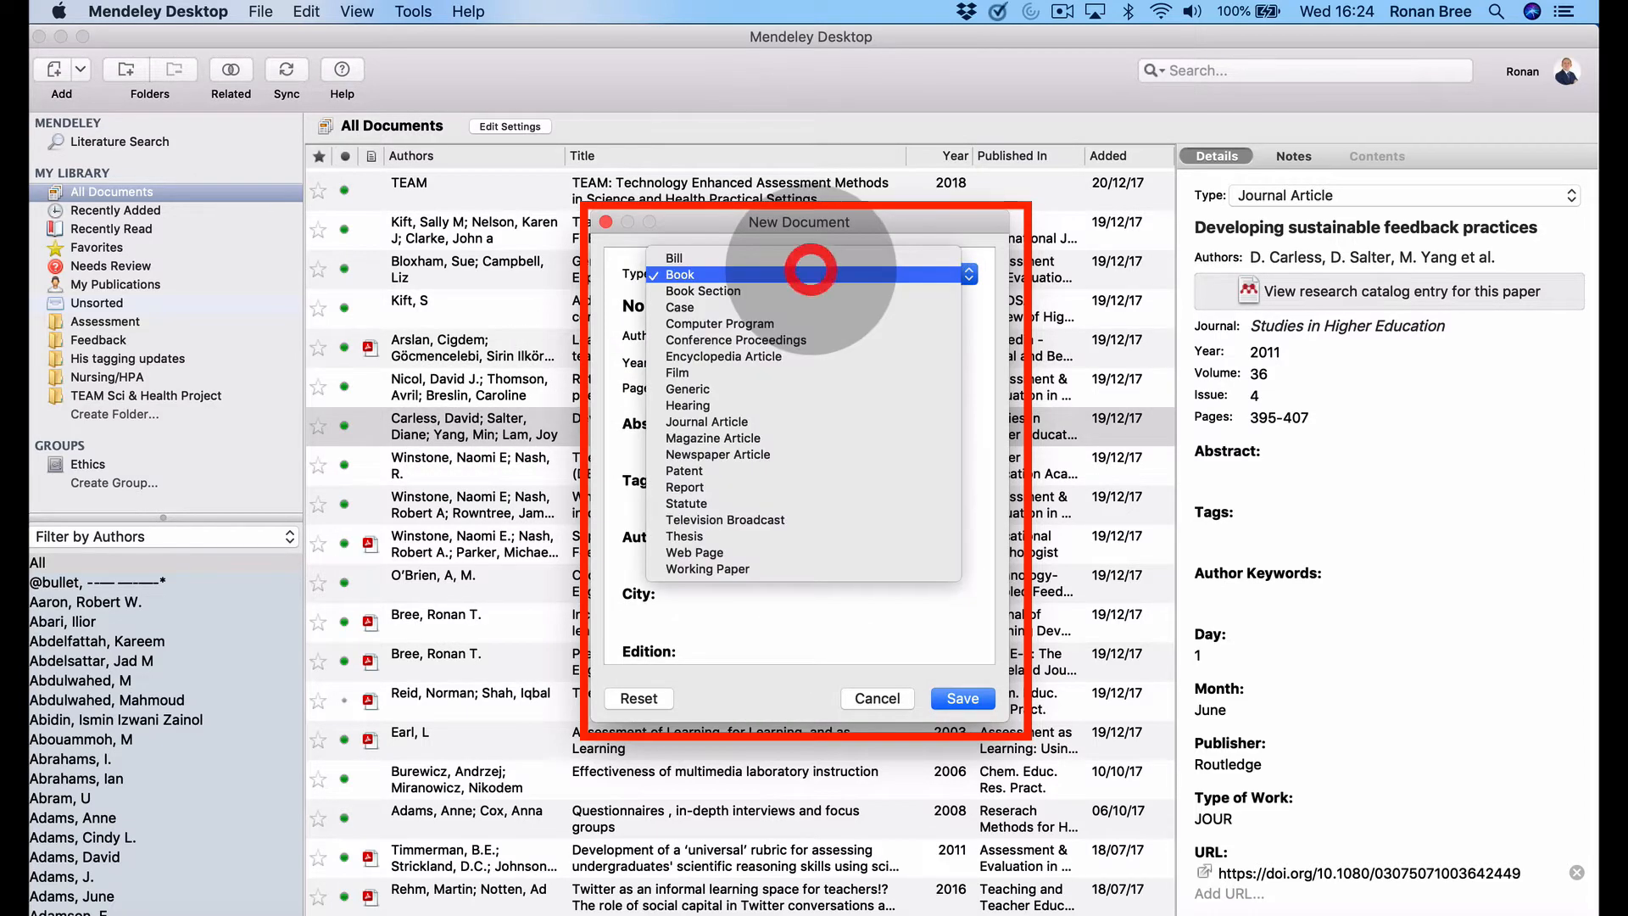
pyautogui.click(692, 551)
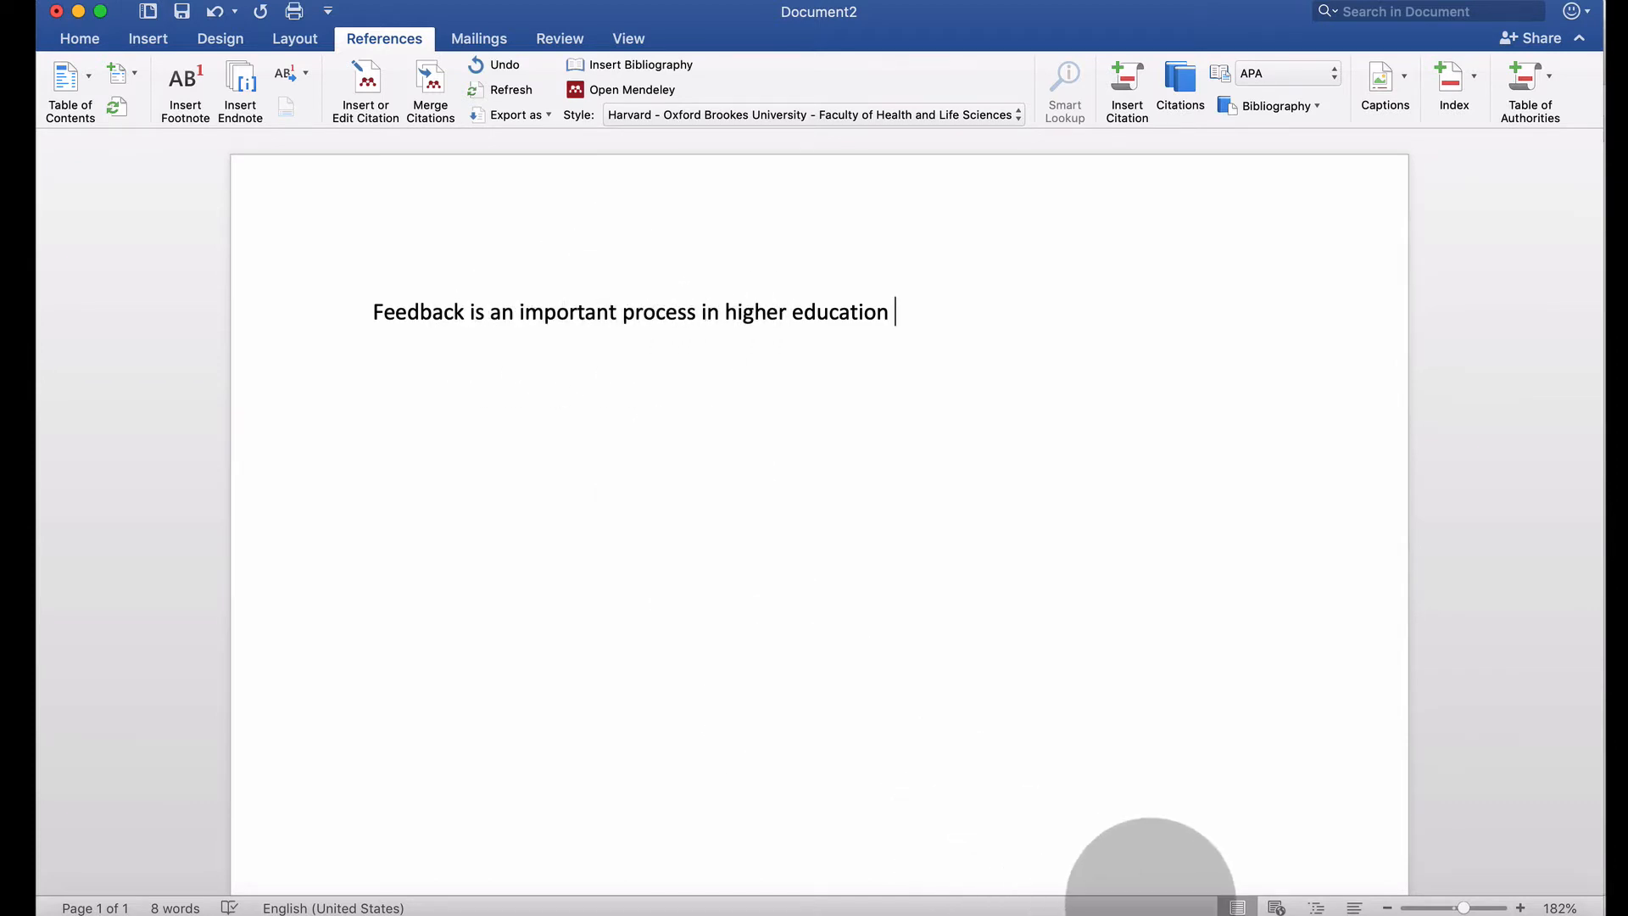
# Insert a Mendeley citation to Price et al. 2010, found by searching 'price', after the sentence.
pyautogui.click(633, 89)
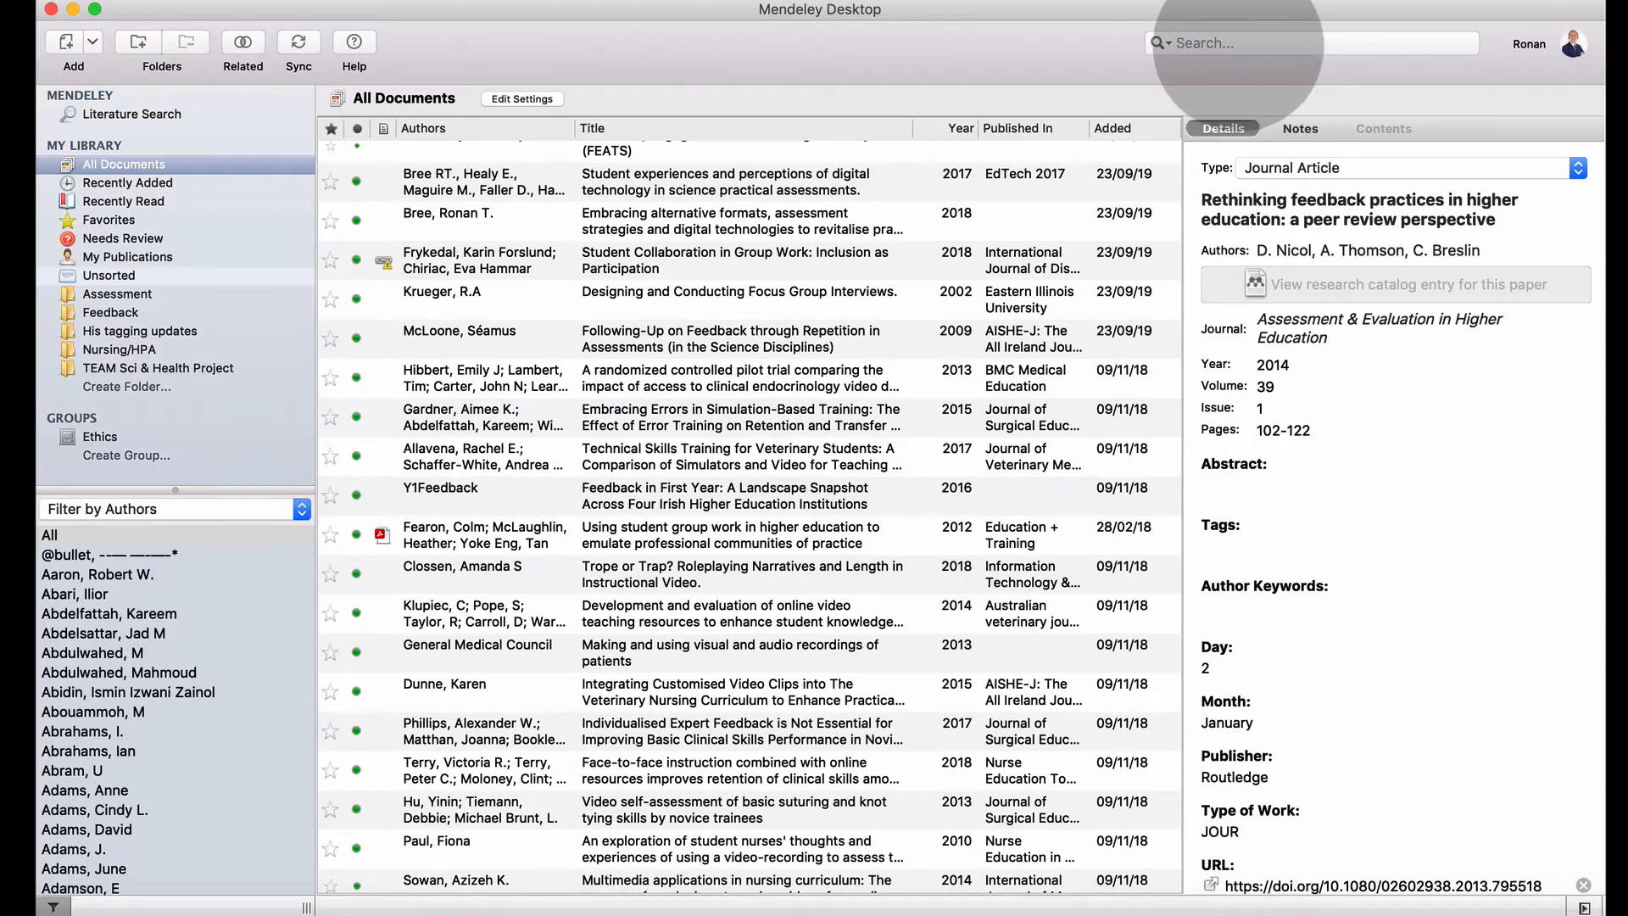
pyautogui.write('pricess in higher education')
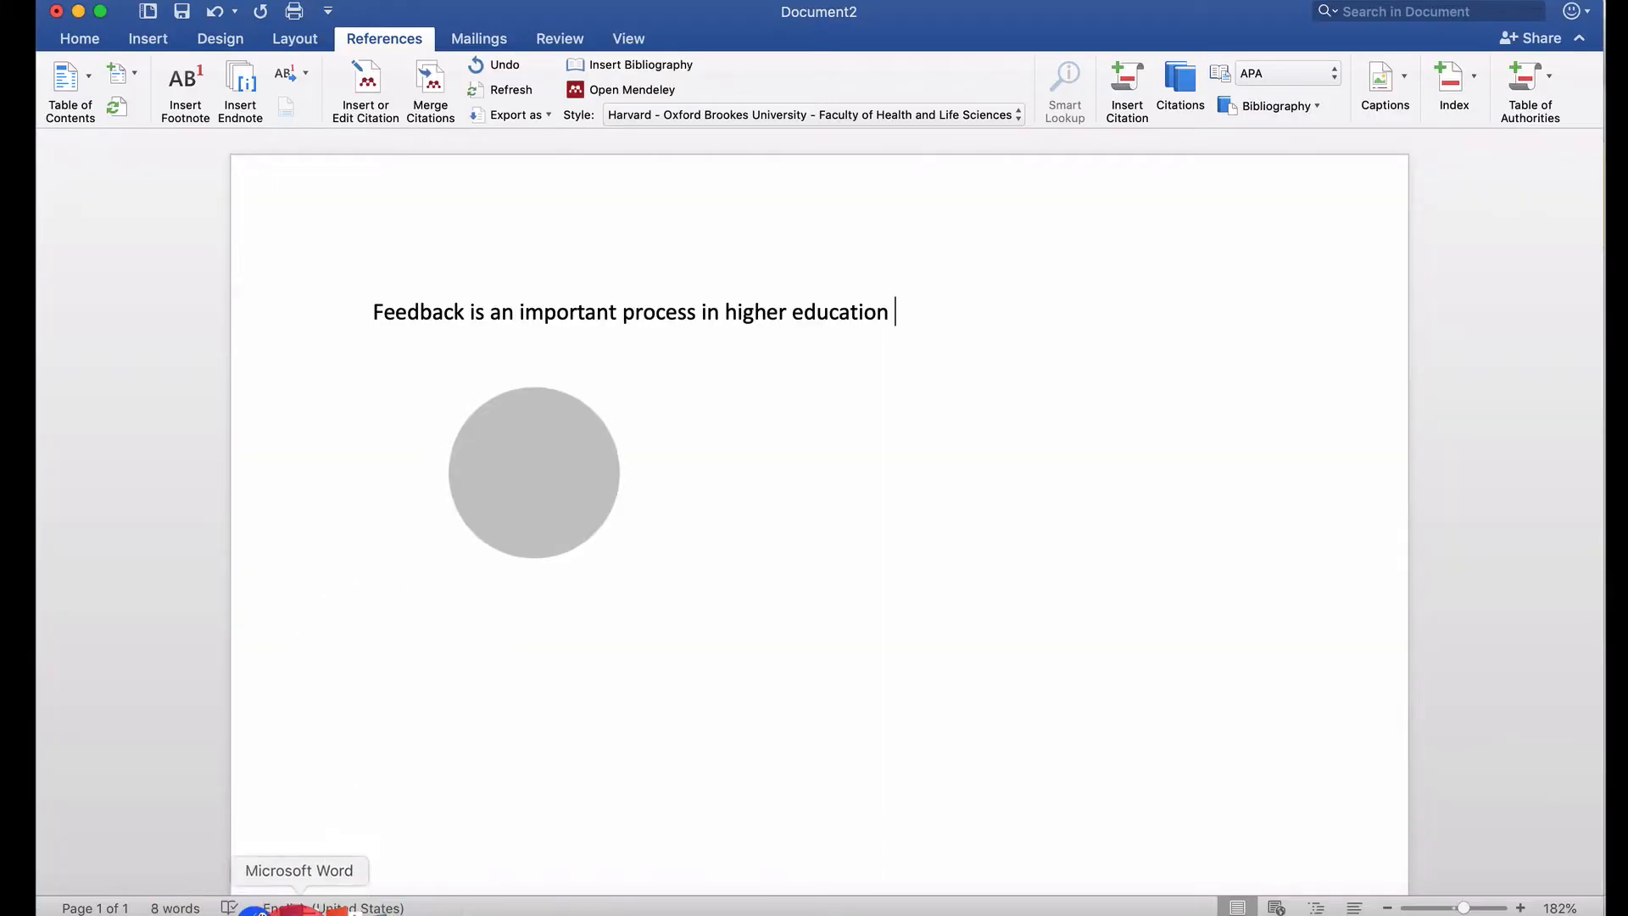
pyautogui.click(365, 89)
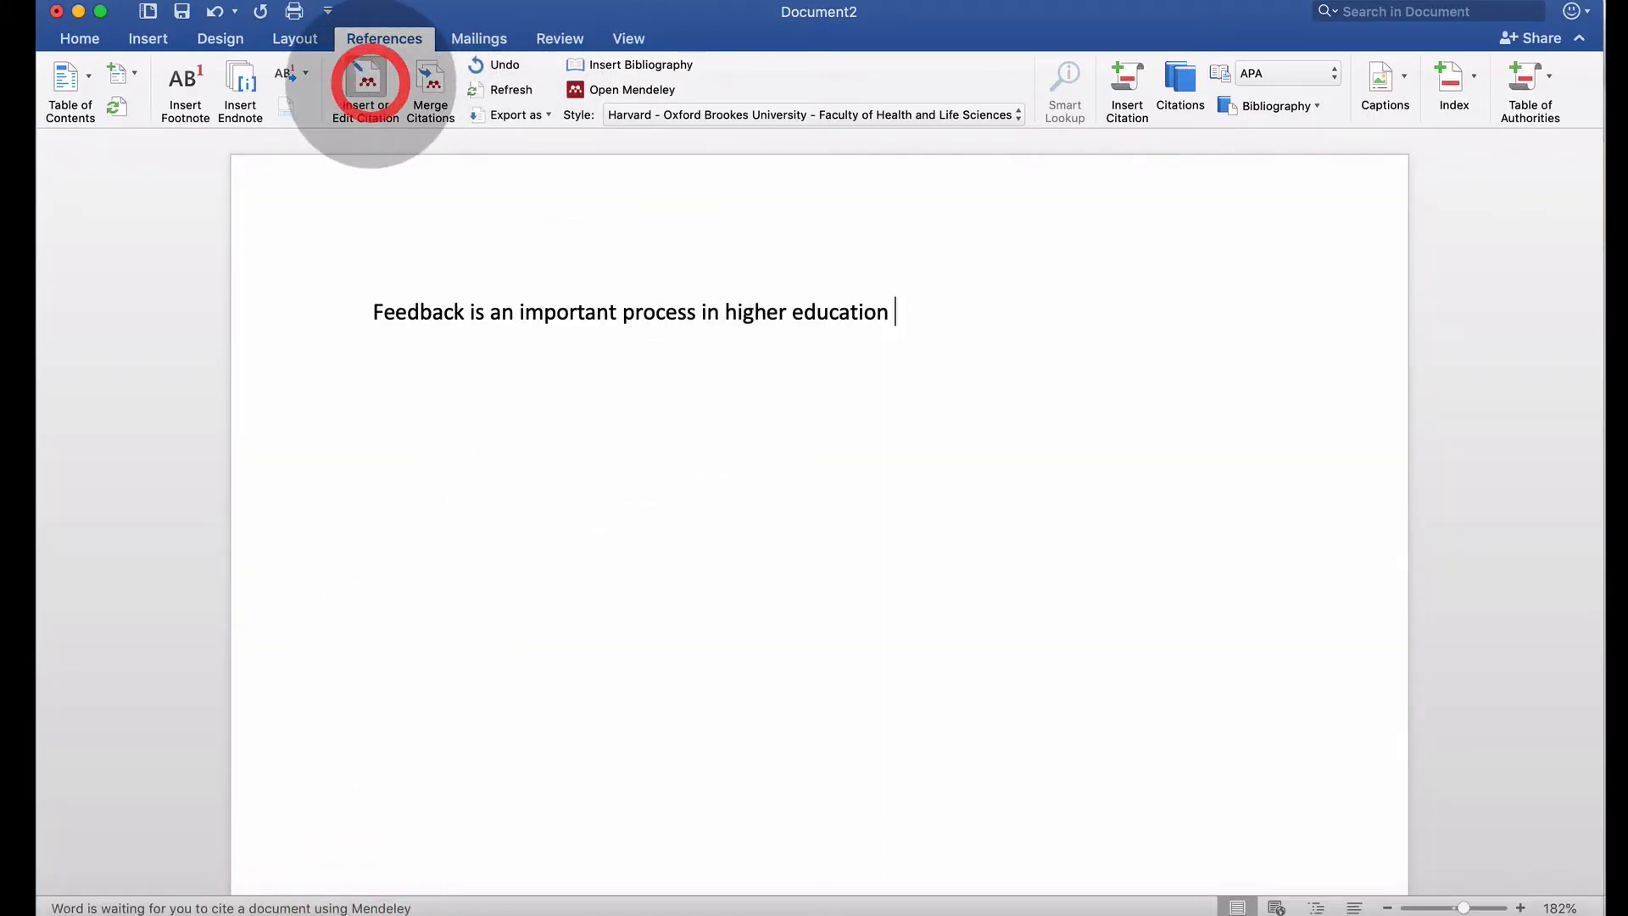
pyautogui.click(364, 90)
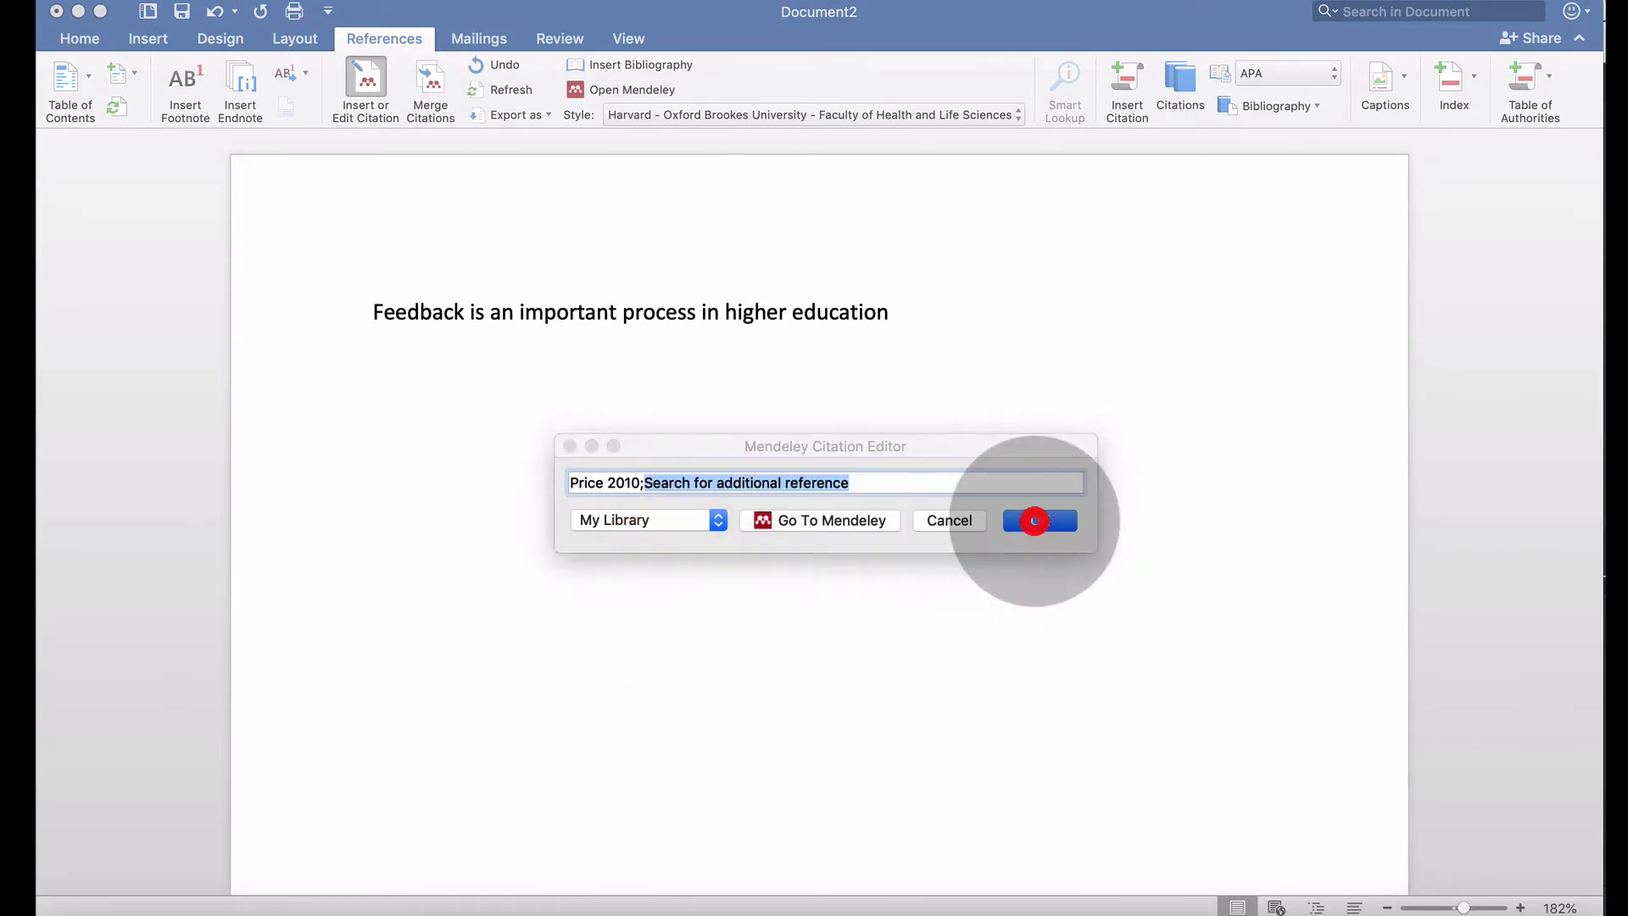
pyautogui.click(1038, 521)
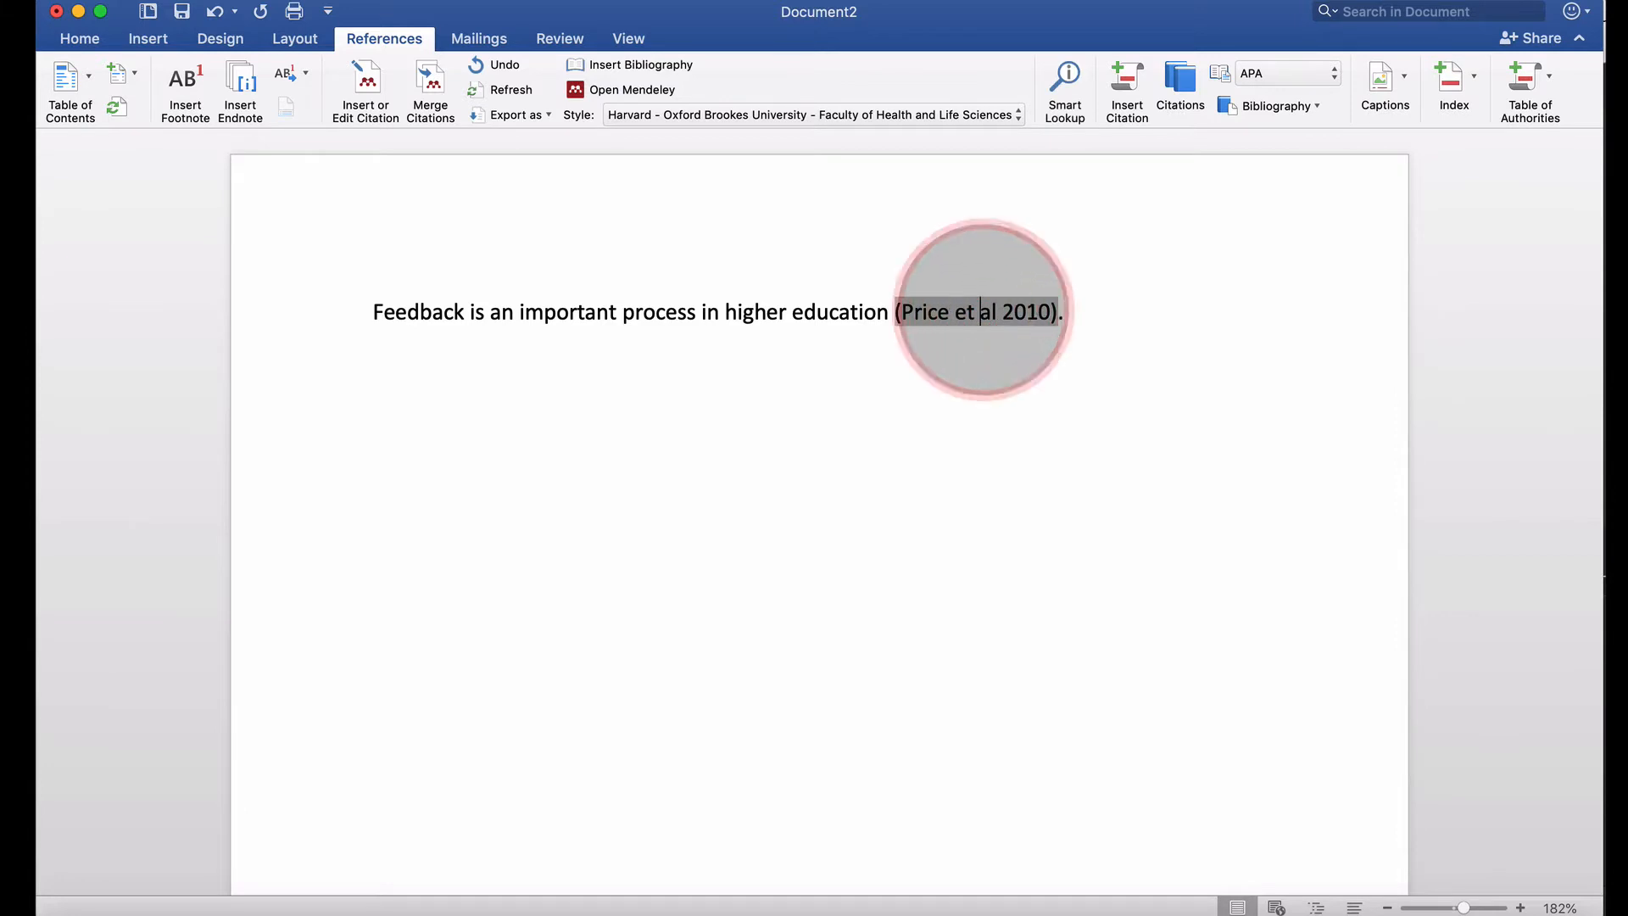
pyautogui.moveTo(1057, 312)
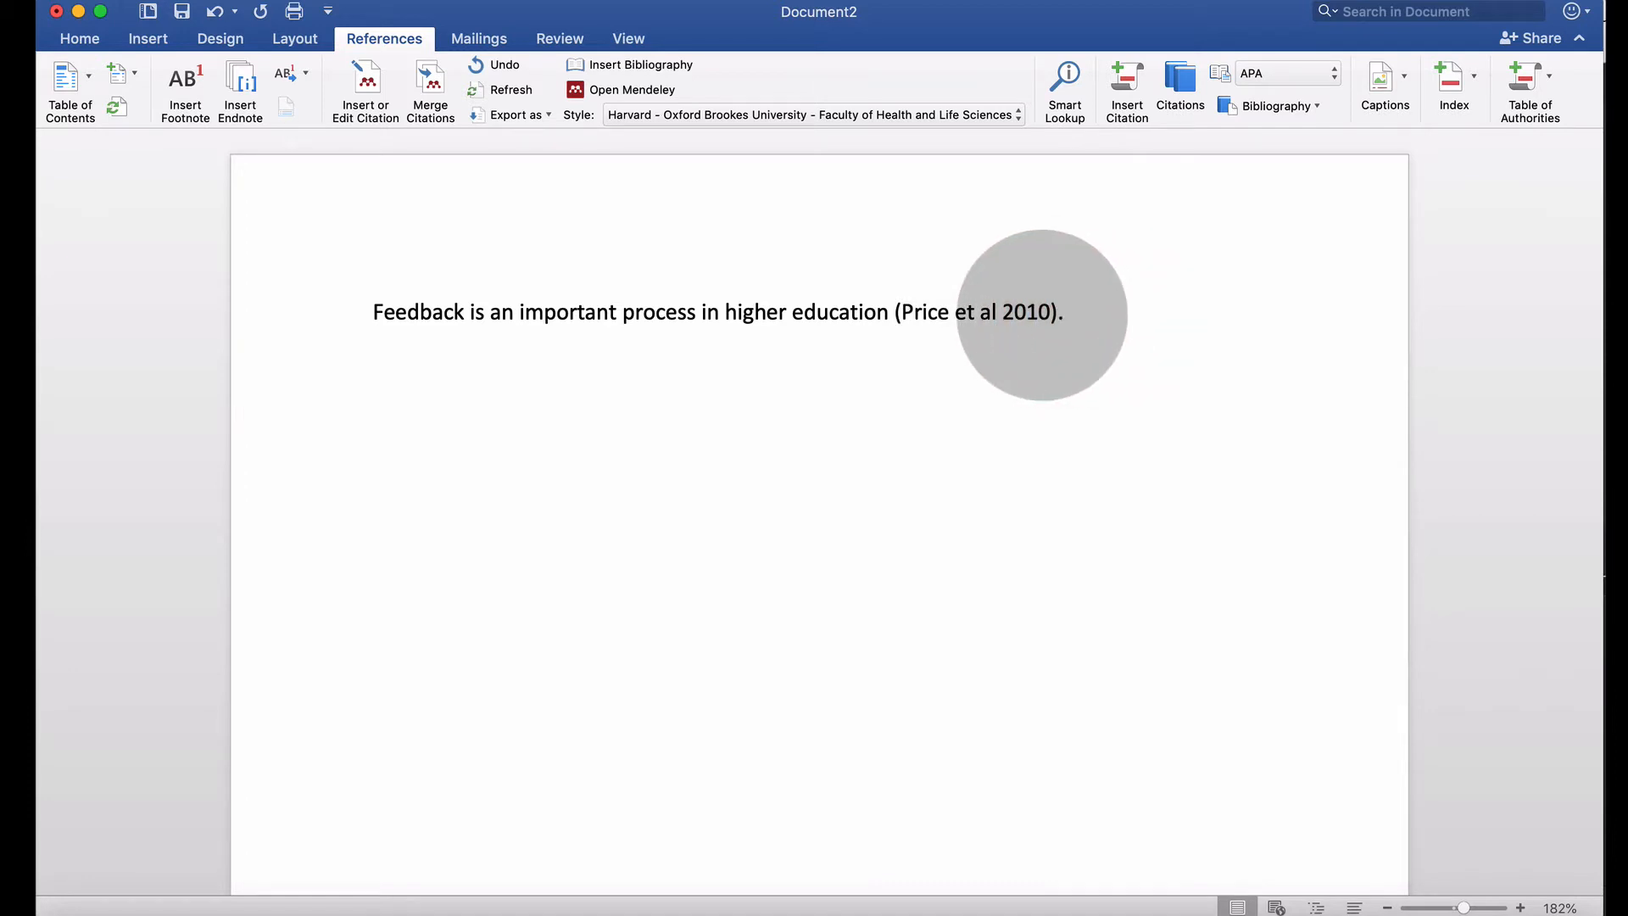
# Edit the Price citation to add the Carless 2011 sustainable feedback paper.
pyautogui.click(1048, 312)
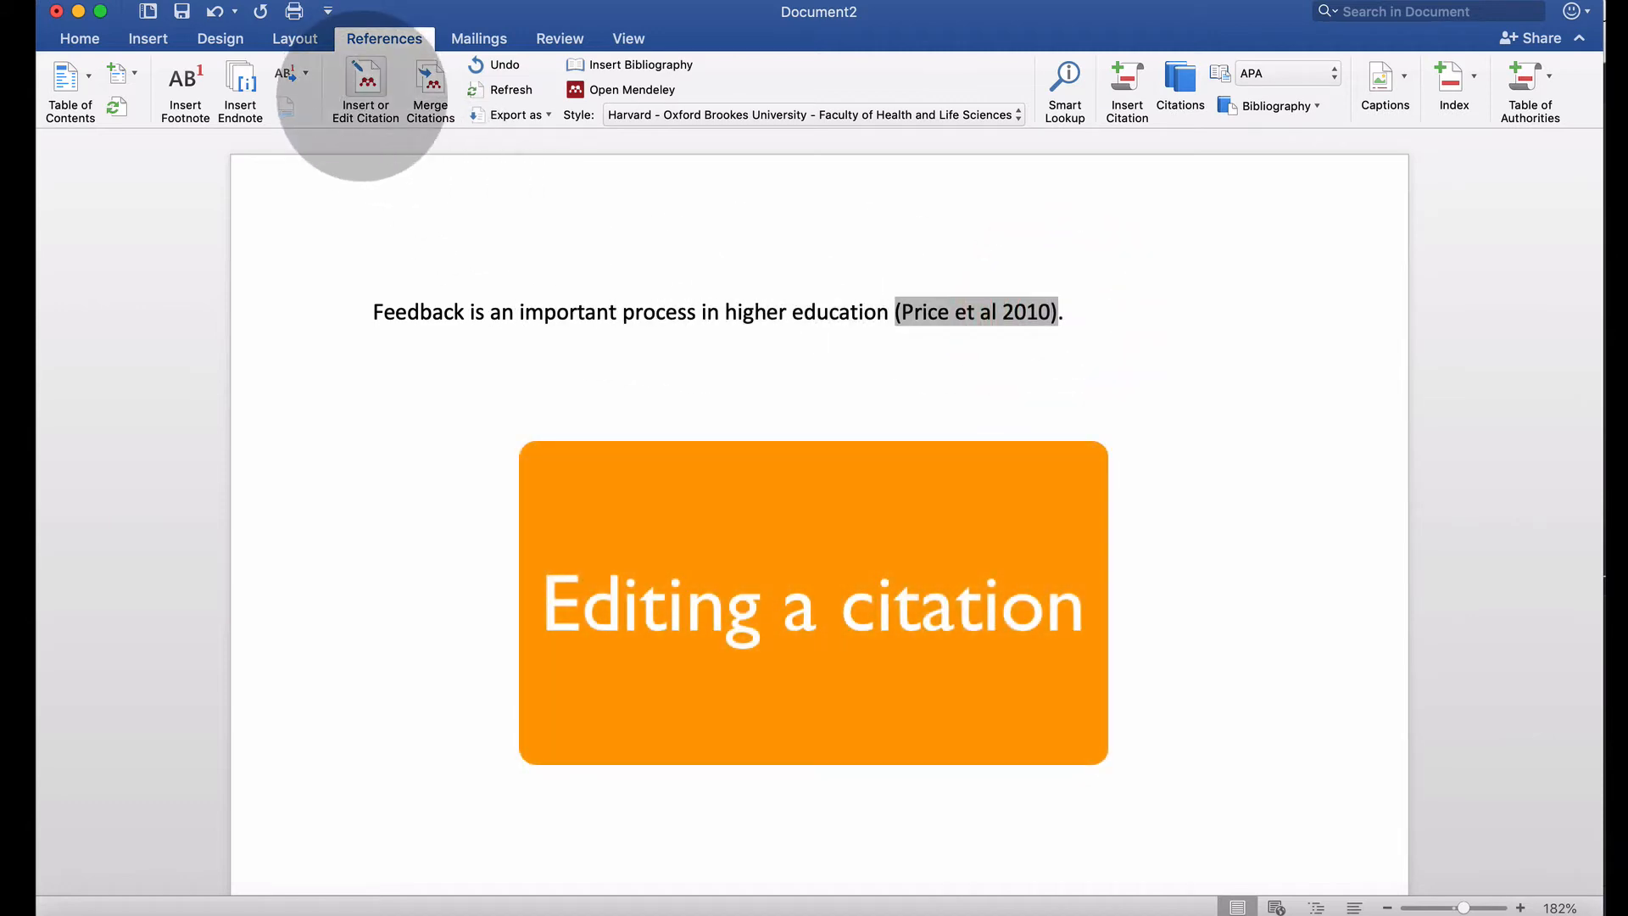
pyautogui.click(365, 85)
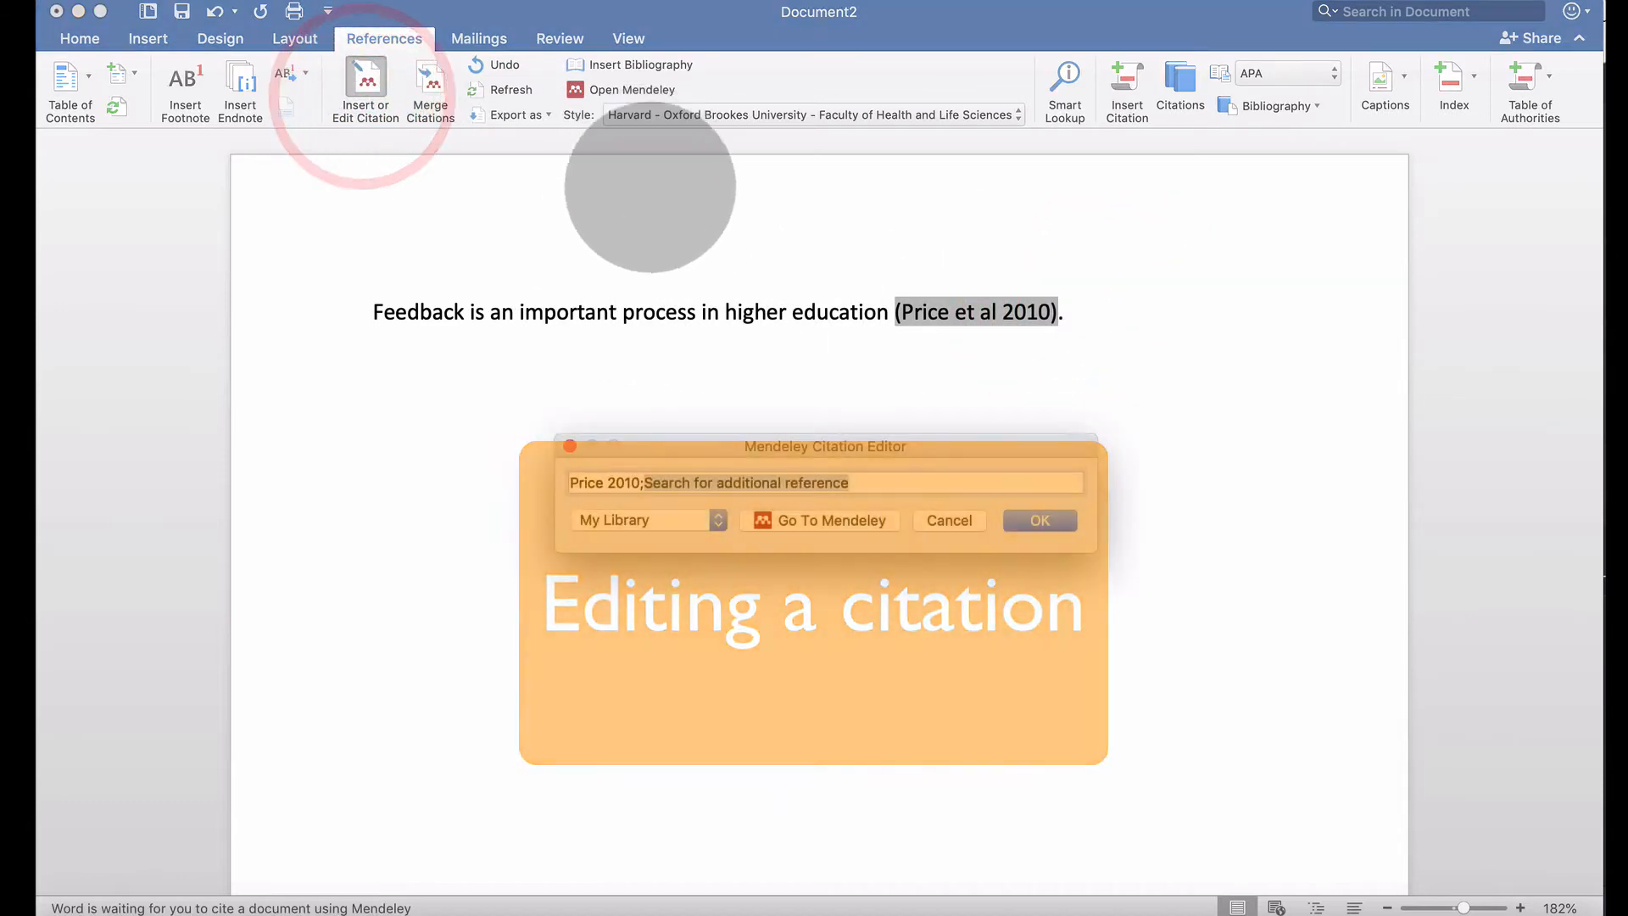
pyautogui.write('carless')
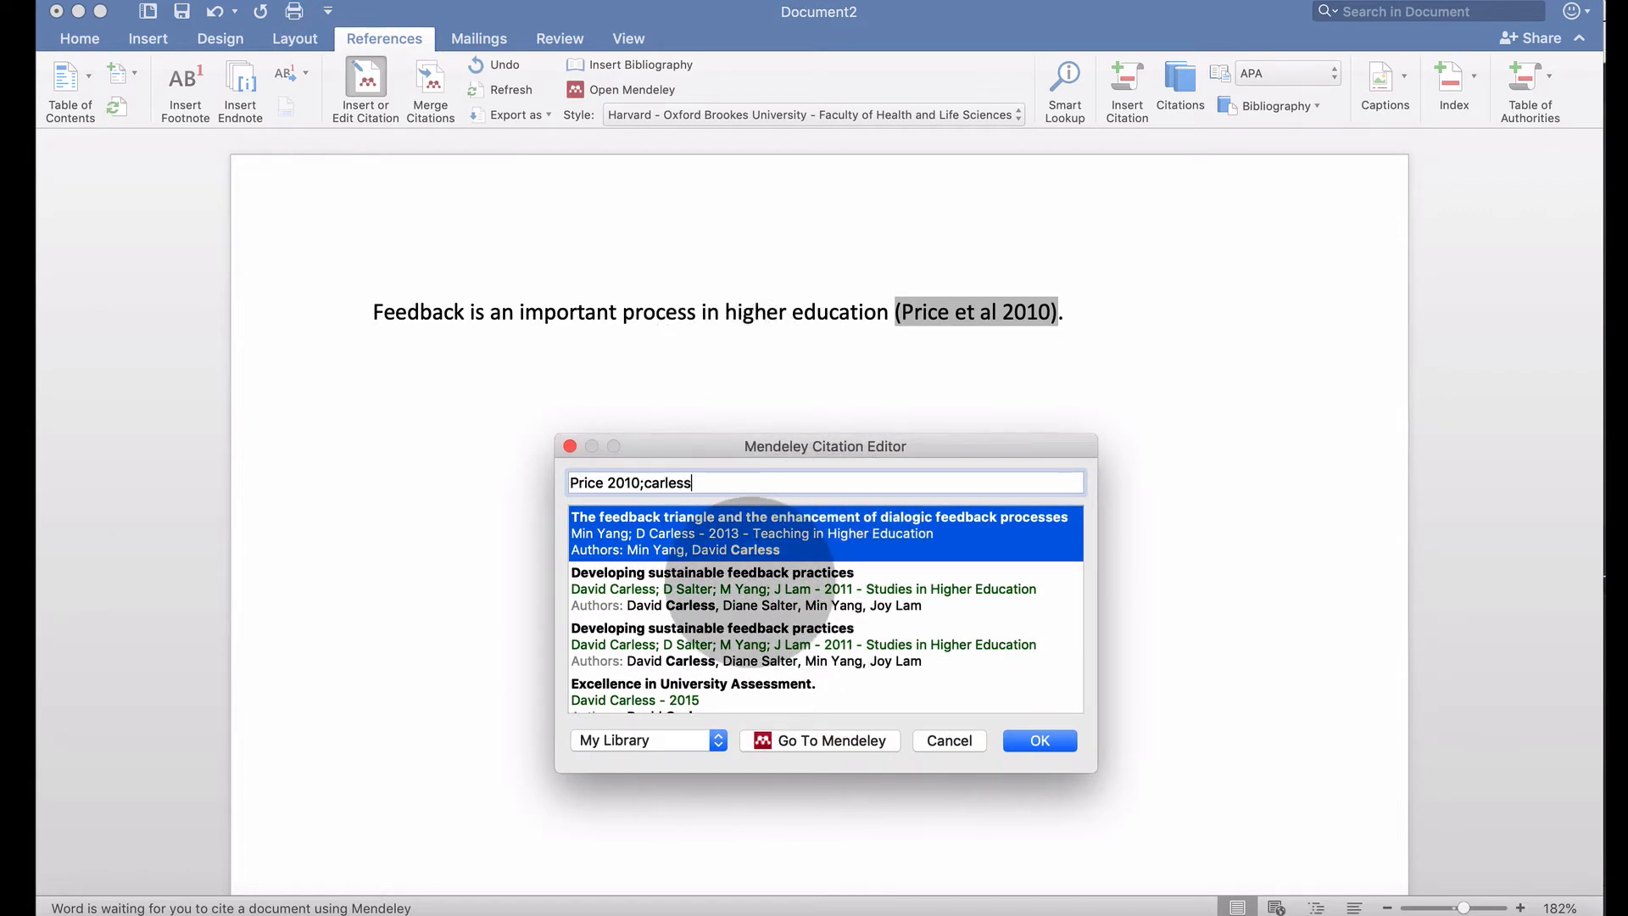
pyautogui.click(821, 533)
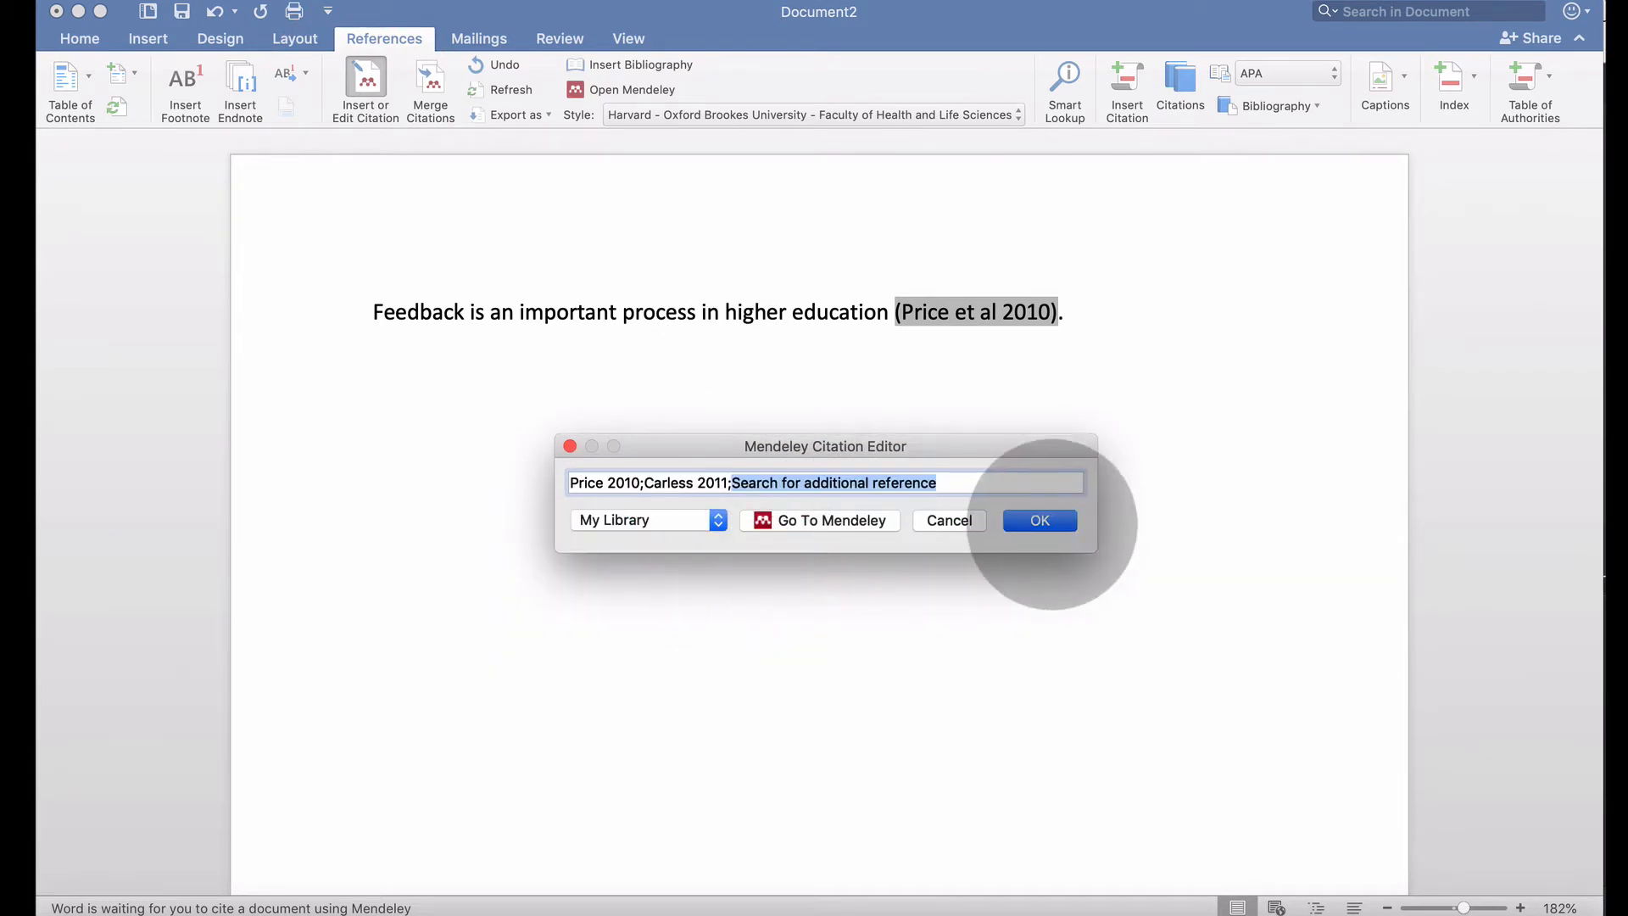
pyautogui.click(1038, 520)
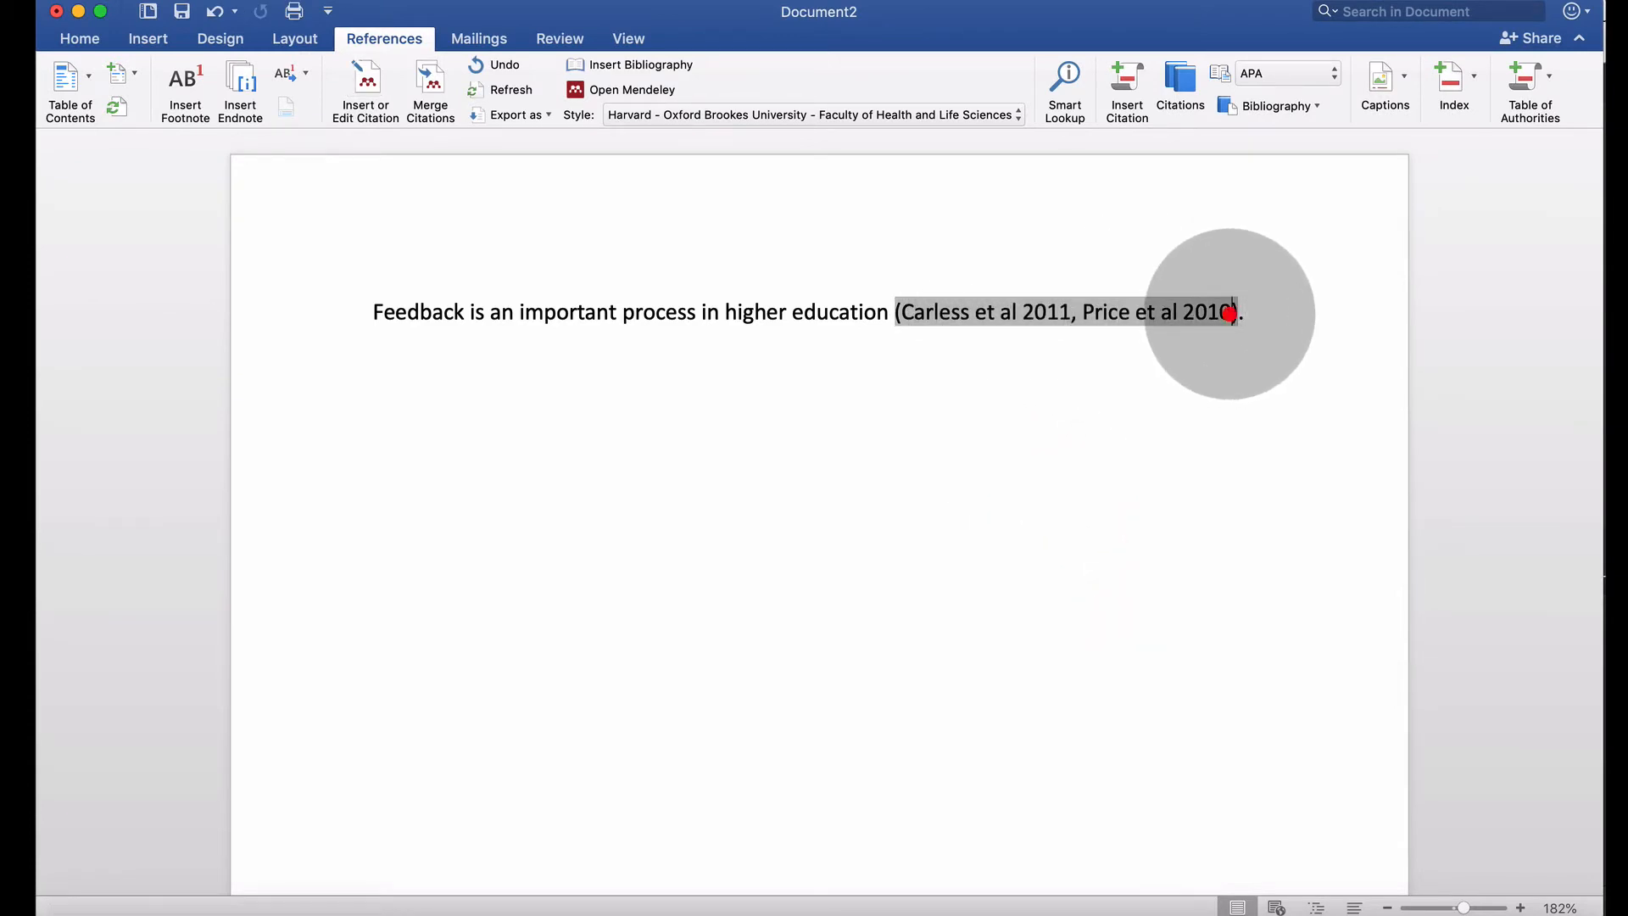
# Add the Winstone and Nash 2016 feedback toolkit as a third source in the citation.
pyautogui.click(365, 92)
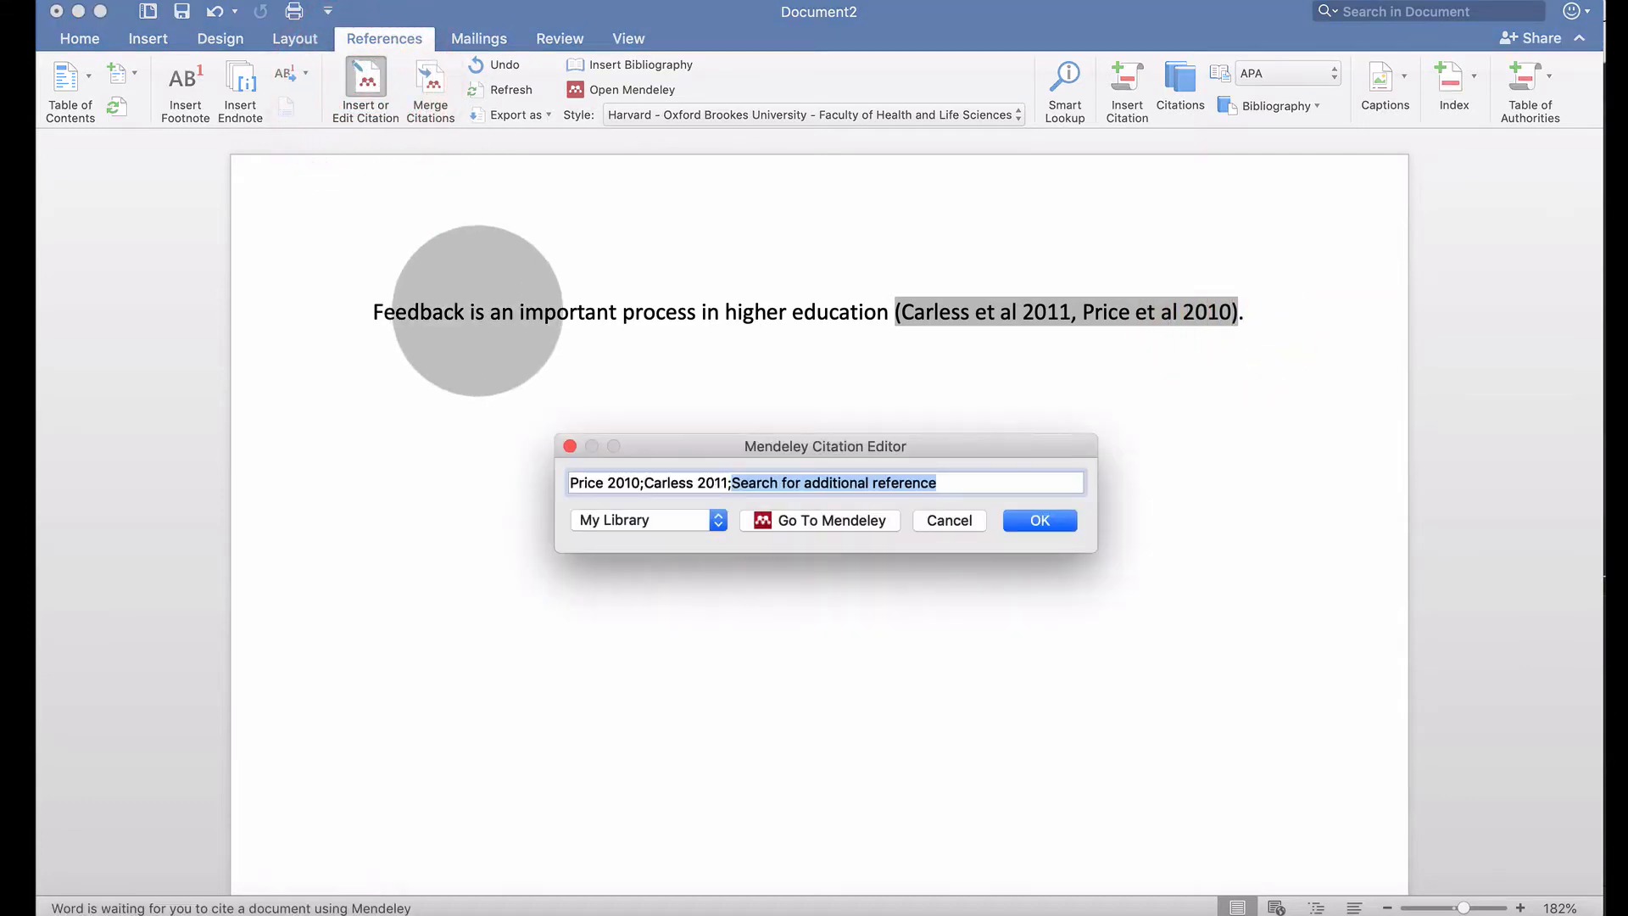
pyautogui.write('winstone')
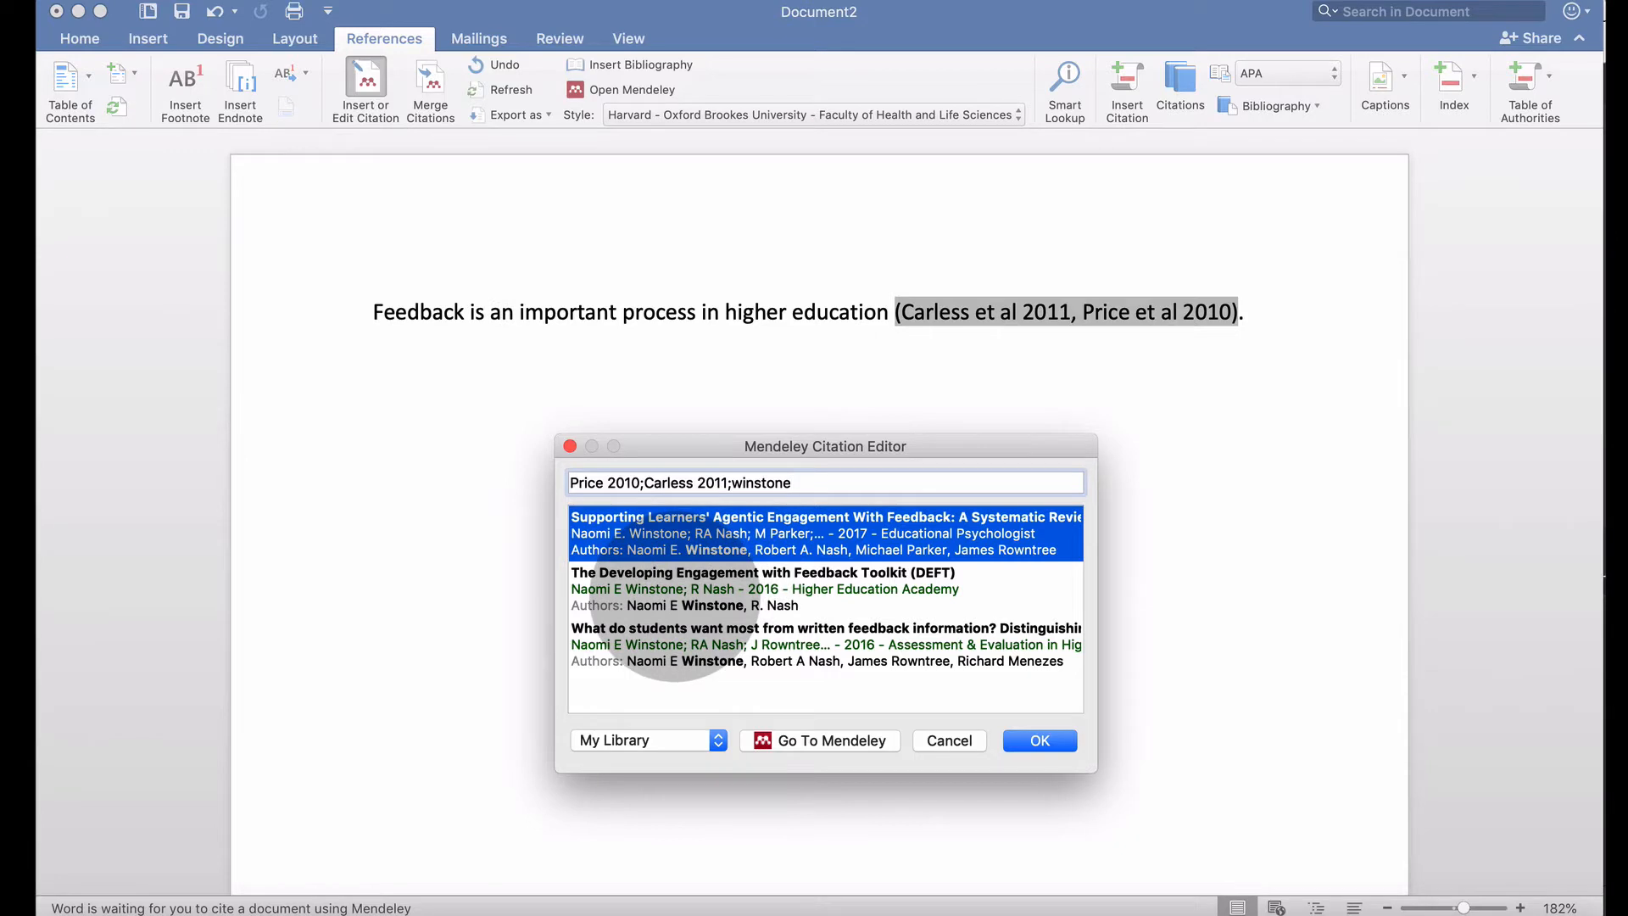
pyautogui.click(1038, 742)
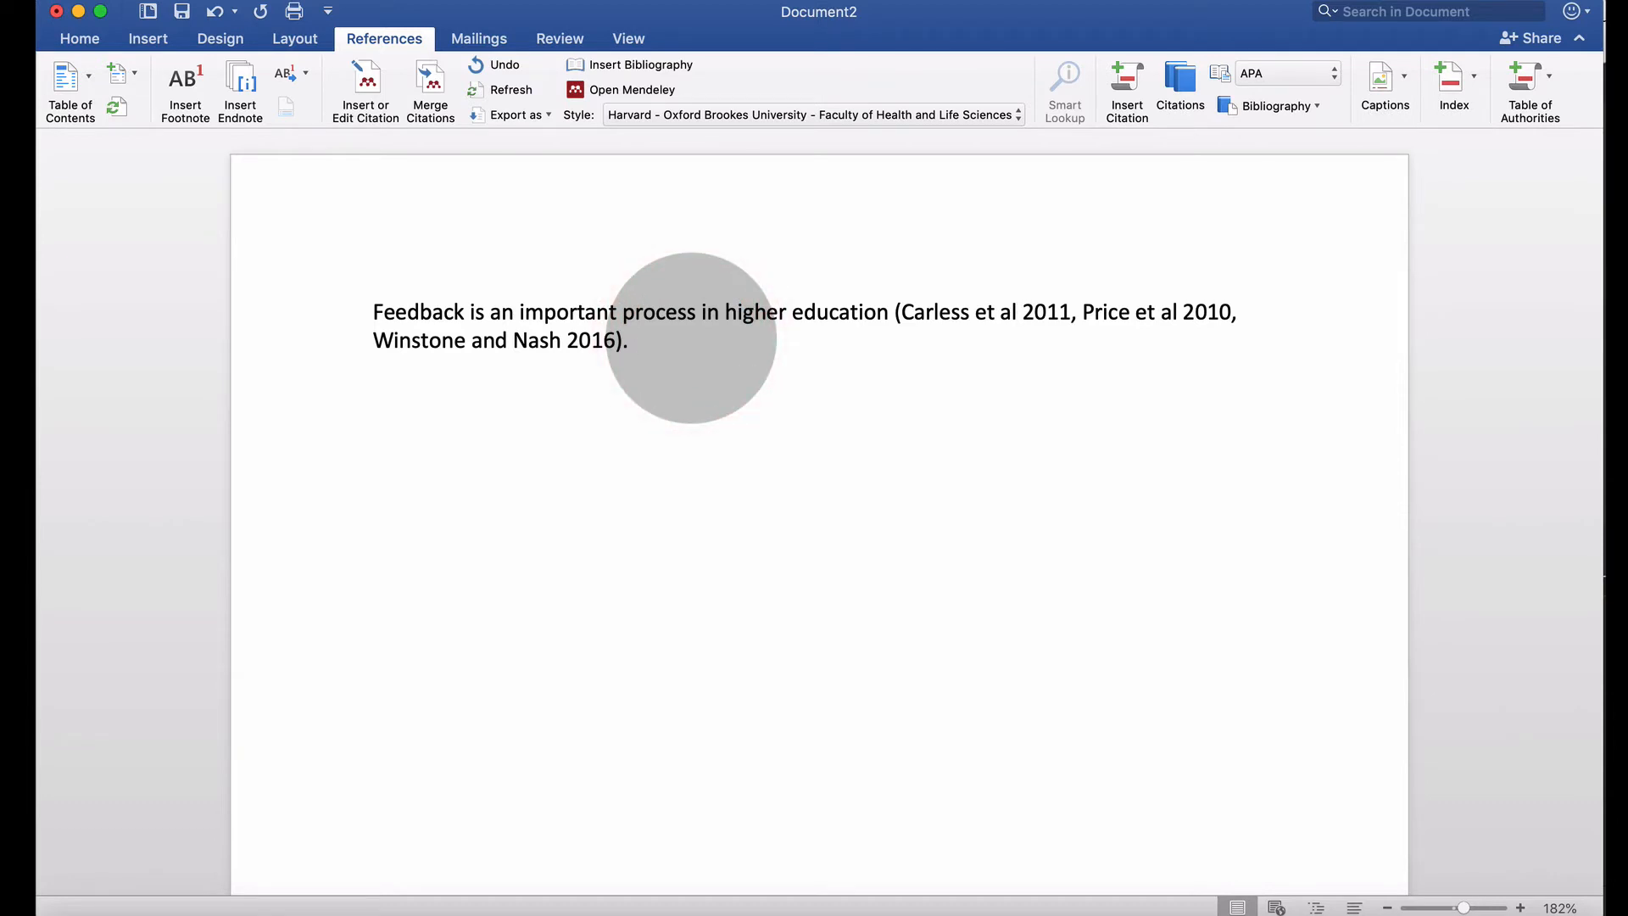
# Insert the Mendeley bibliography below the paragraph, listing Carless, Price and Winstone.
pyautogui.click(633, 340)
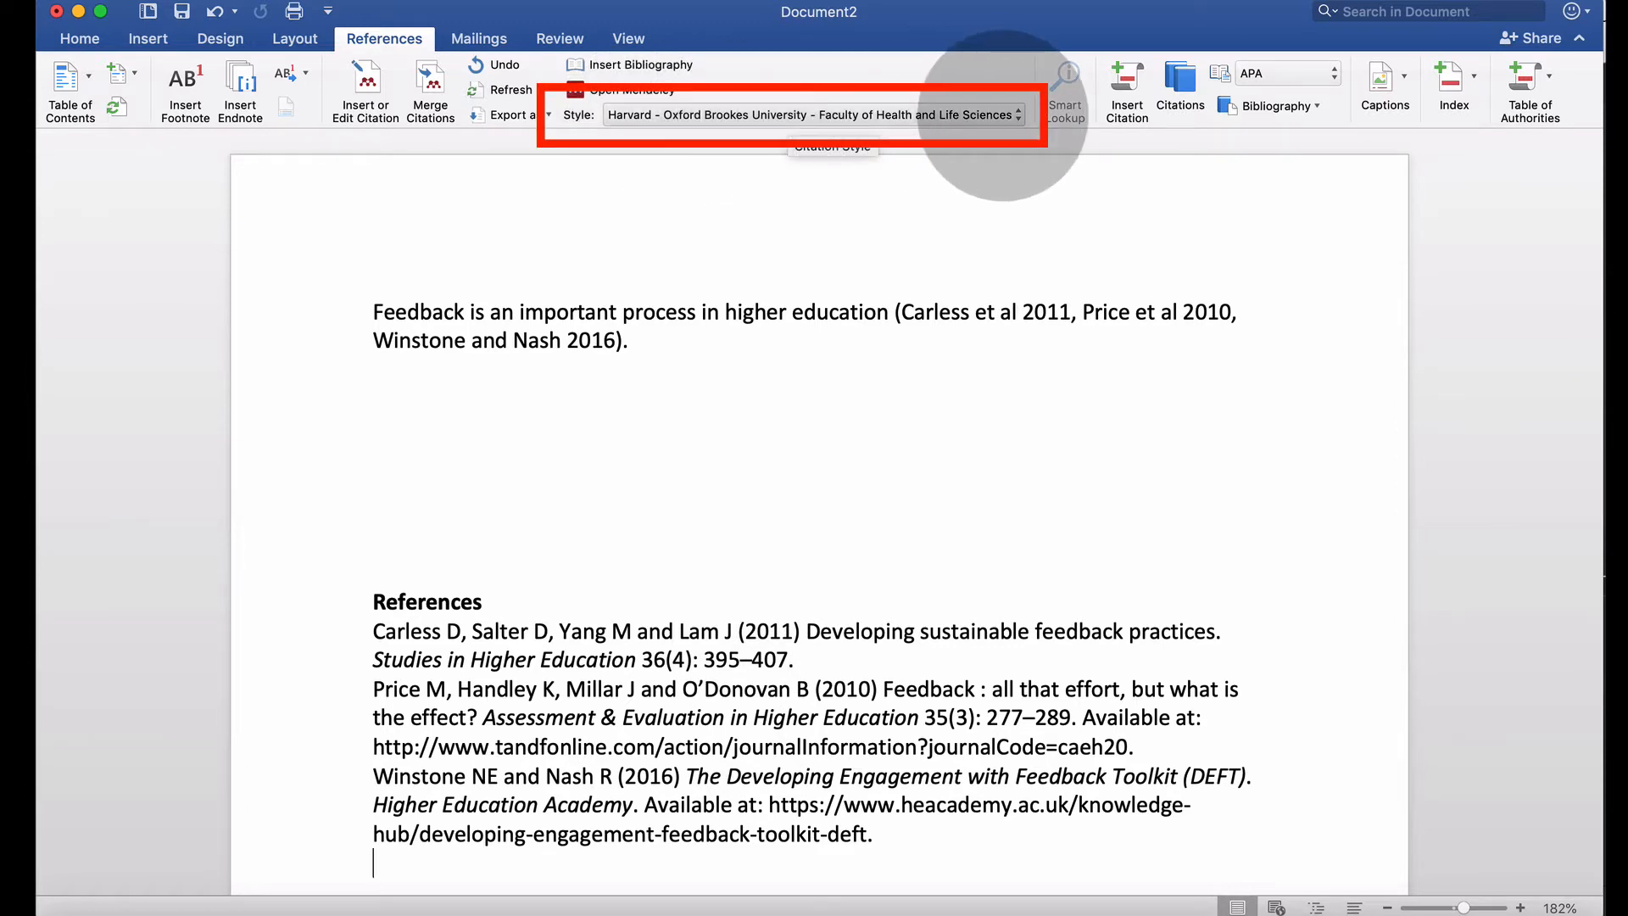
# Choose Harvard - Dundalk Institute of Technology from the Mendeley Style dropdown.
pyautogui.click(811, 114)
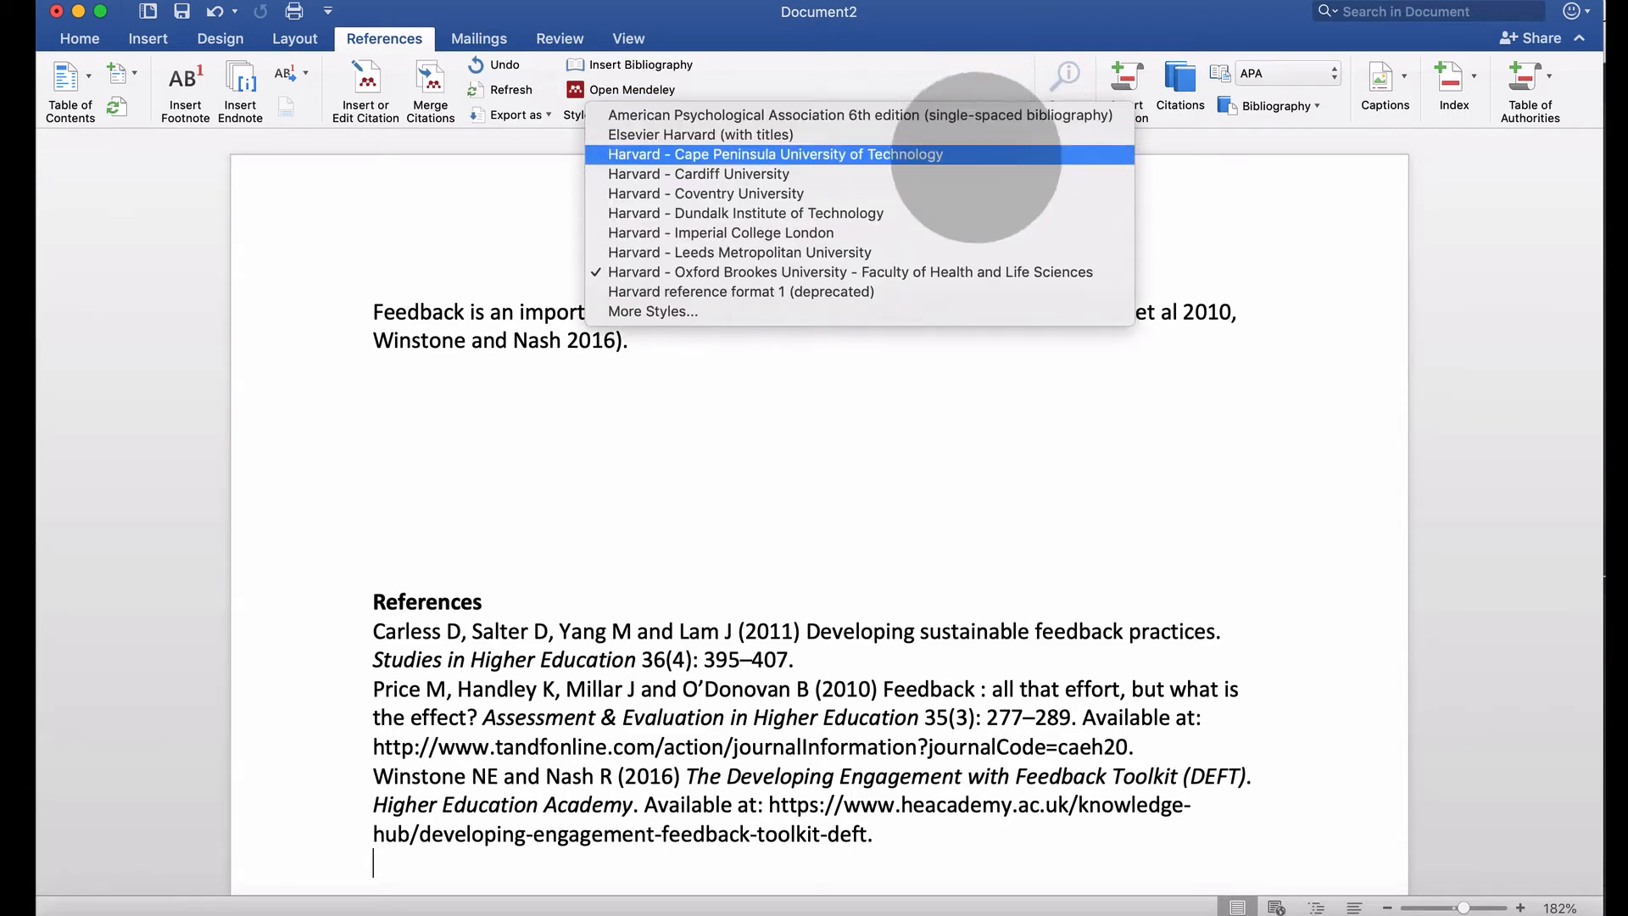
pyautogui.moveTo(651, 312)
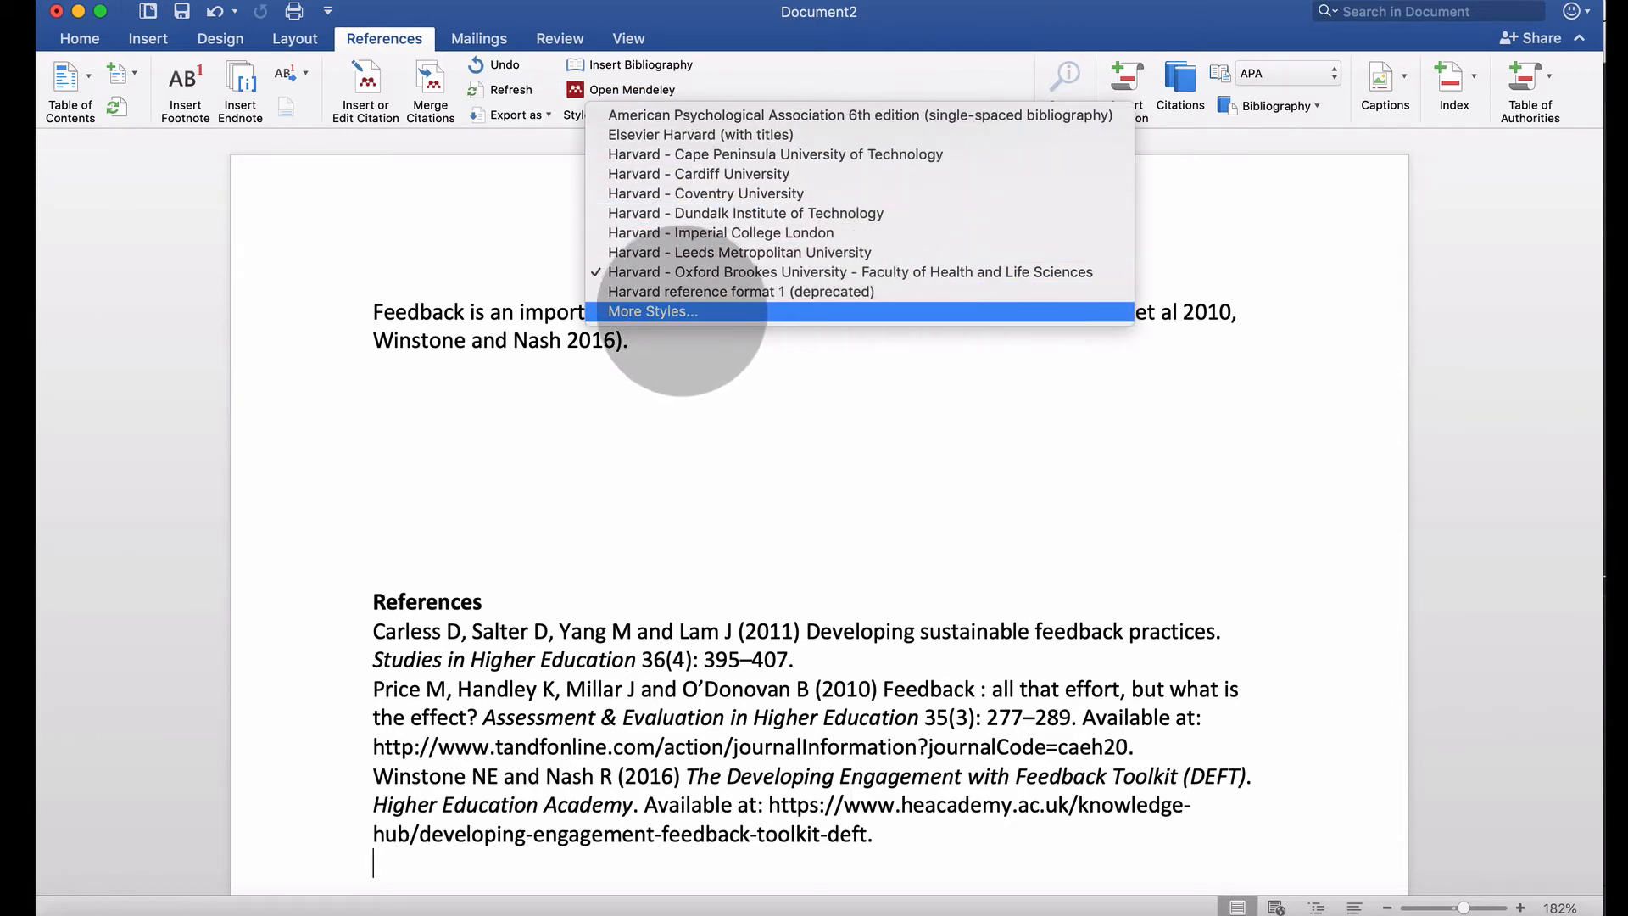
pyautogui.moveTo(747, 213)
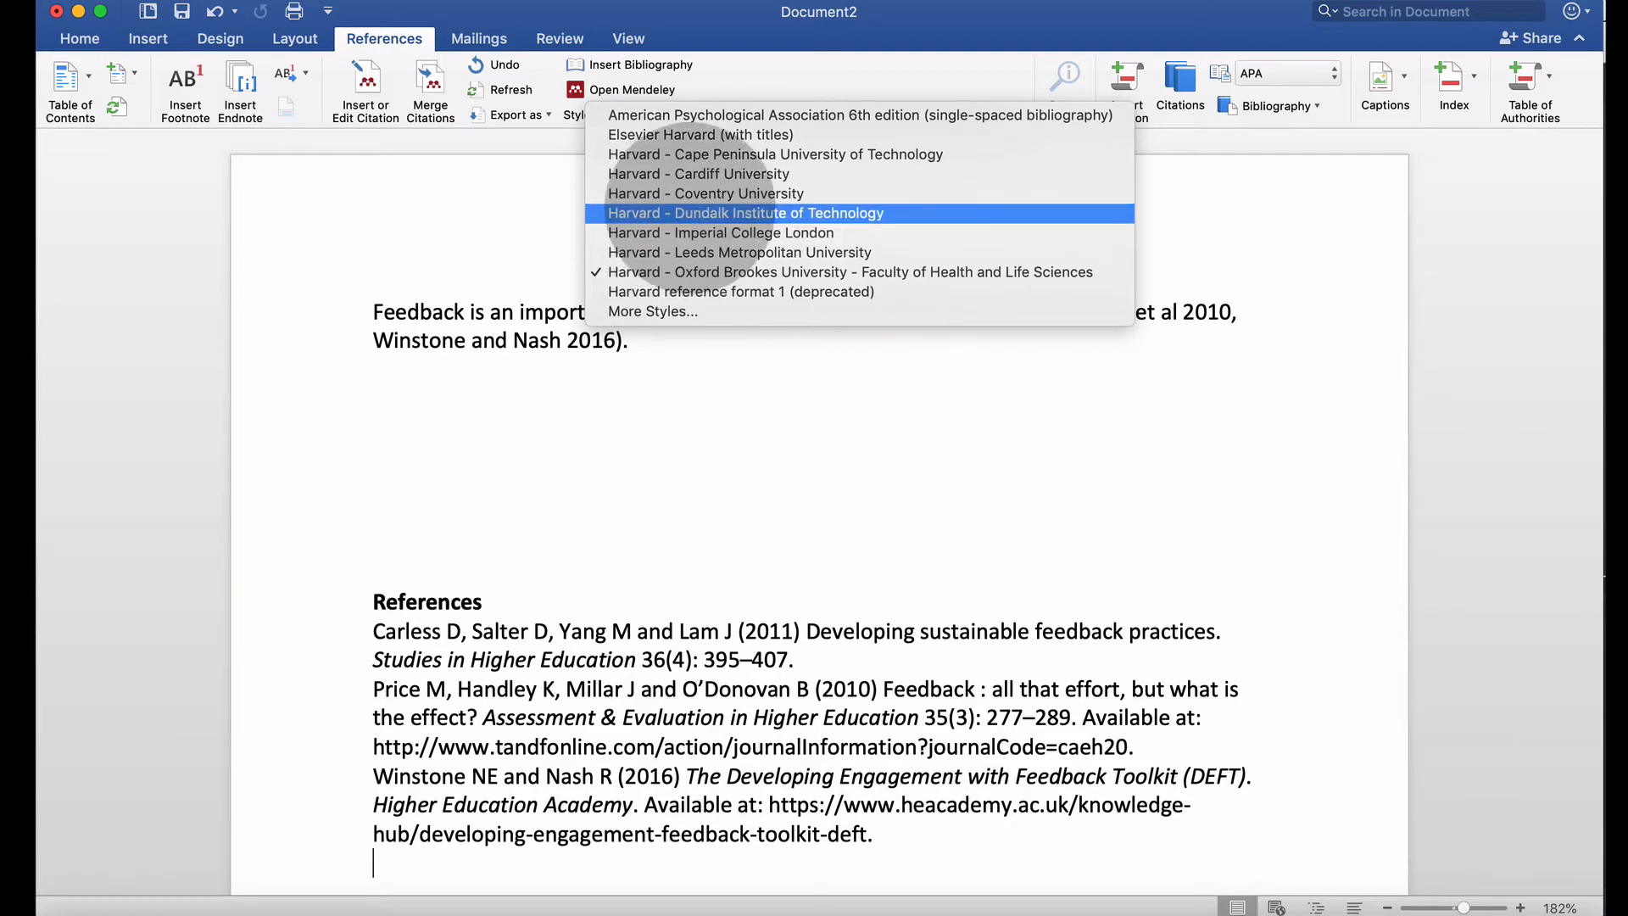
pyautogui.click(744, 214)
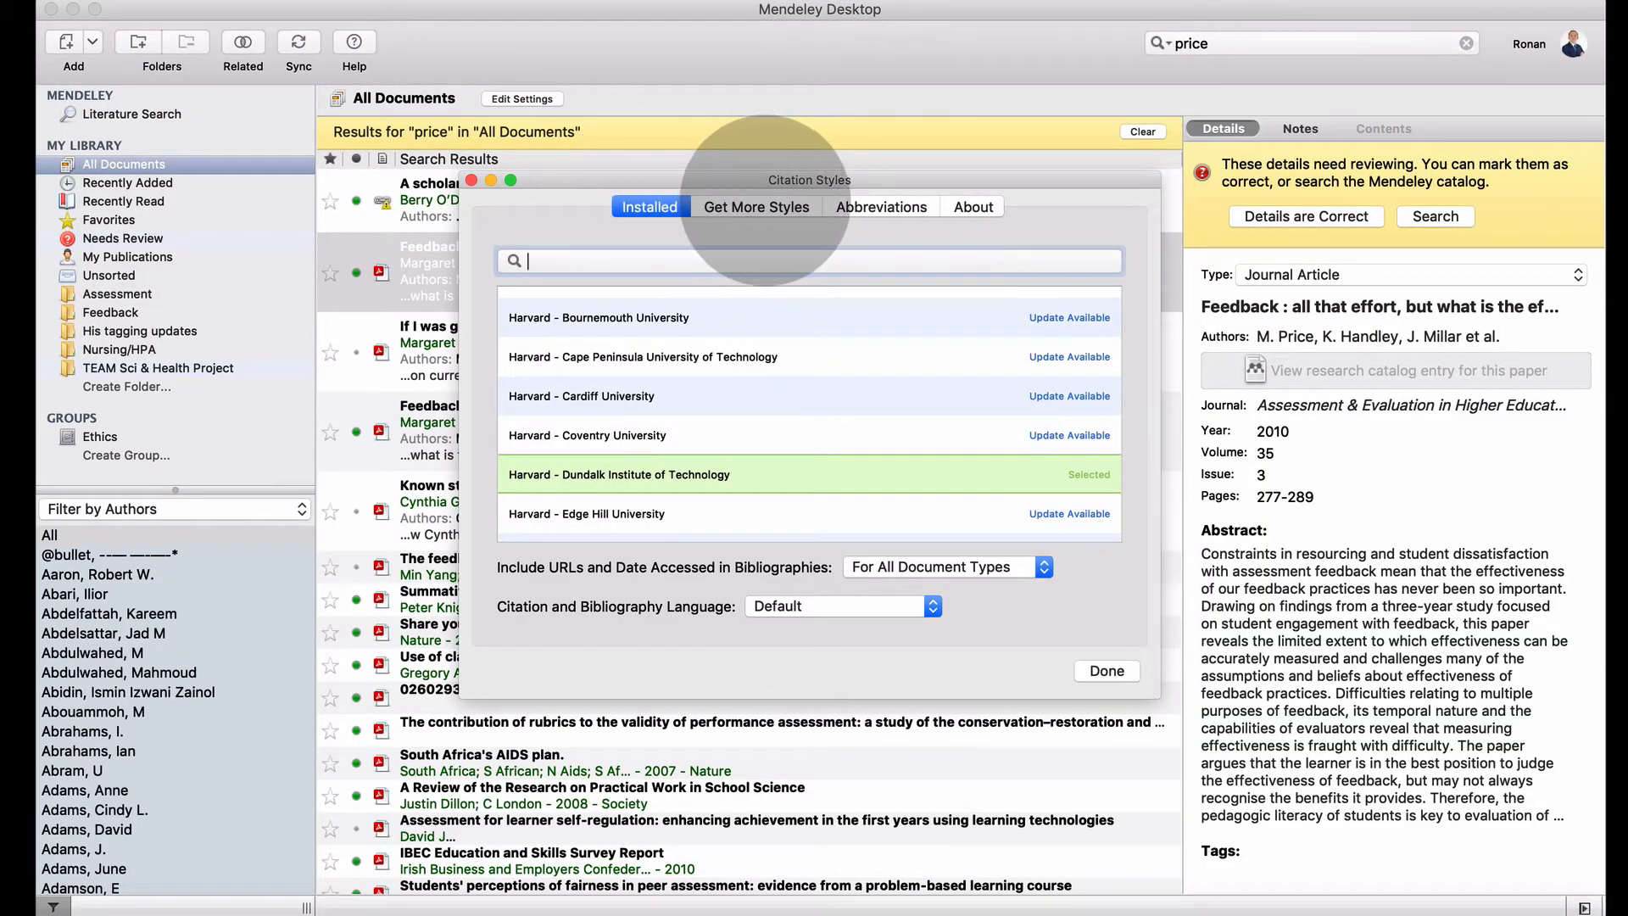
# Install the Dundalk Harvard style from Get More Styles, make it active and confirm with Done.
pyautogui.scroll(-3)
pyautogui.write('dundalk')
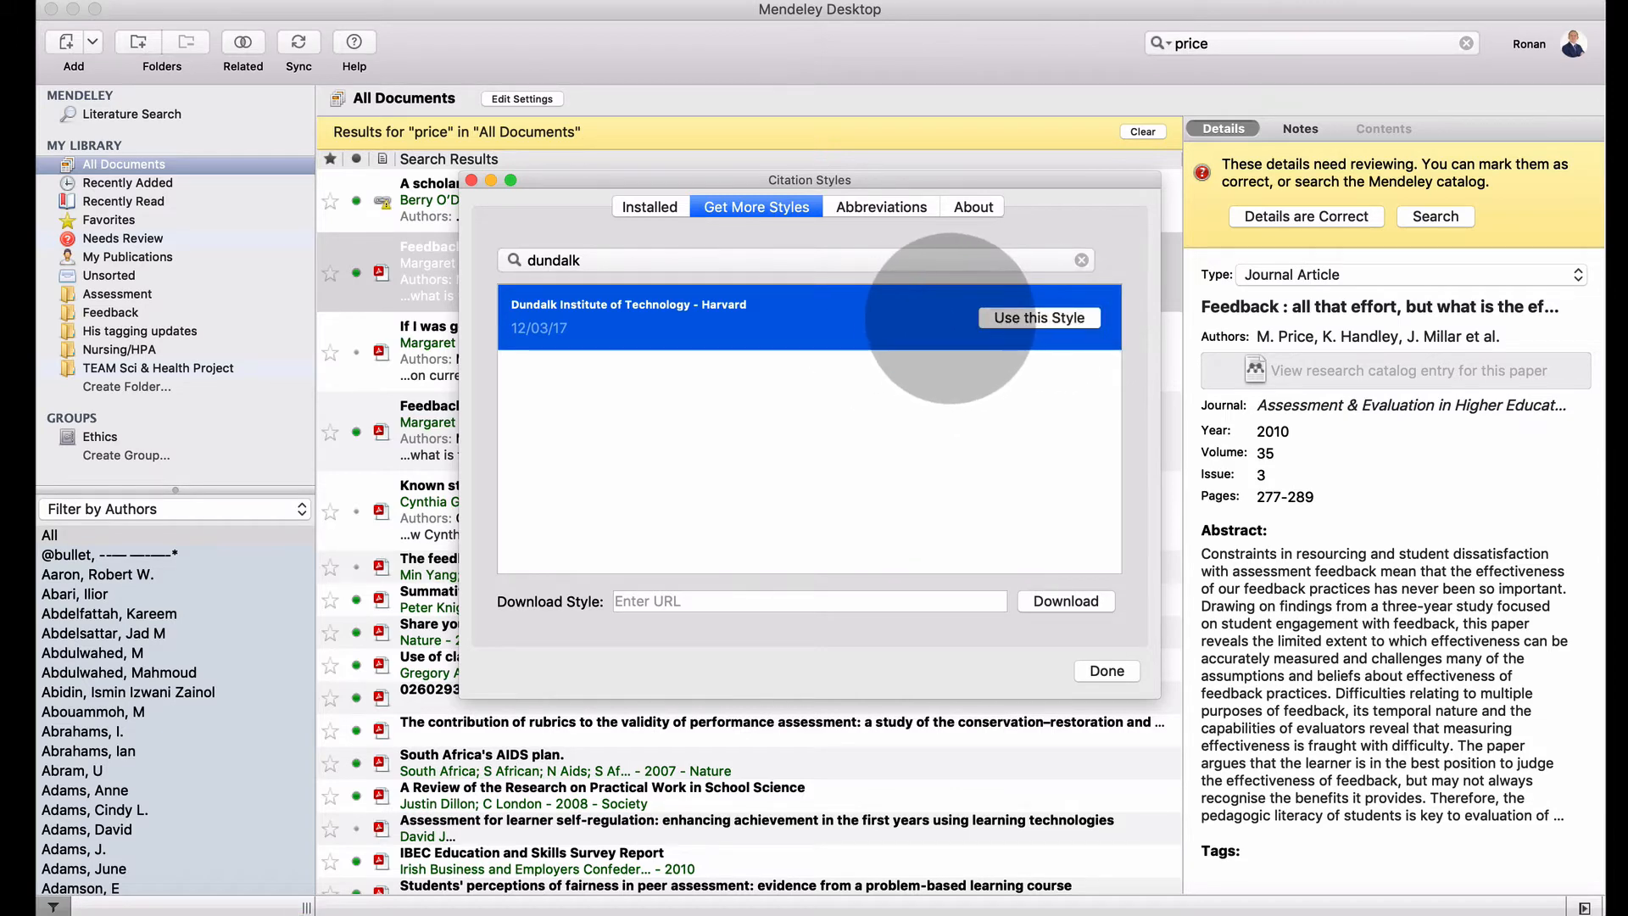
pyautogui.click(650, 206)
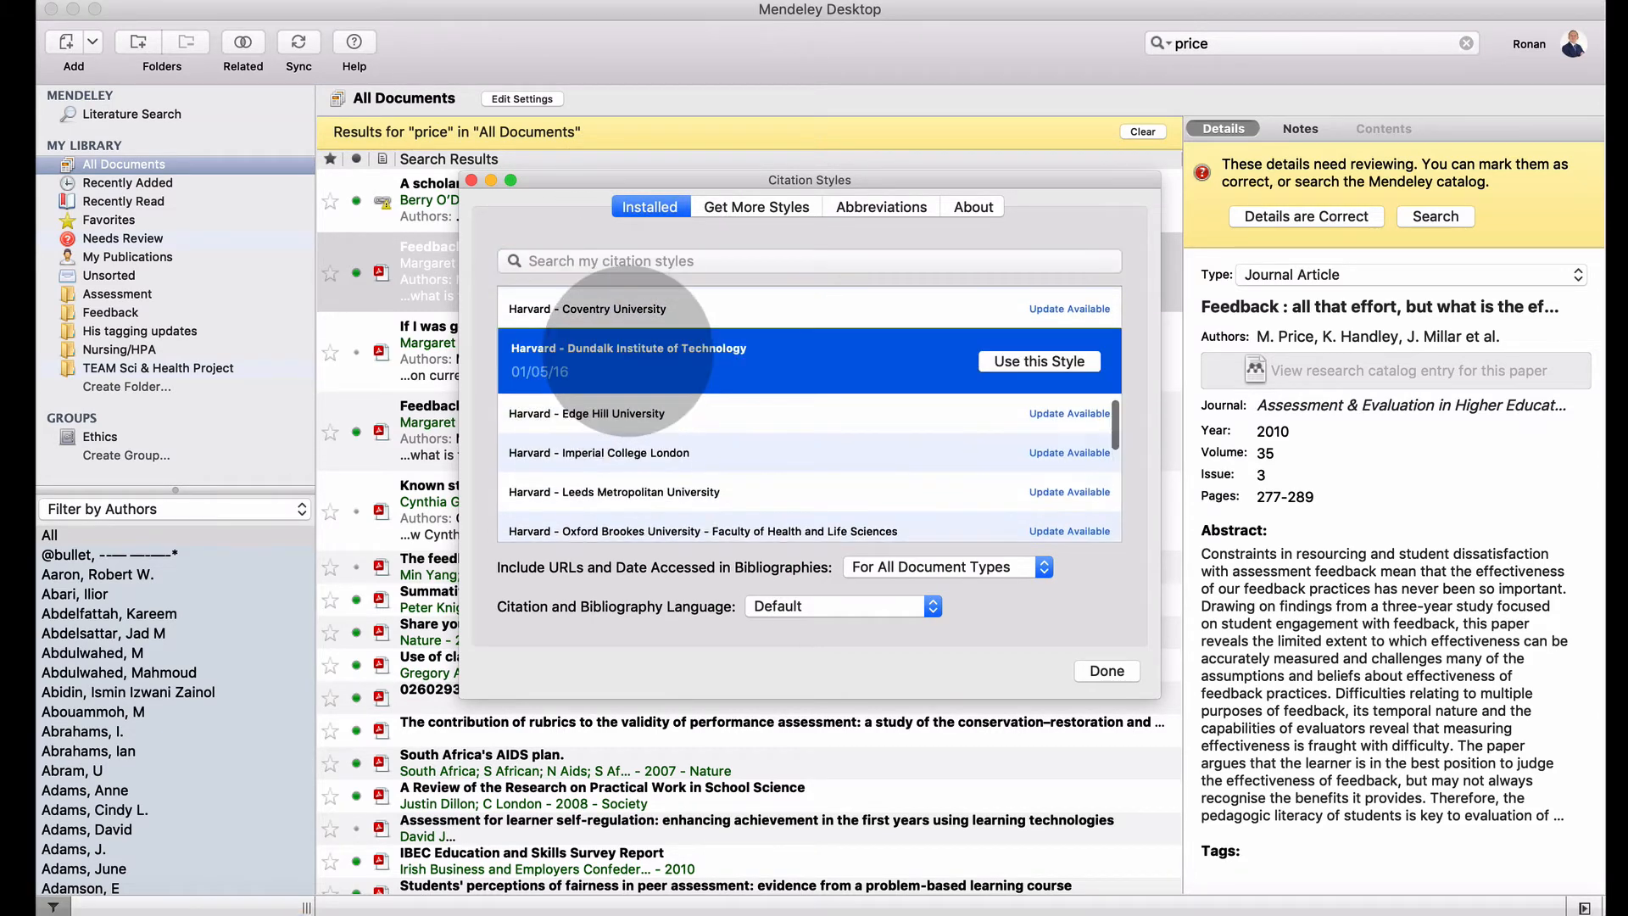
pyautogui.click(1038, 360)
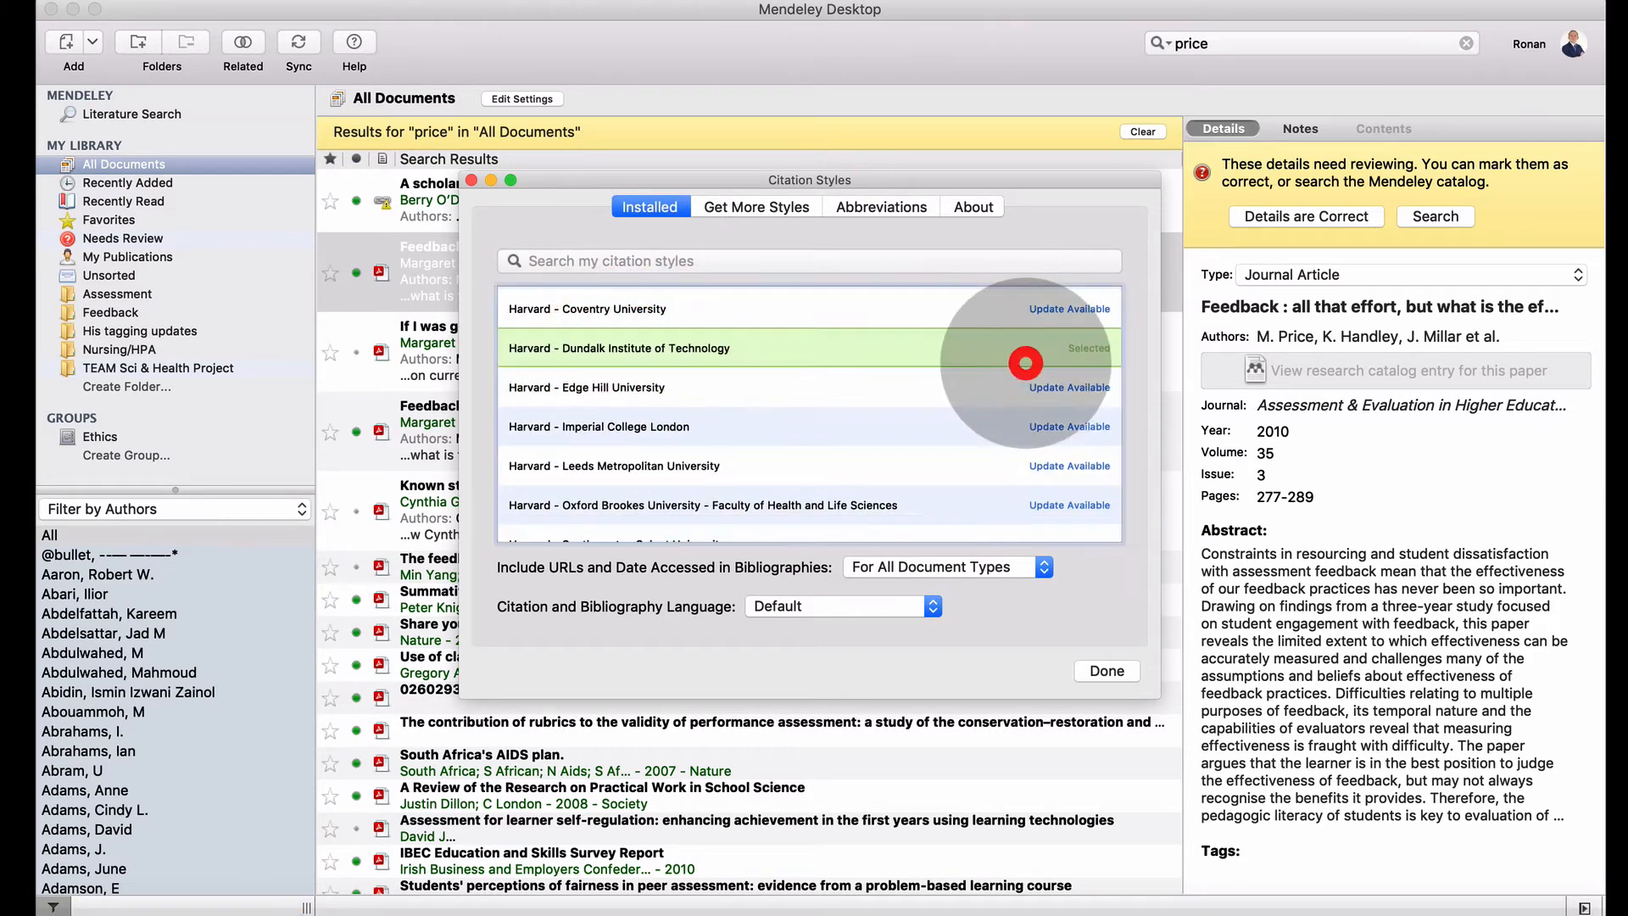
pyautogui.click(1104, 672)
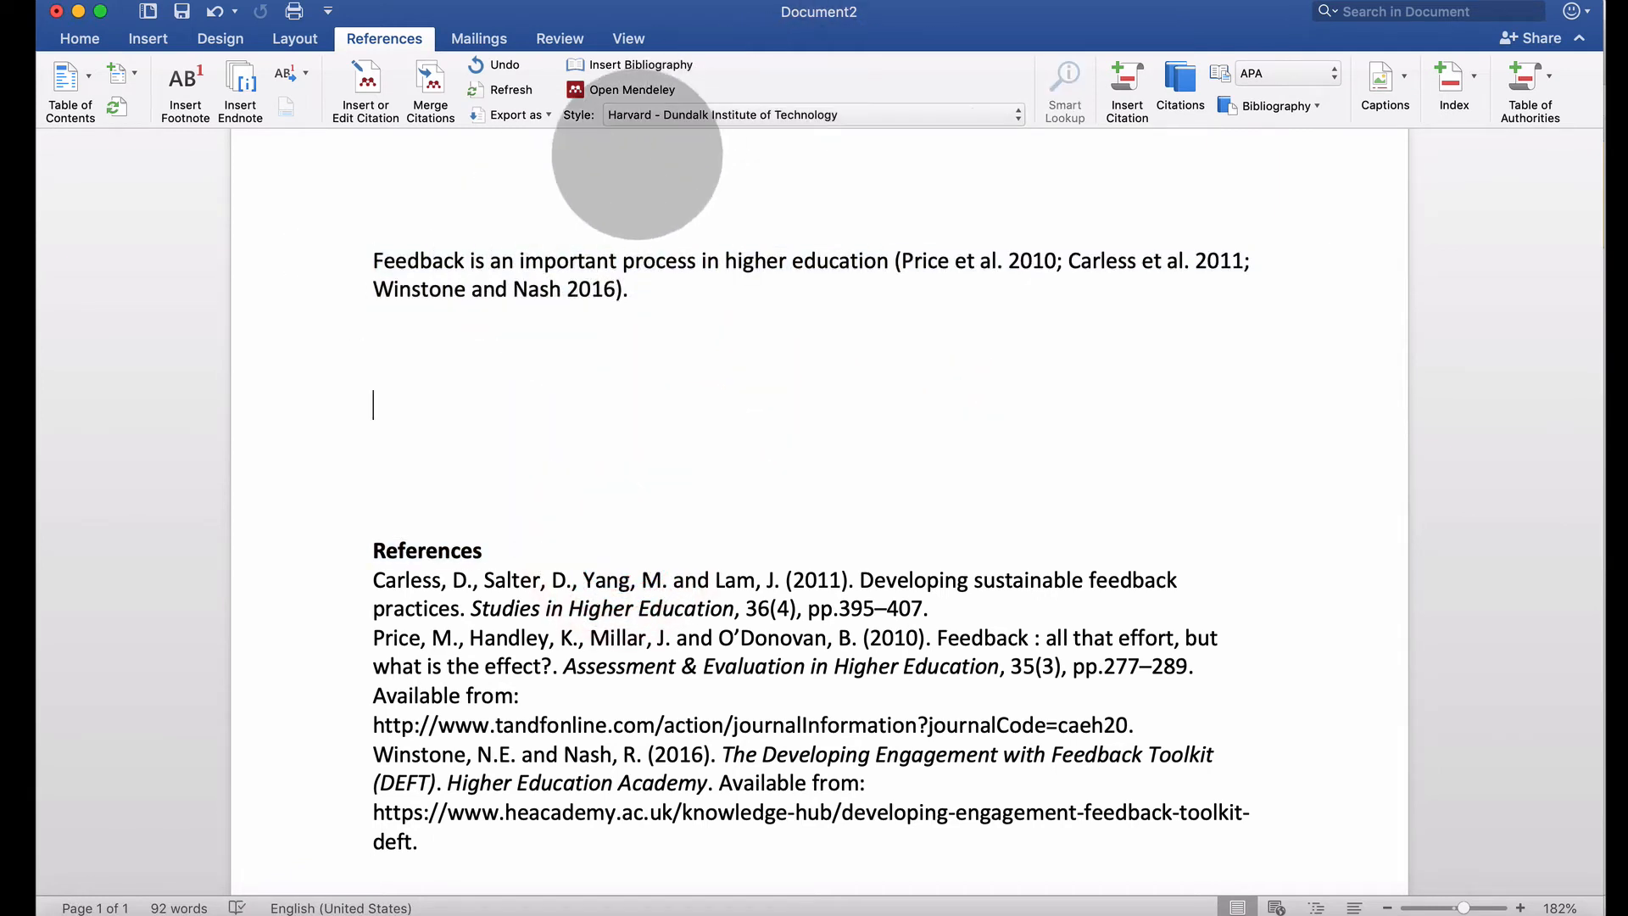
# Place the cursor after the three-source citation and type 'Boud'.
pyautogui.click(510, 90)
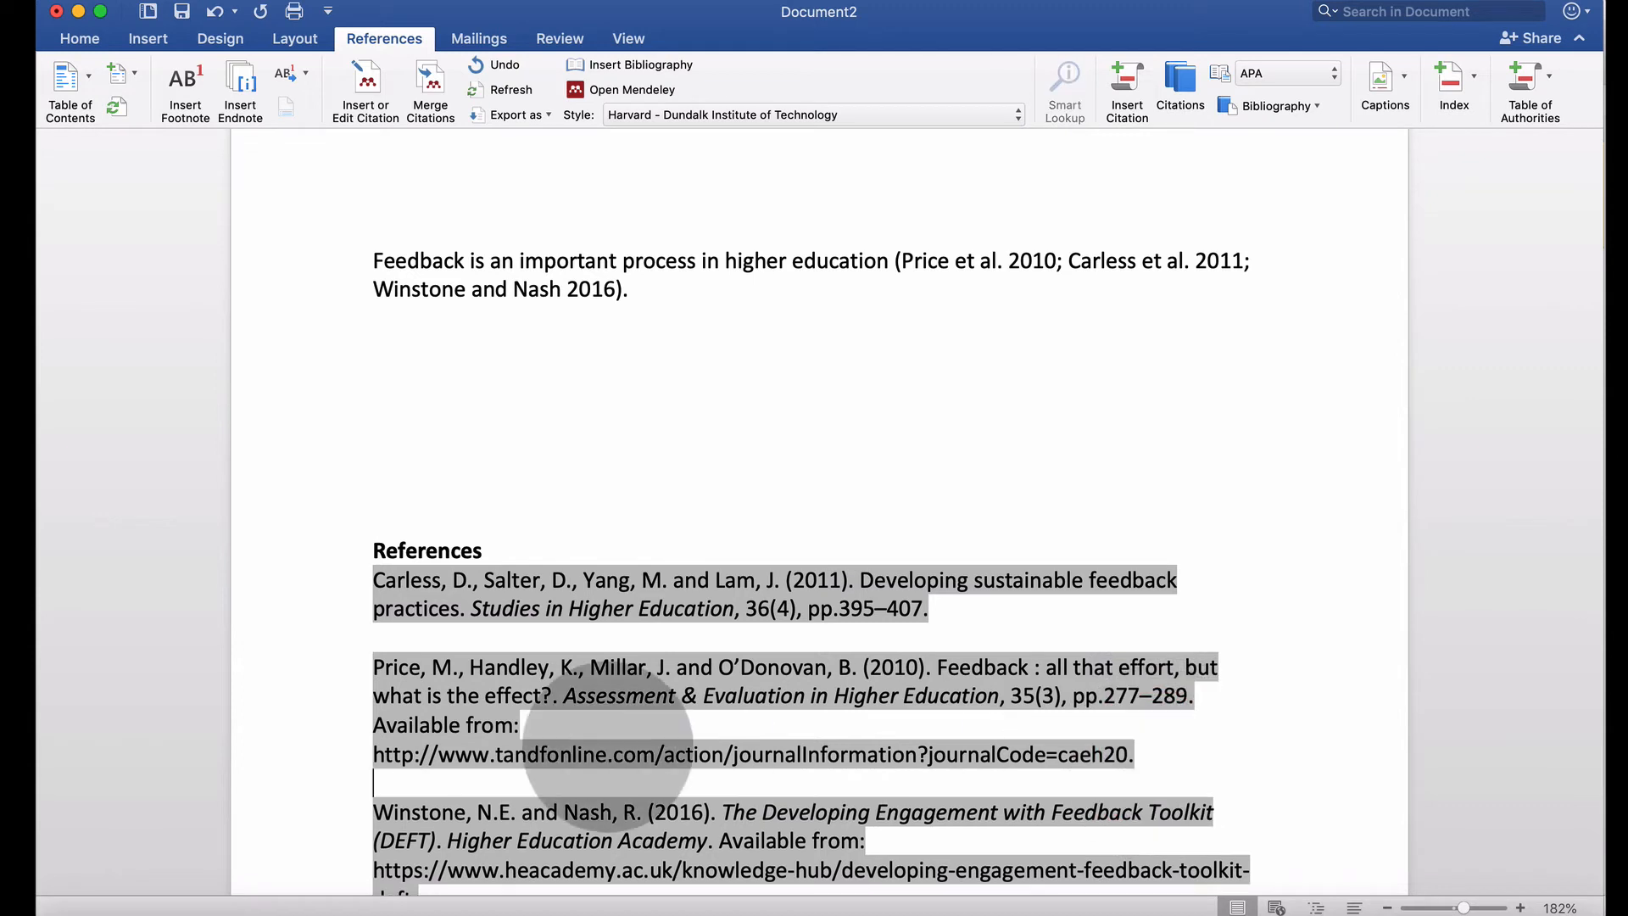
pyautogui.scroll(-3)
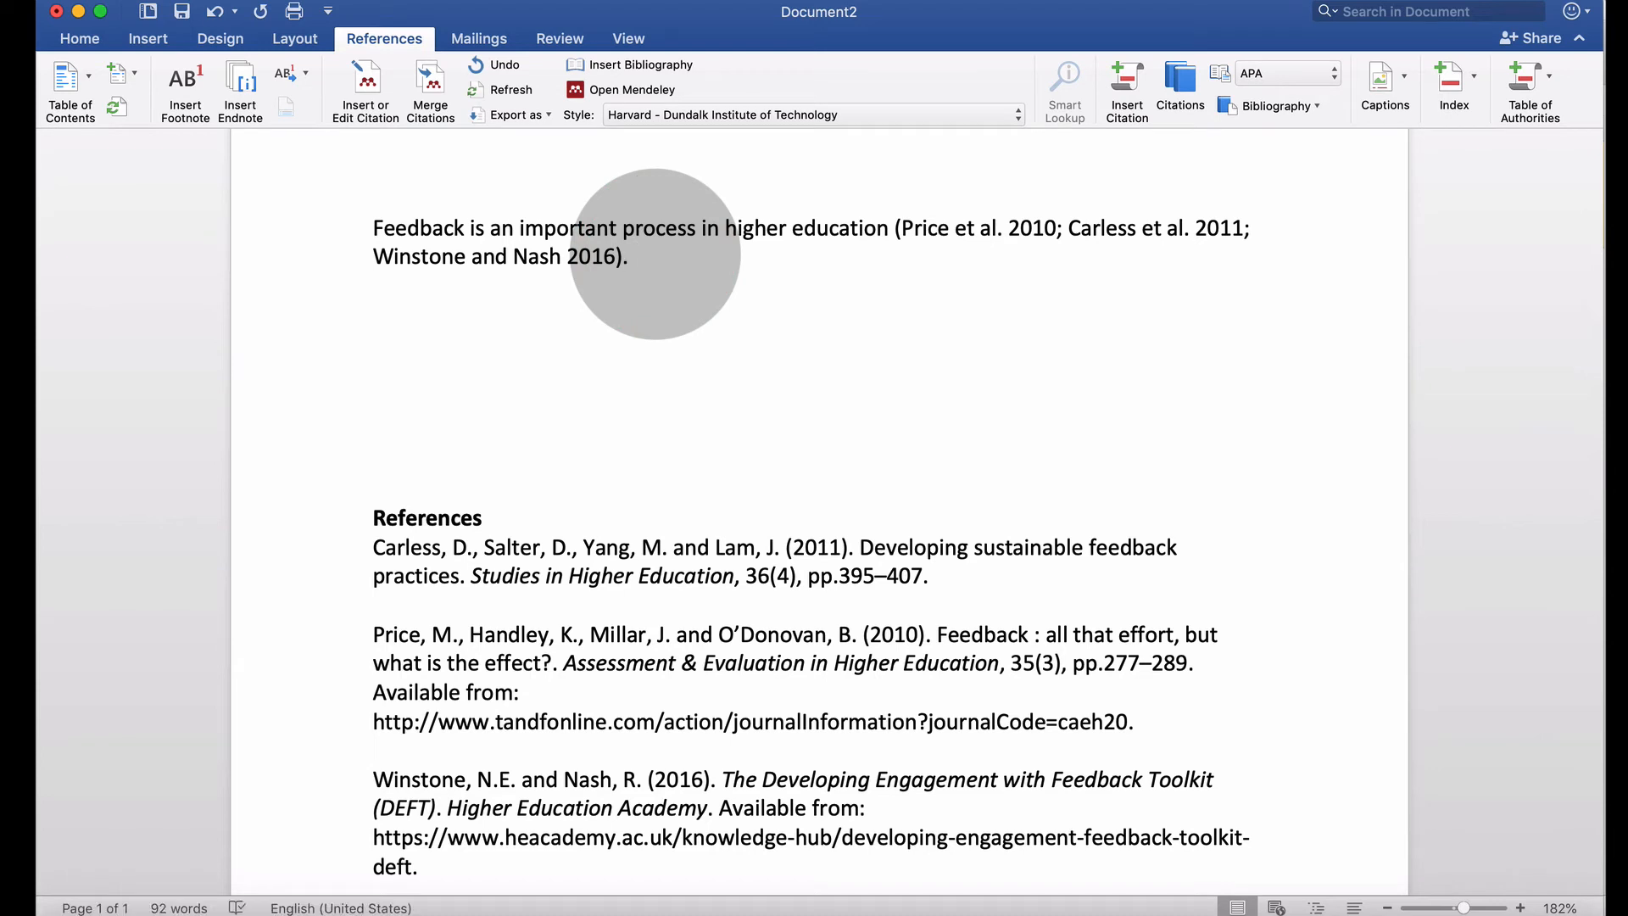
pyautogui.click(634, 256)
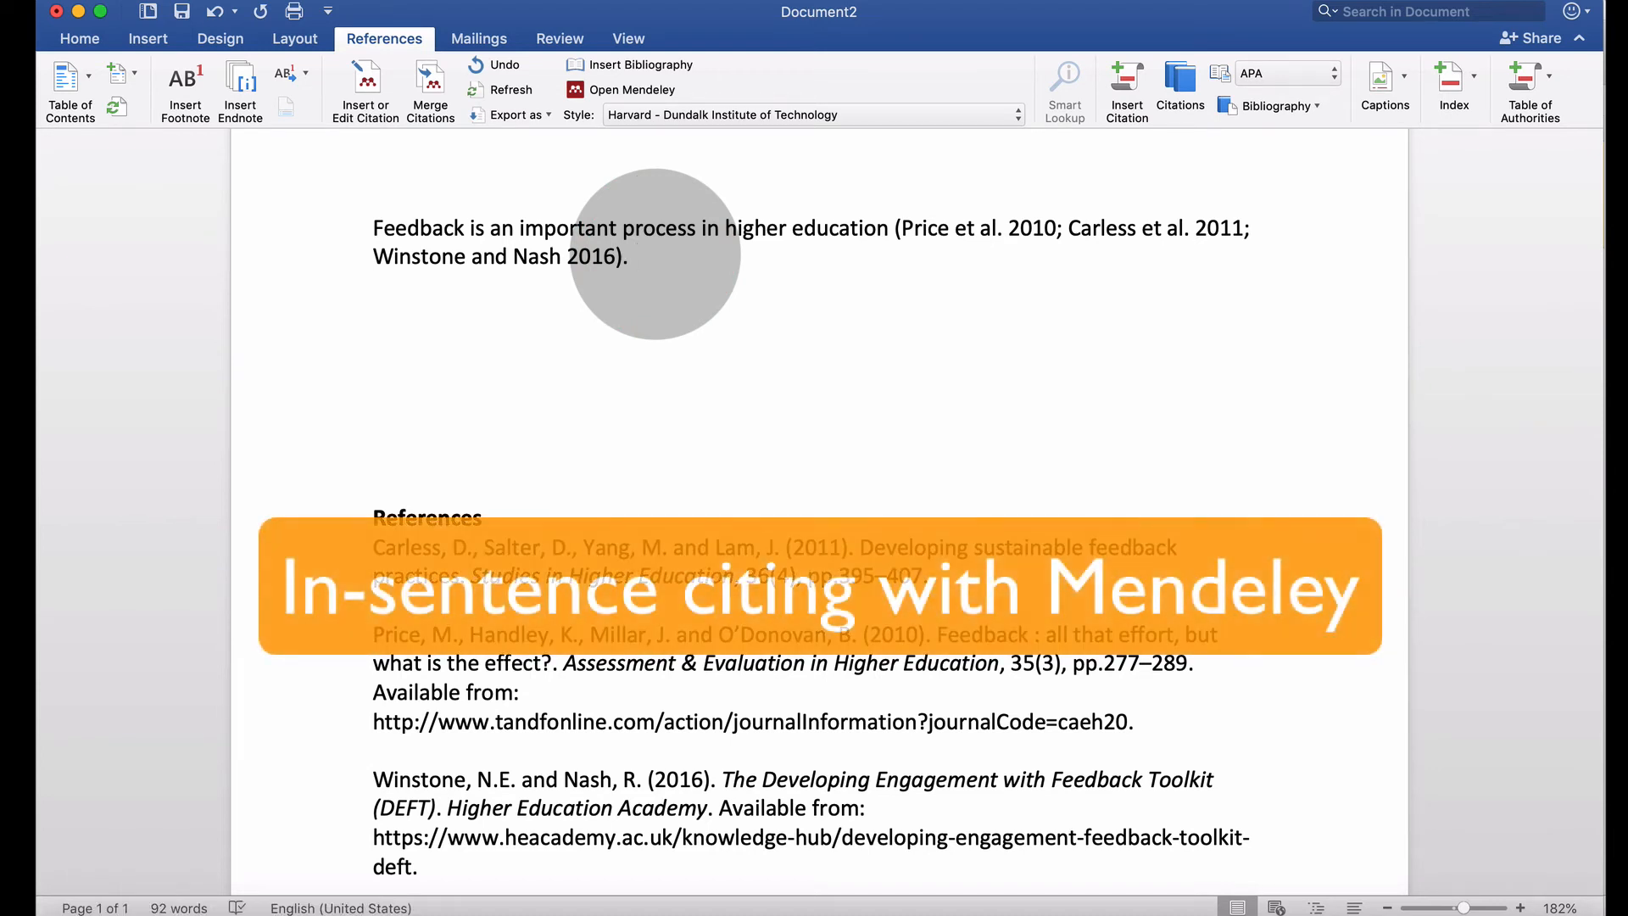
pyautogui.write('Boud')
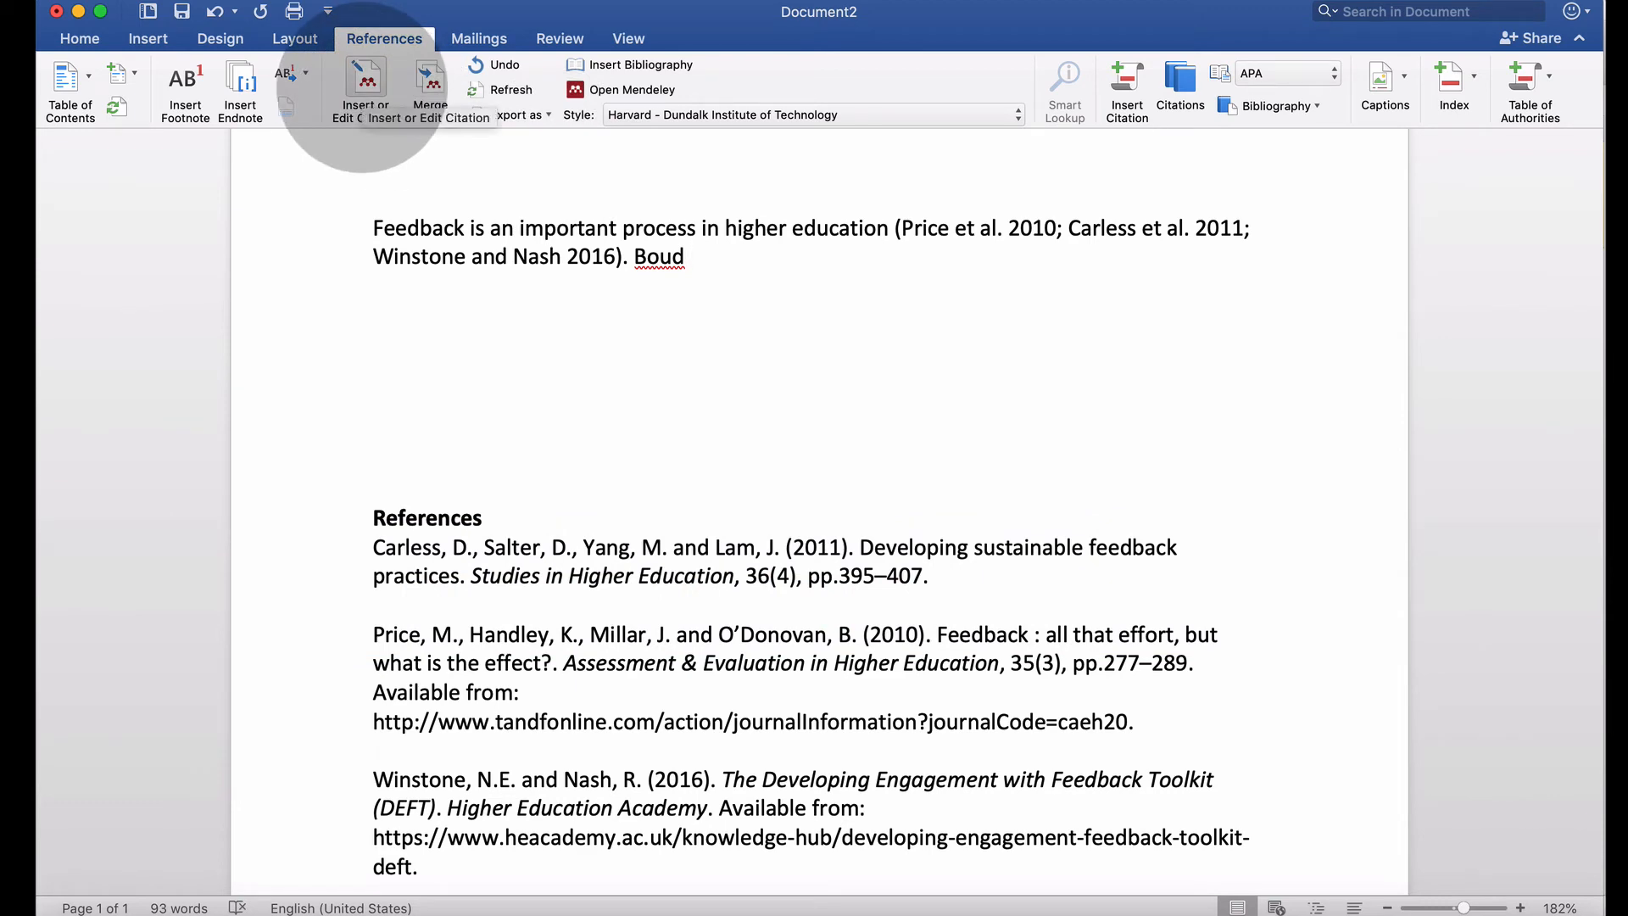
# Insert a Boud 2000 citation after the word Boud and suppress its author name, showing (2000).
pyautogui.click(364, 90)
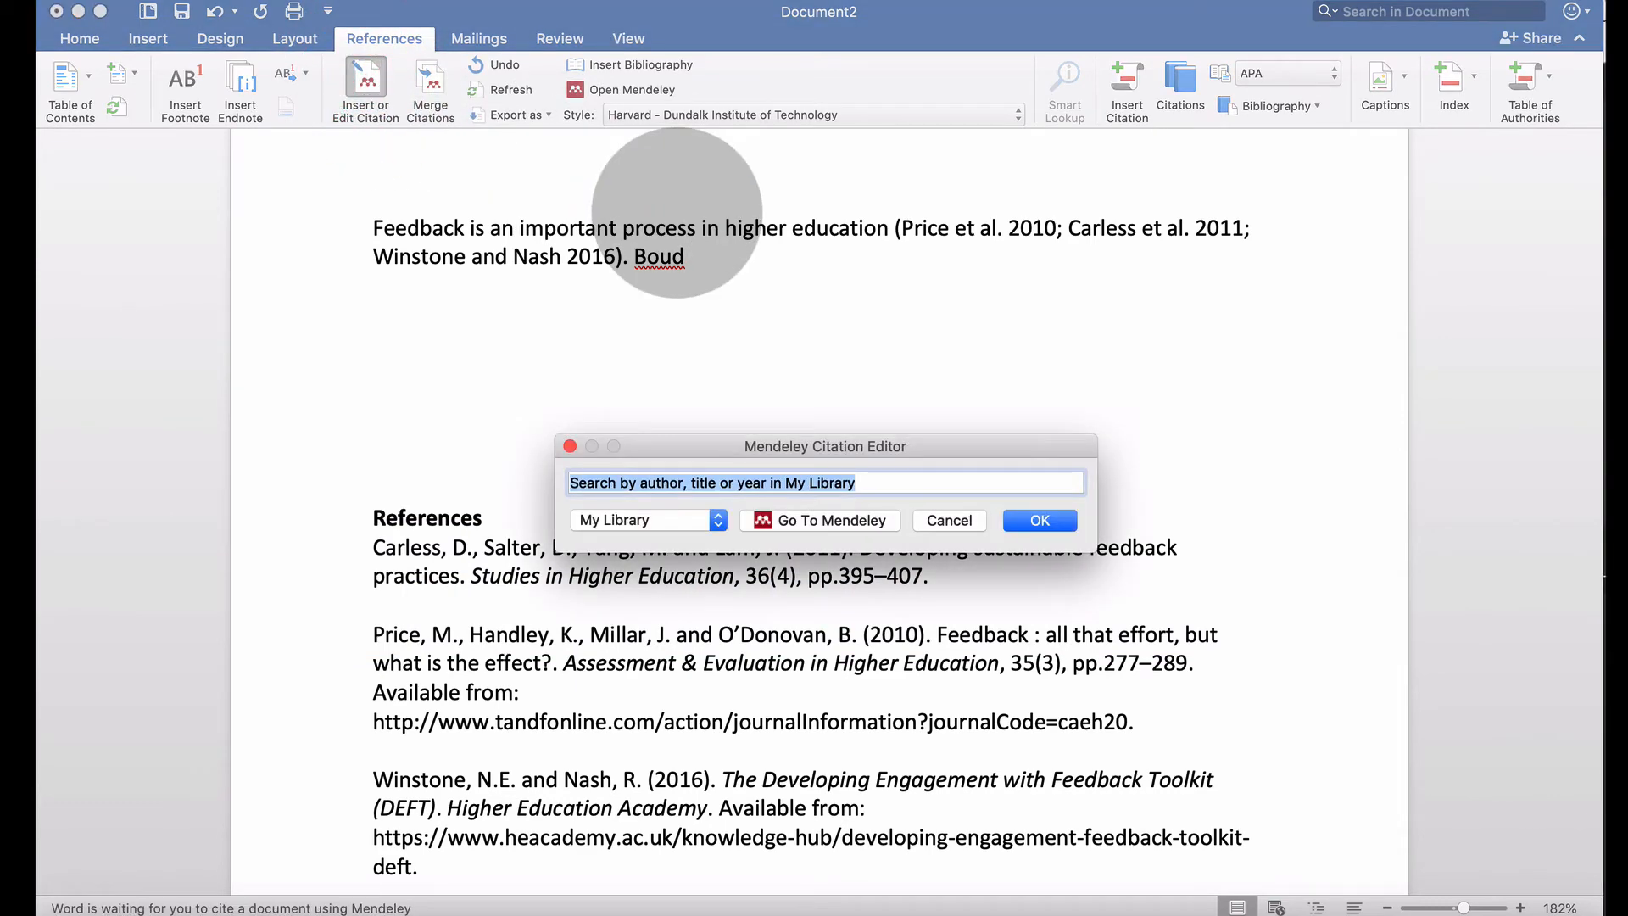
pyautogui.write('boud')
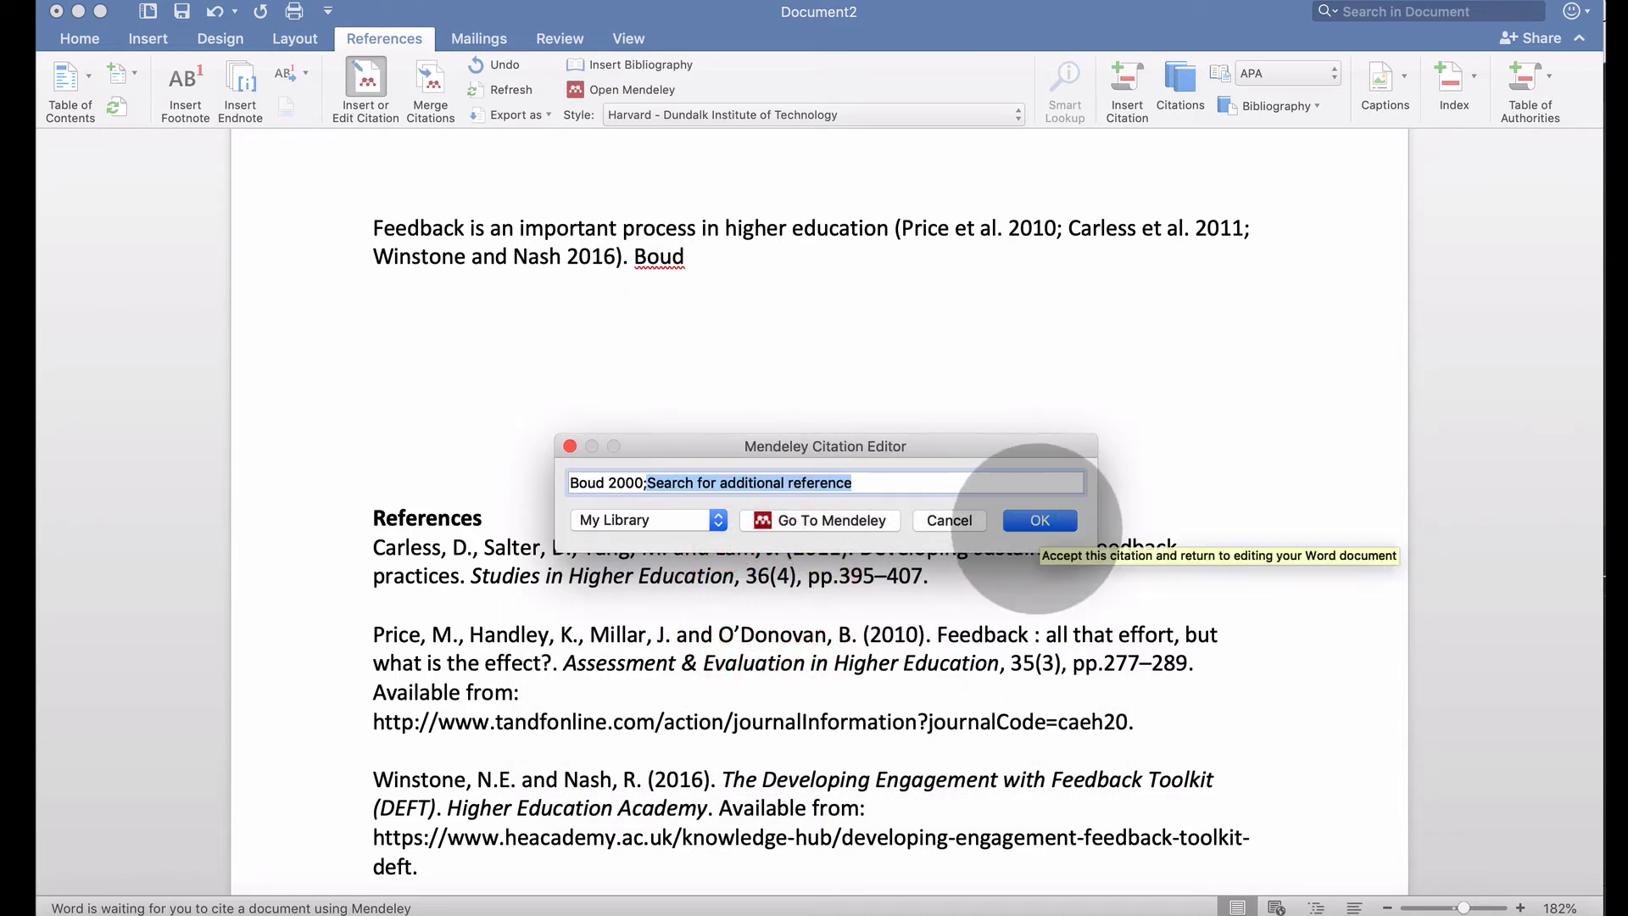
pyautogui.click(1038, 521)
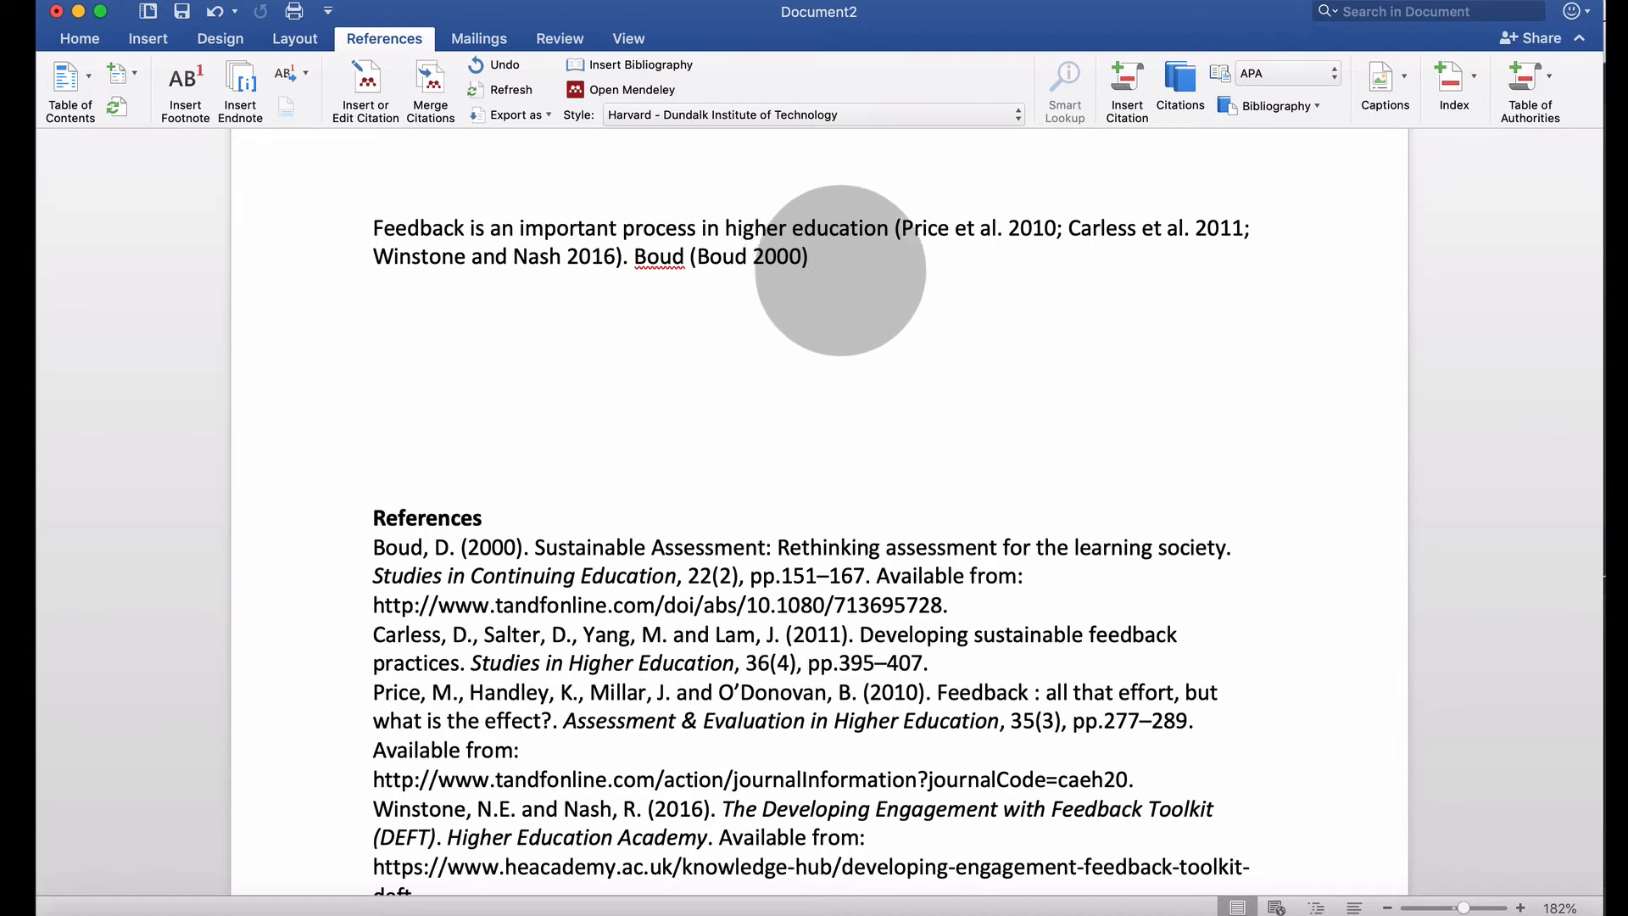
pyautogui.moveTo(374, 548); pyautogui.dragTo(1246, 894)
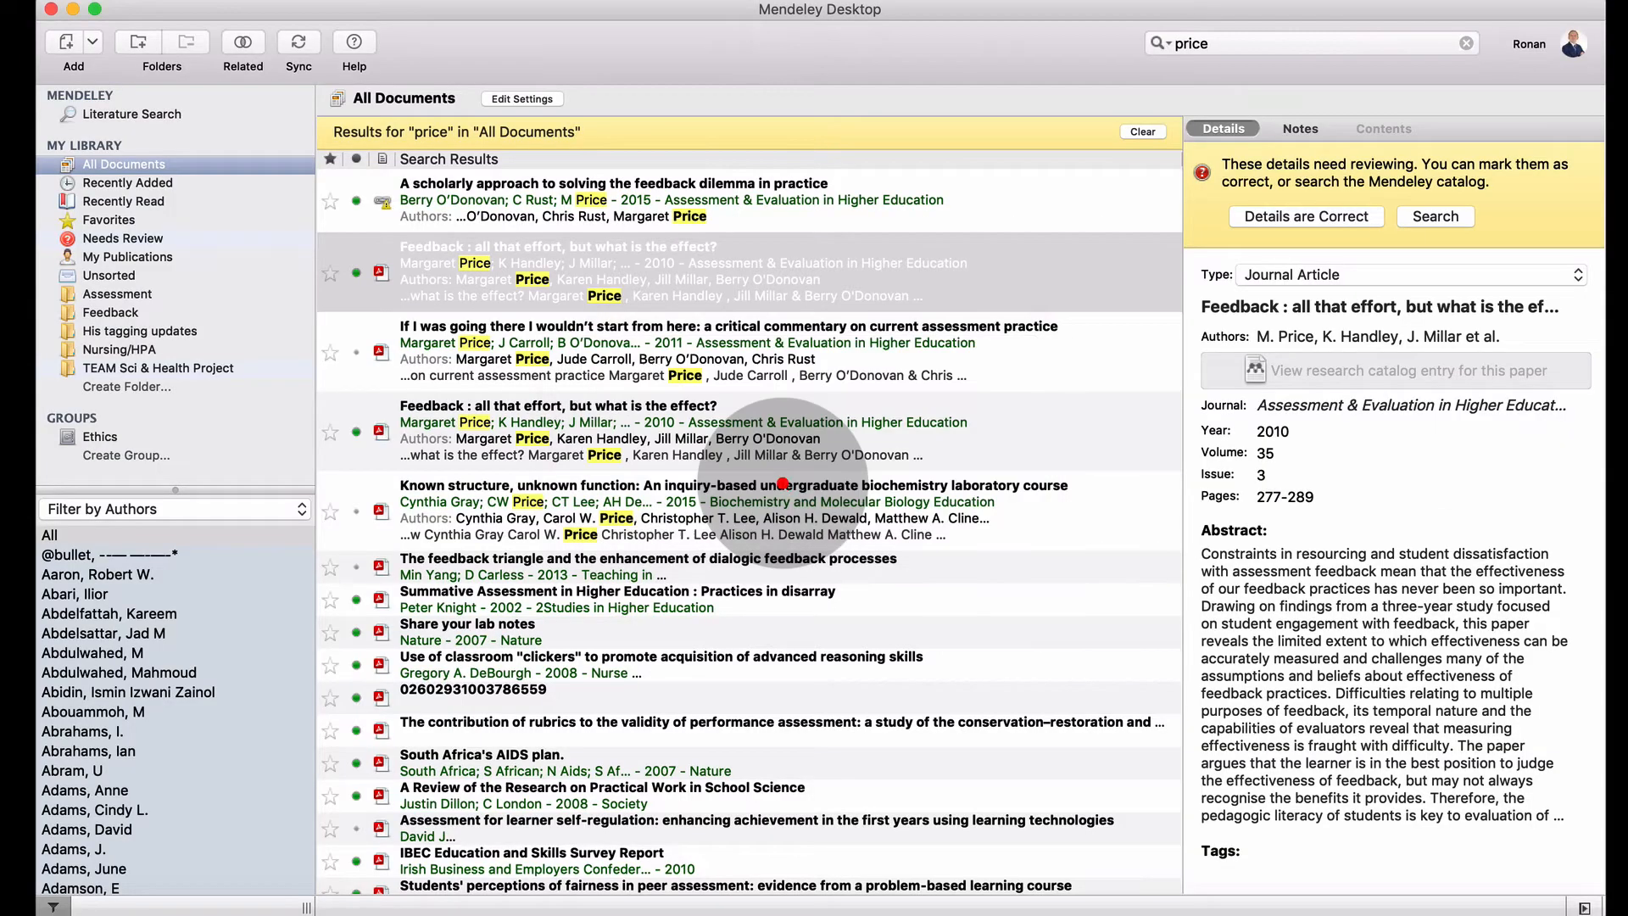
pyautogui.click(253, 896)
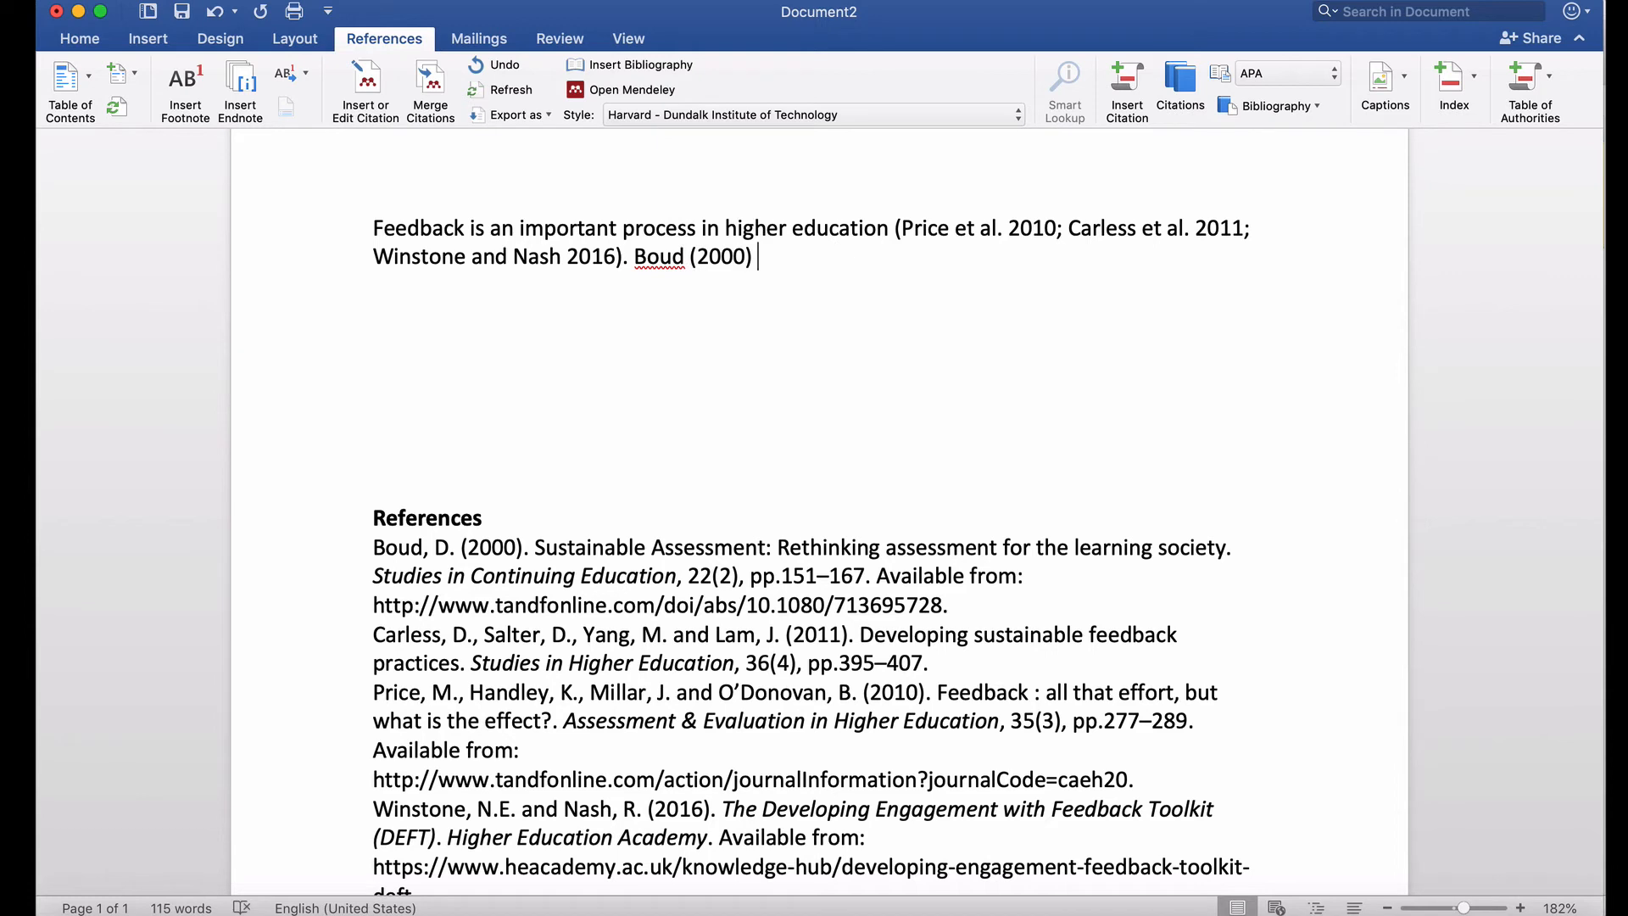
# Continue the sentence with "presented" after Boud (2000) and bring up the Mendeley library.
pyautogui.write('presewnted.....')
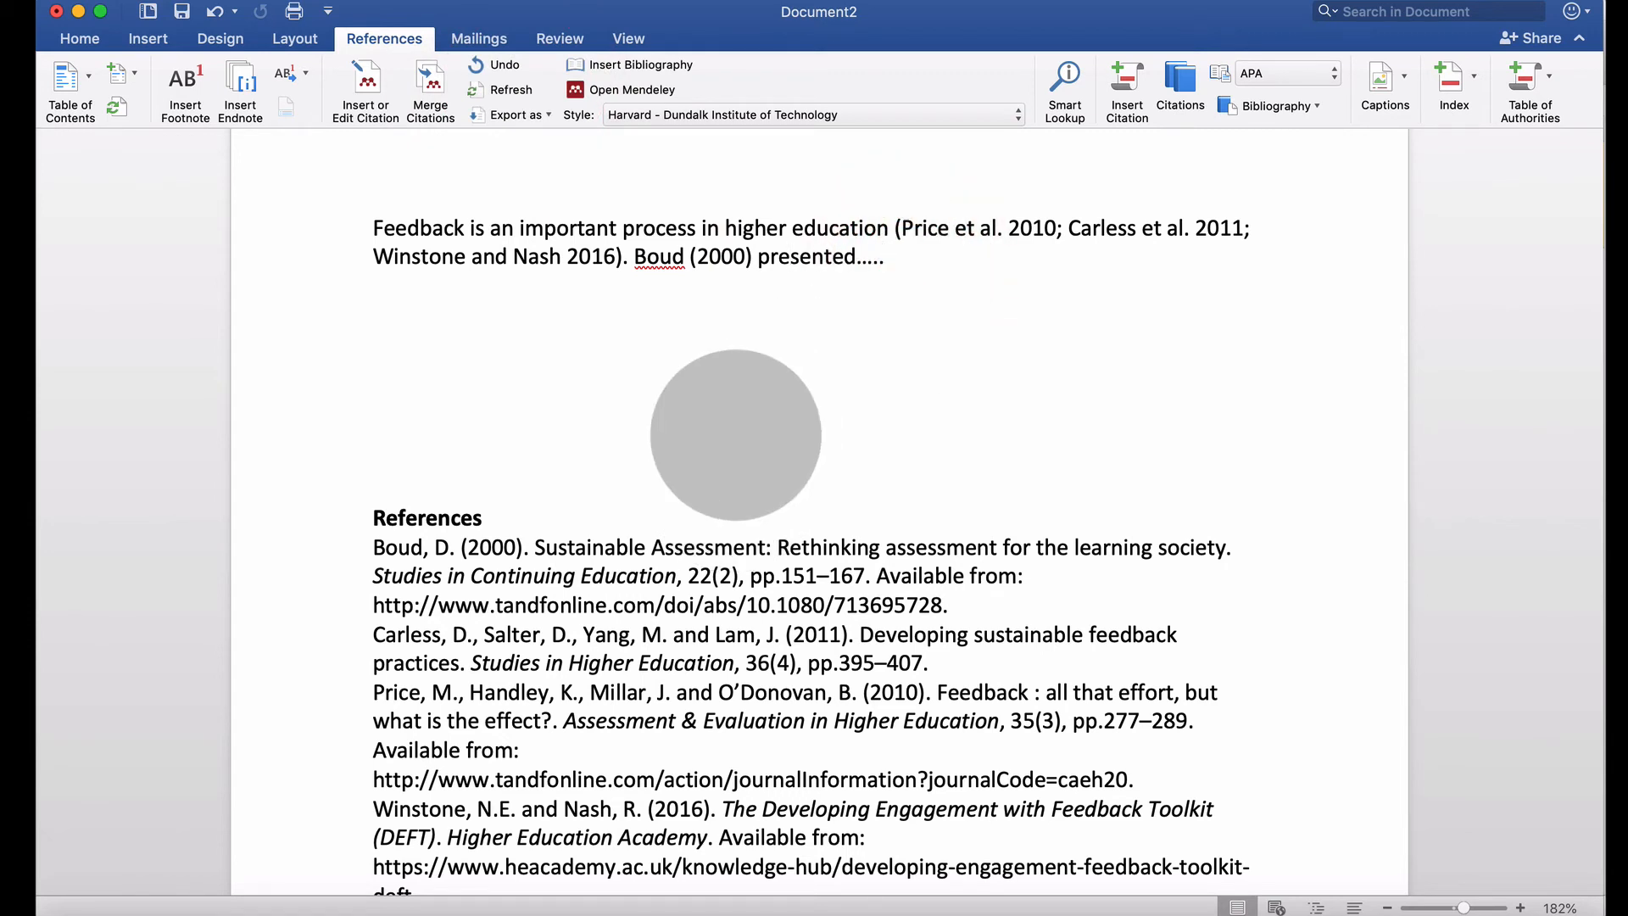
pyautogui.click(886, 256)
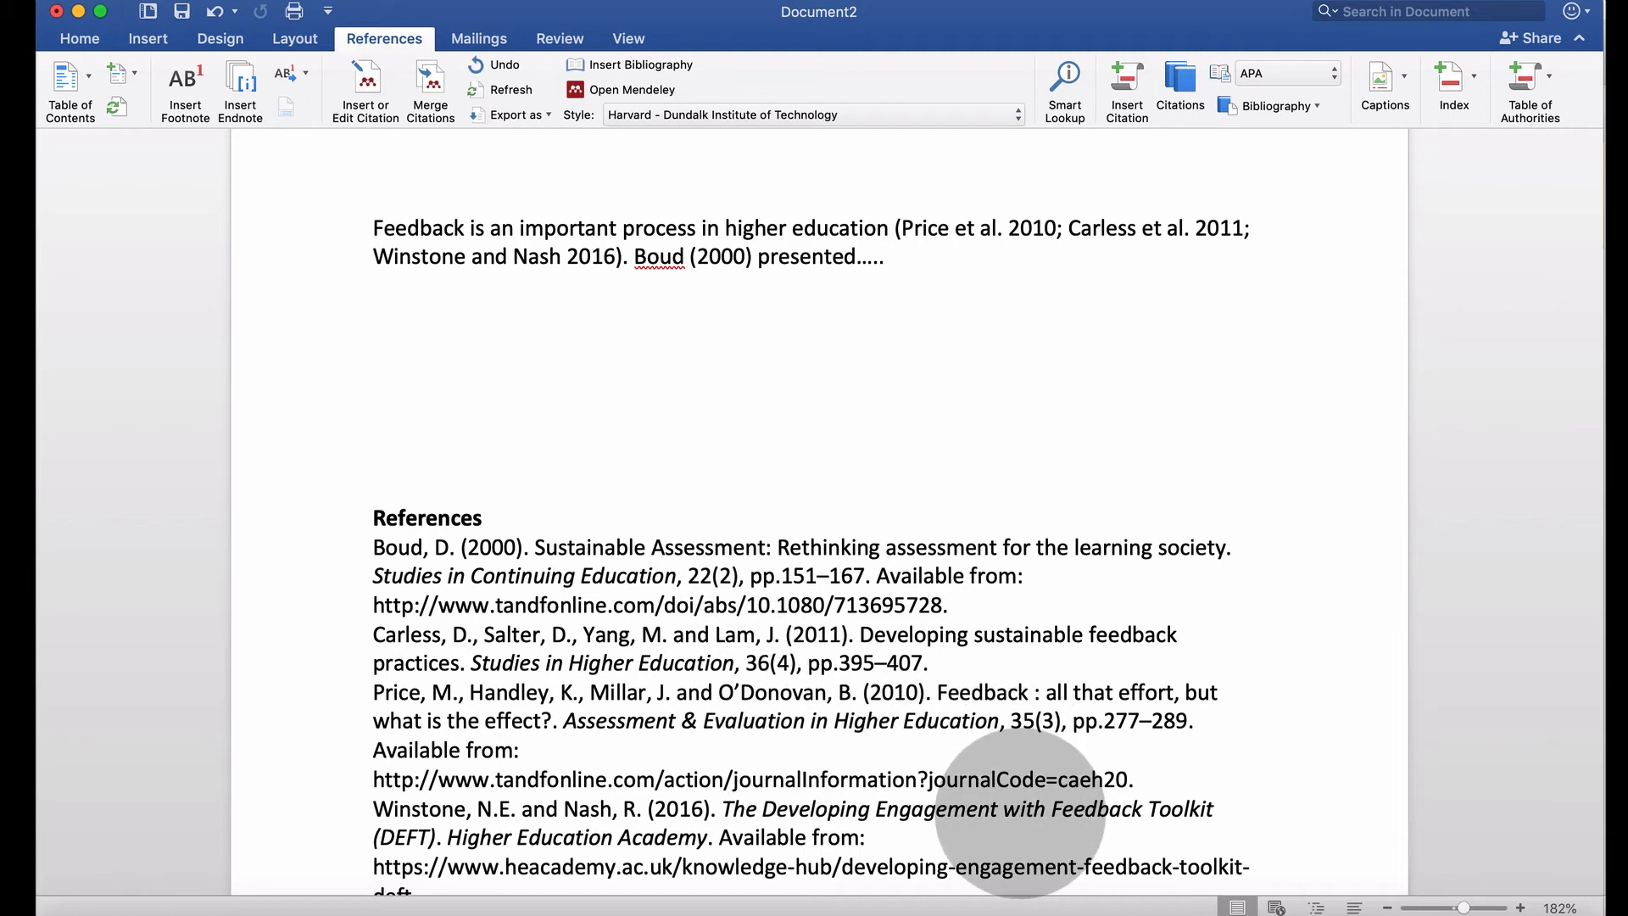
pyautogui.click(884, 256)
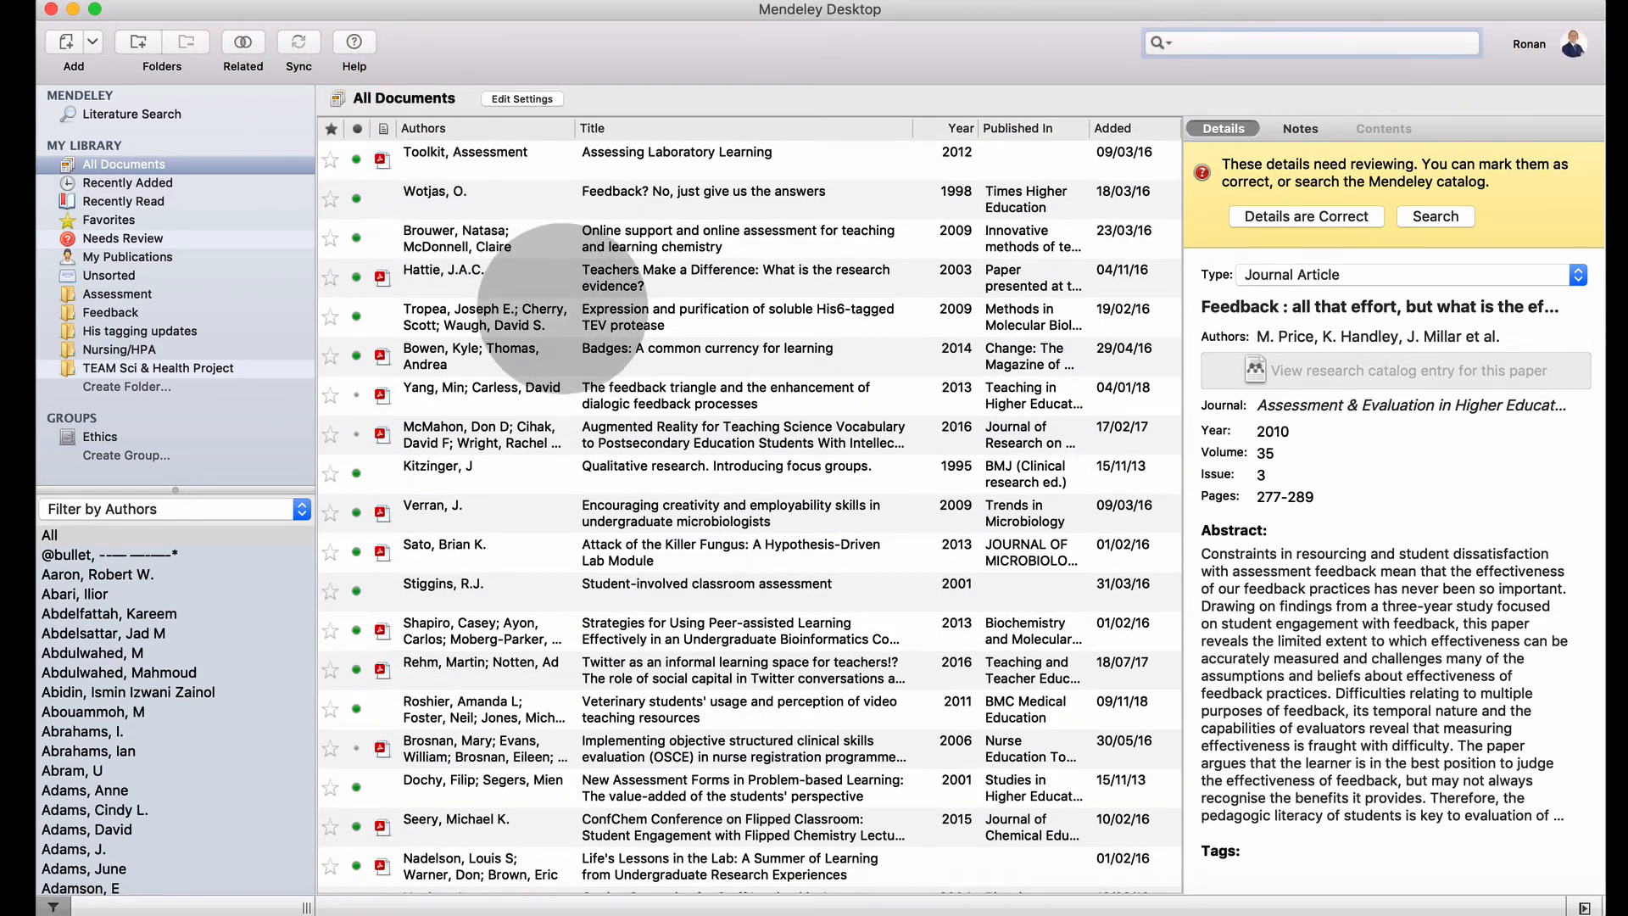
pyautogui.moveTo(483, 318)
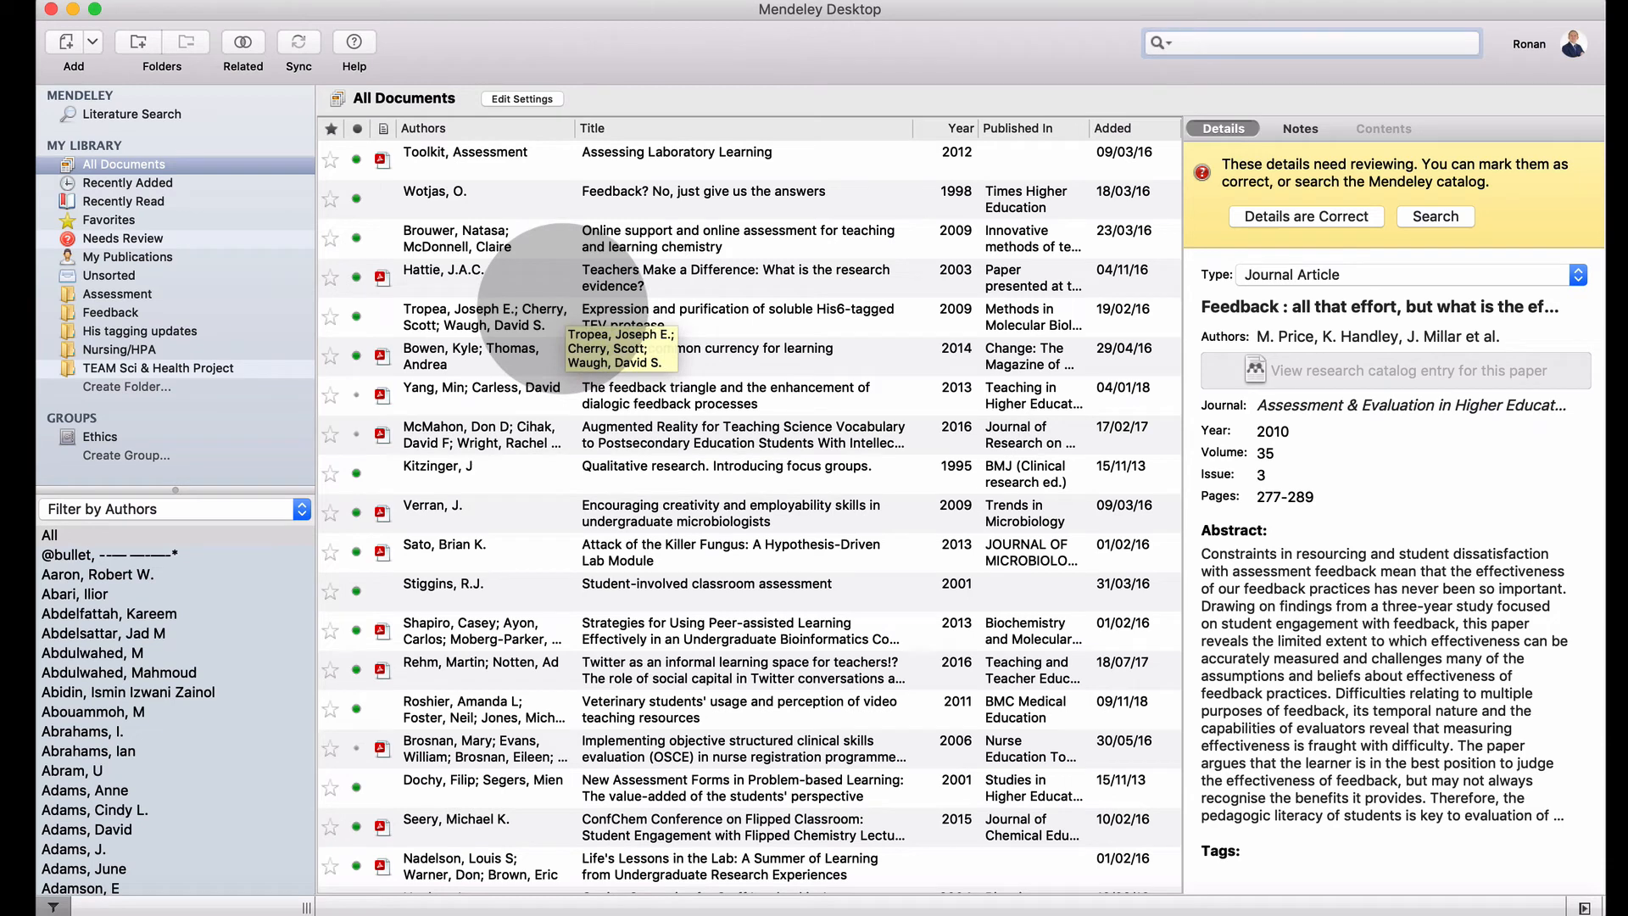
pyautogui.moveTo(446, 763)
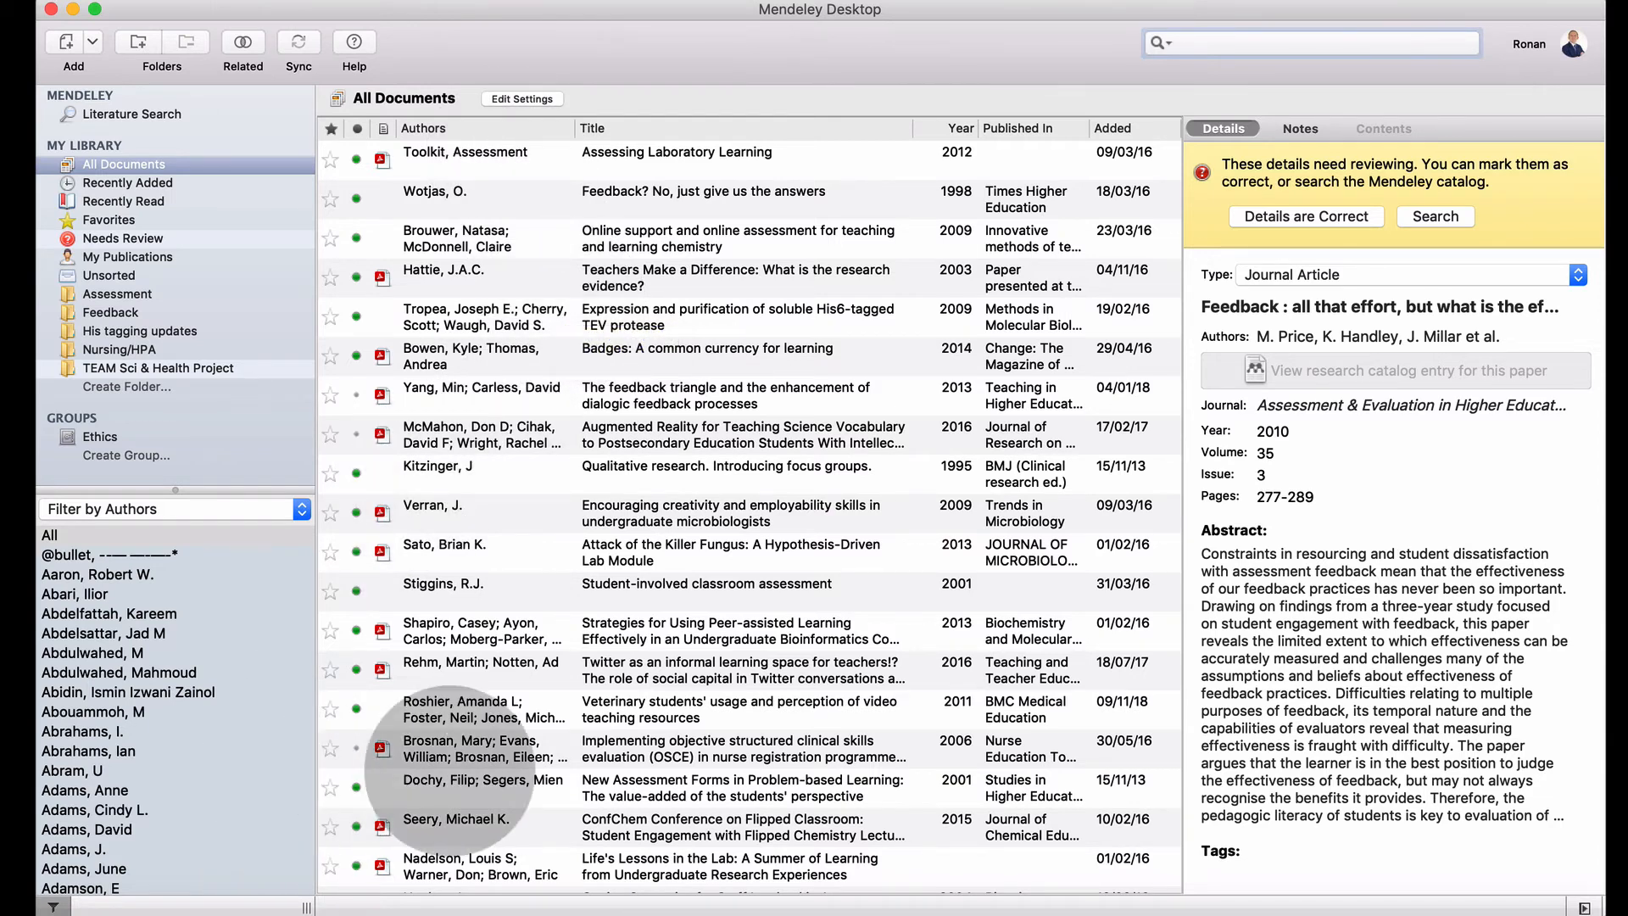
# Scroll through the opened Verran paper on creativity in undergraduates, then return to Word.
pyautogui.scroll(-3)
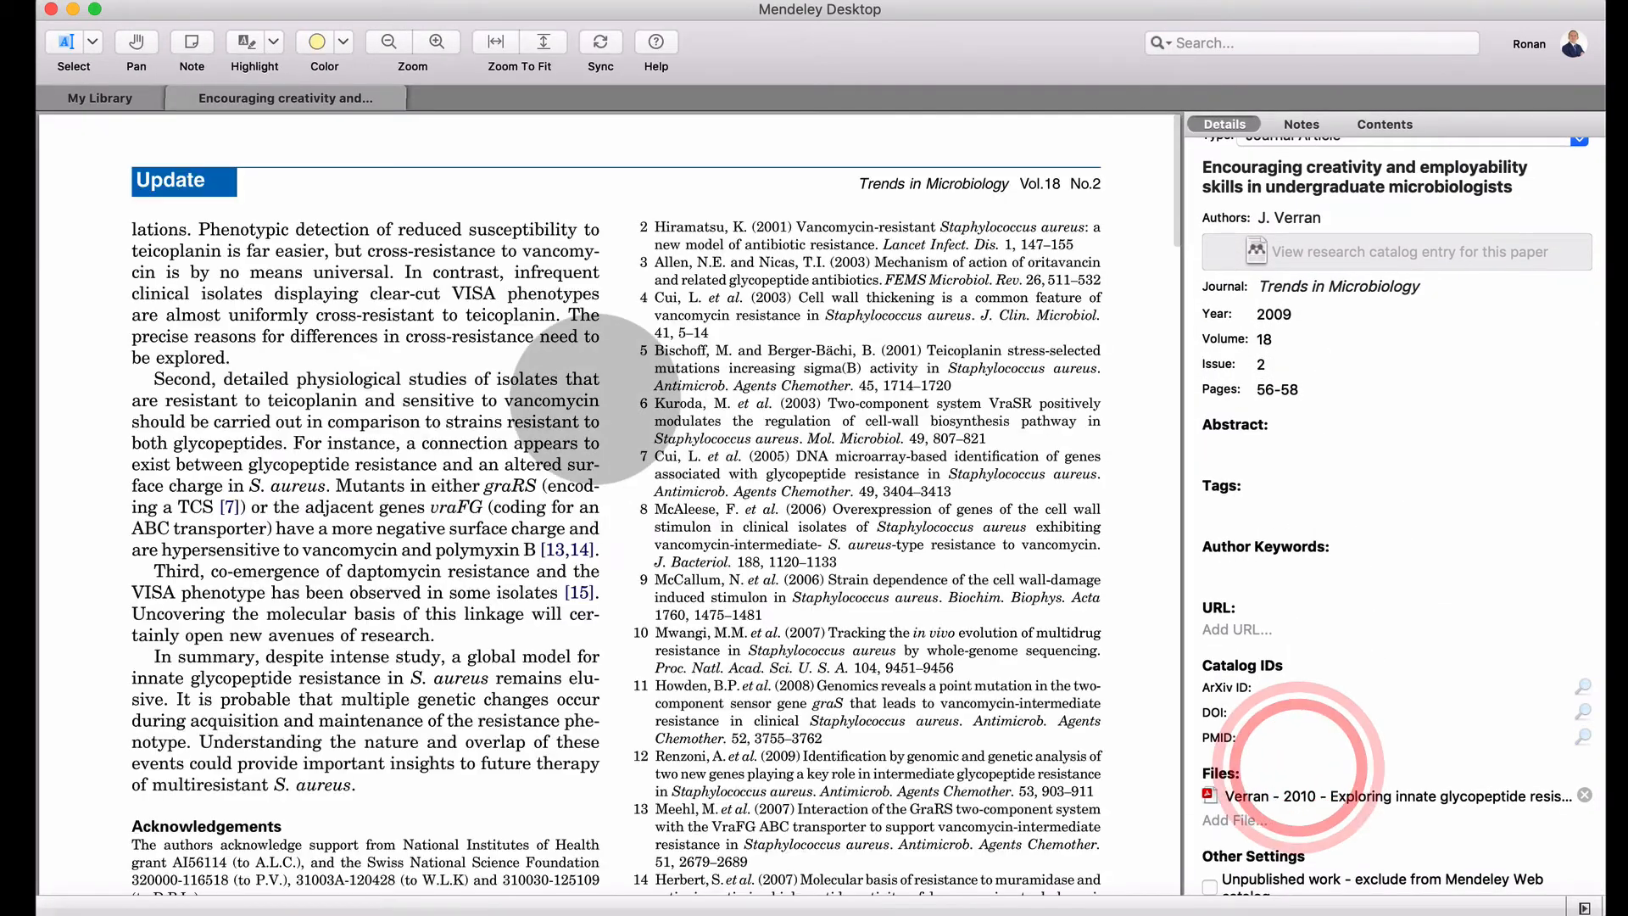
pyautogui.scroll(-3)
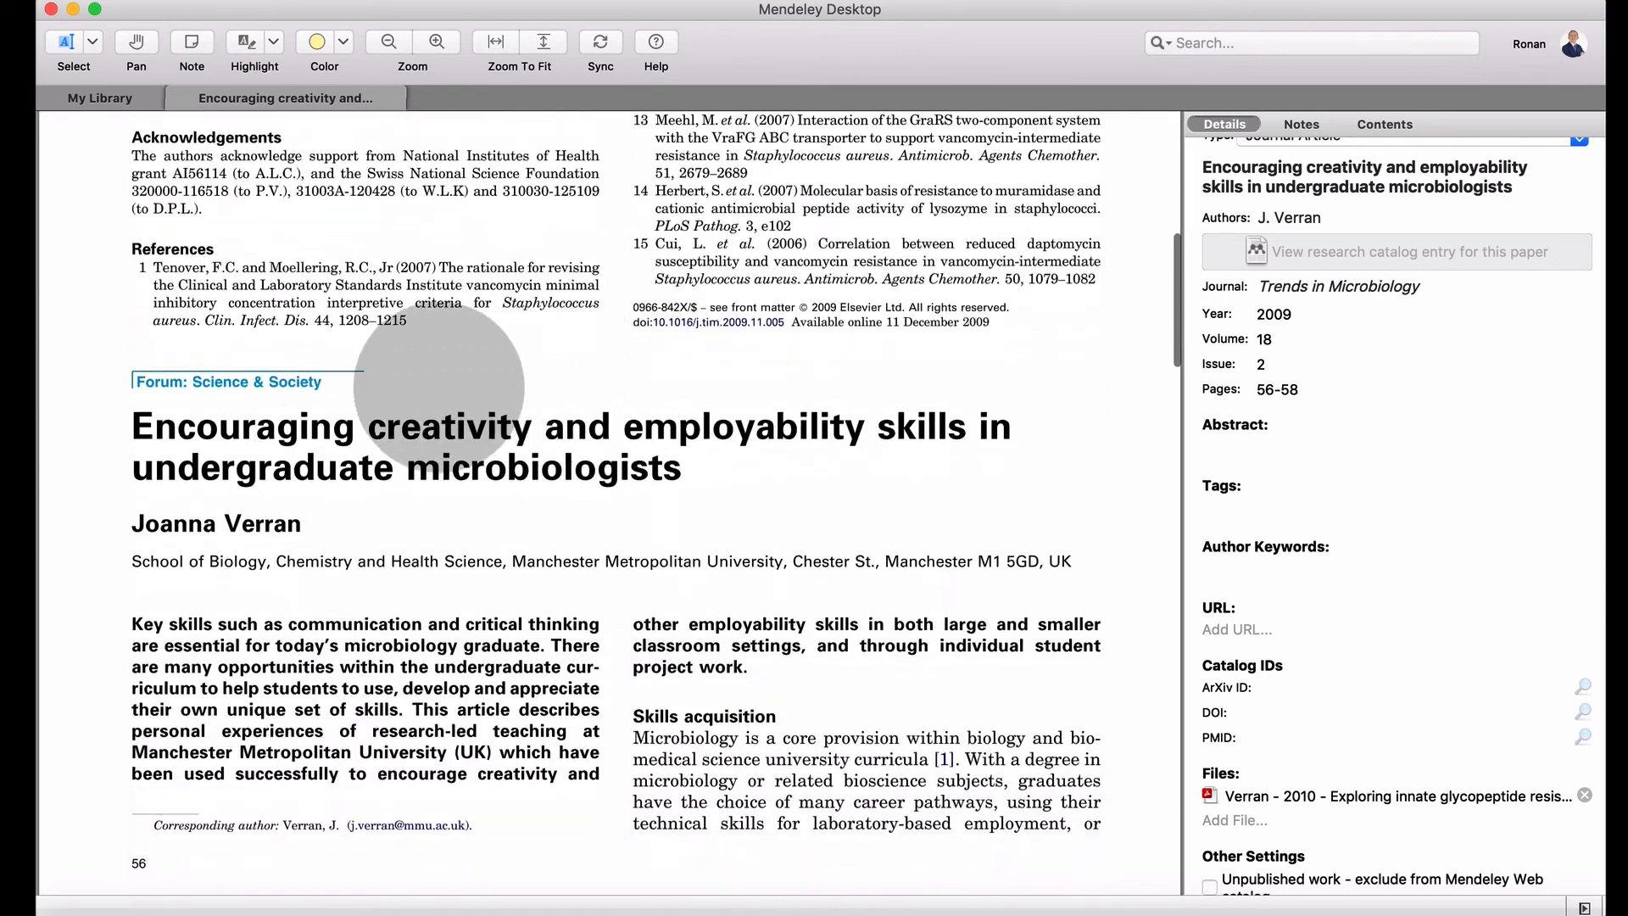
pyautogui.click(100, 99)
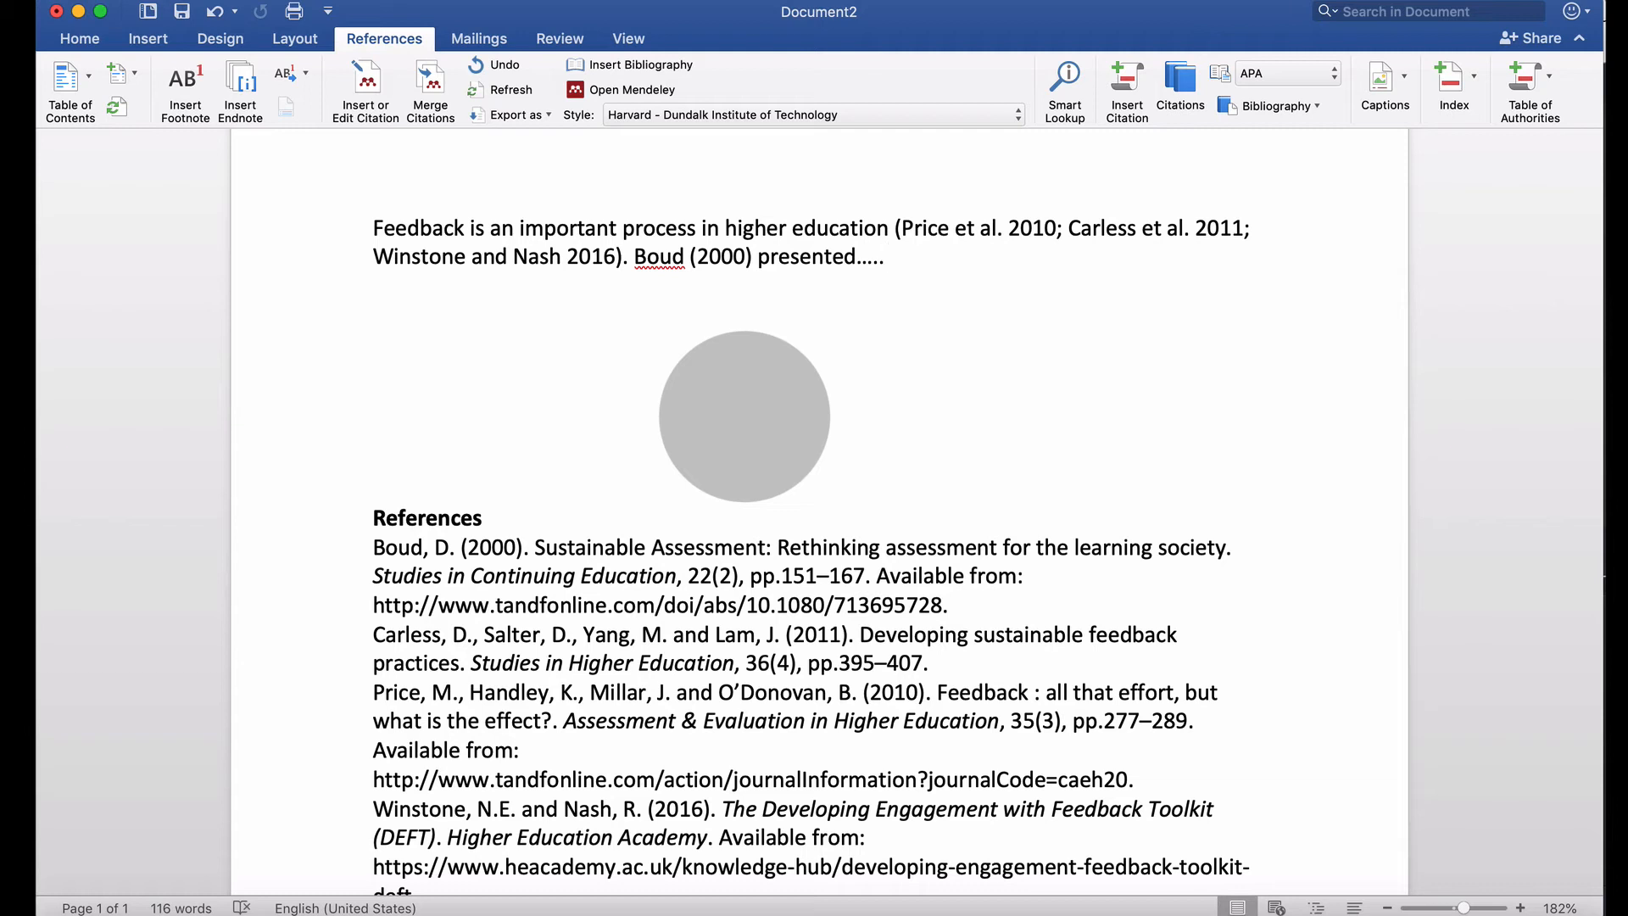
# Switch to Mendeley Desktop and show its Tools options for plugins and duplicate checks.
pyautogui.click(885, 256)
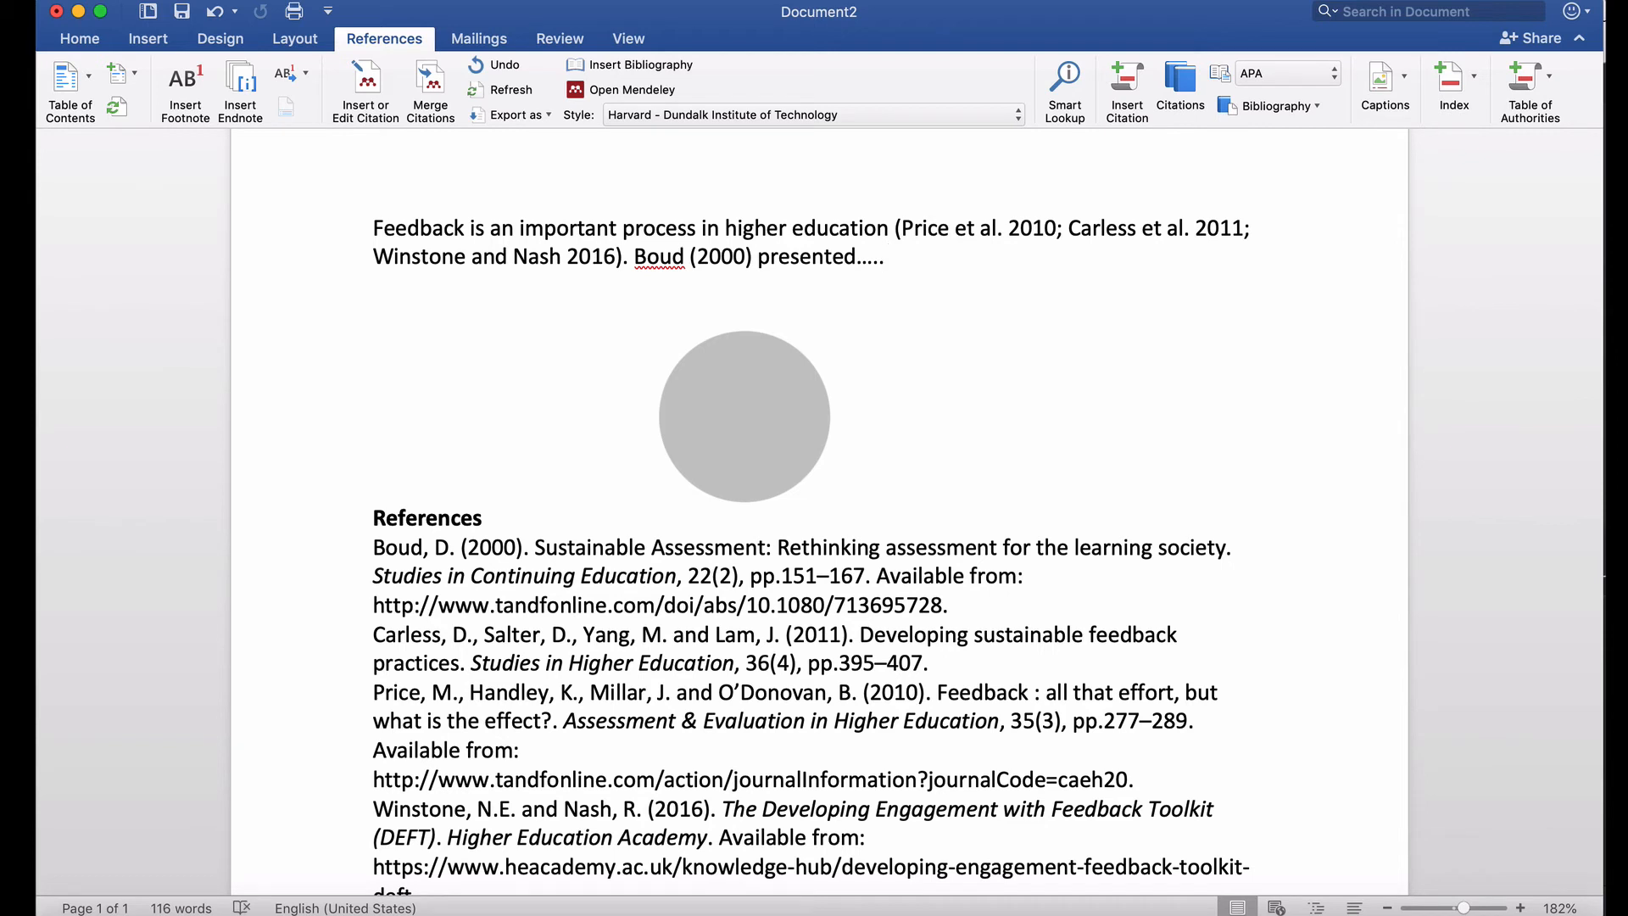
pyautogui.click(886, 256)
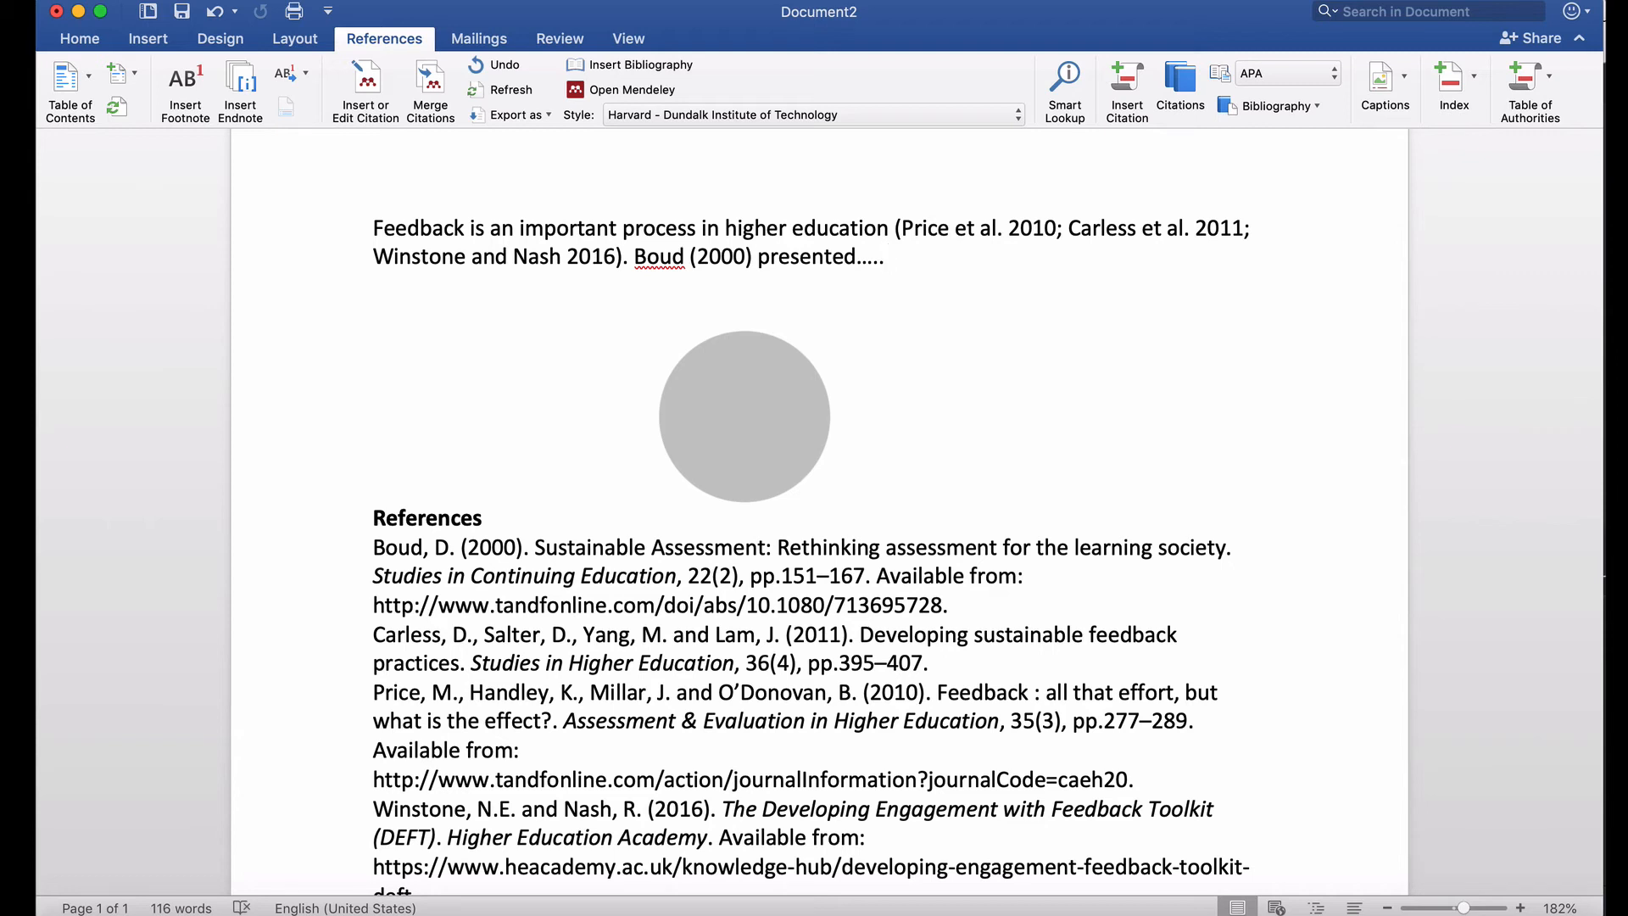
pyautogui.click(884, 256)
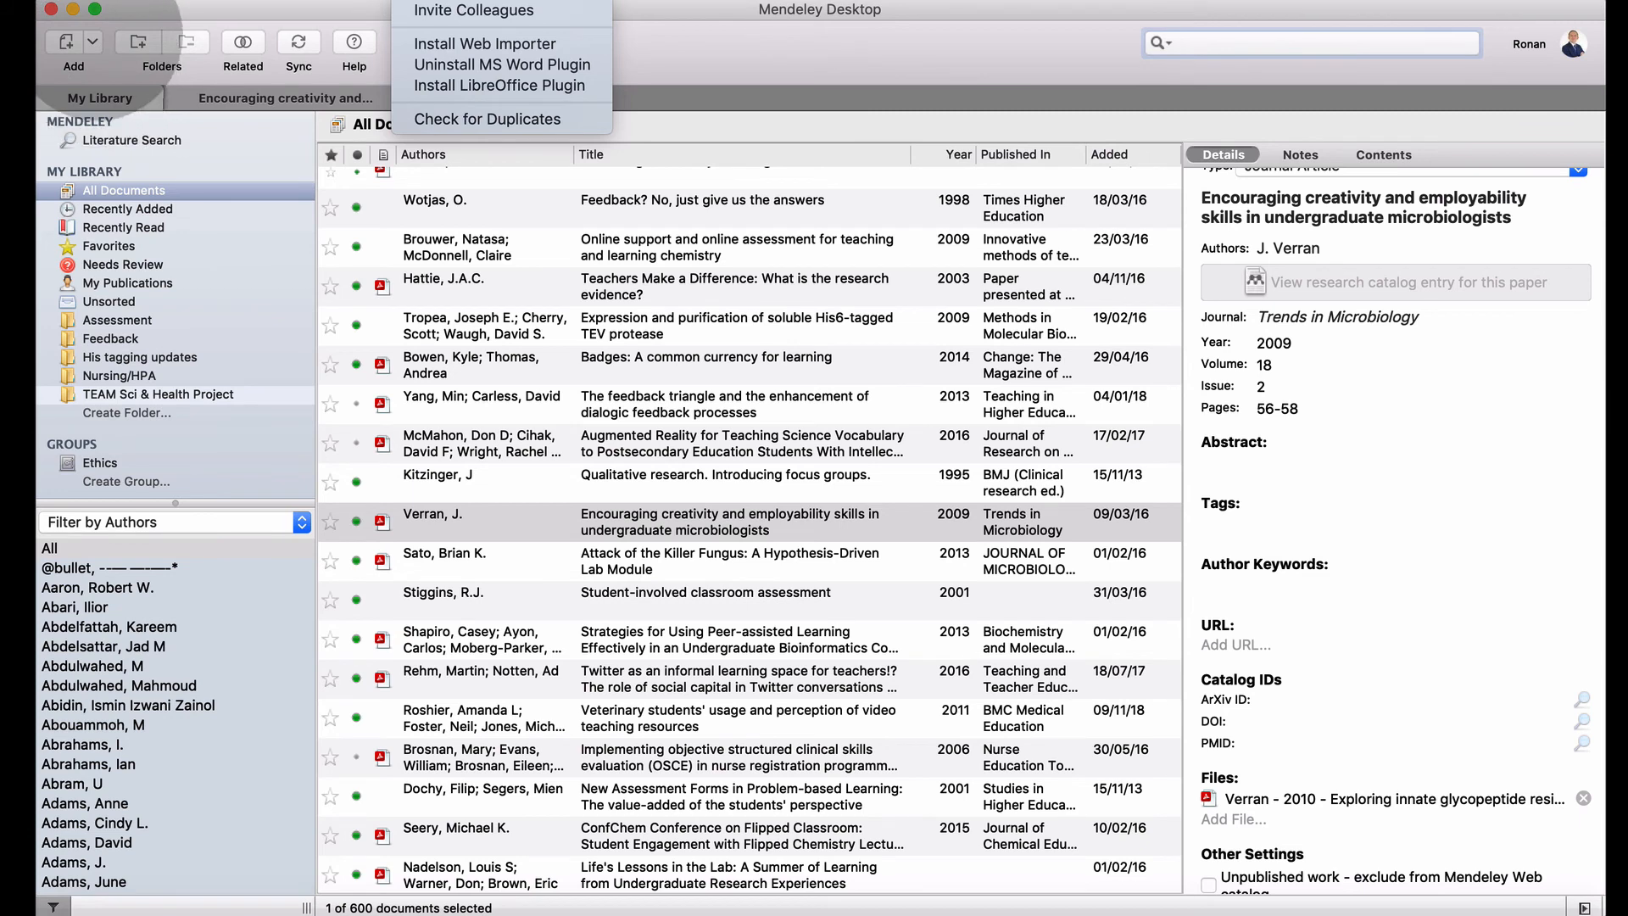
# Start a blank manual library entry and choose Web Page as its reference type.
pyautogui.click(64, 41)
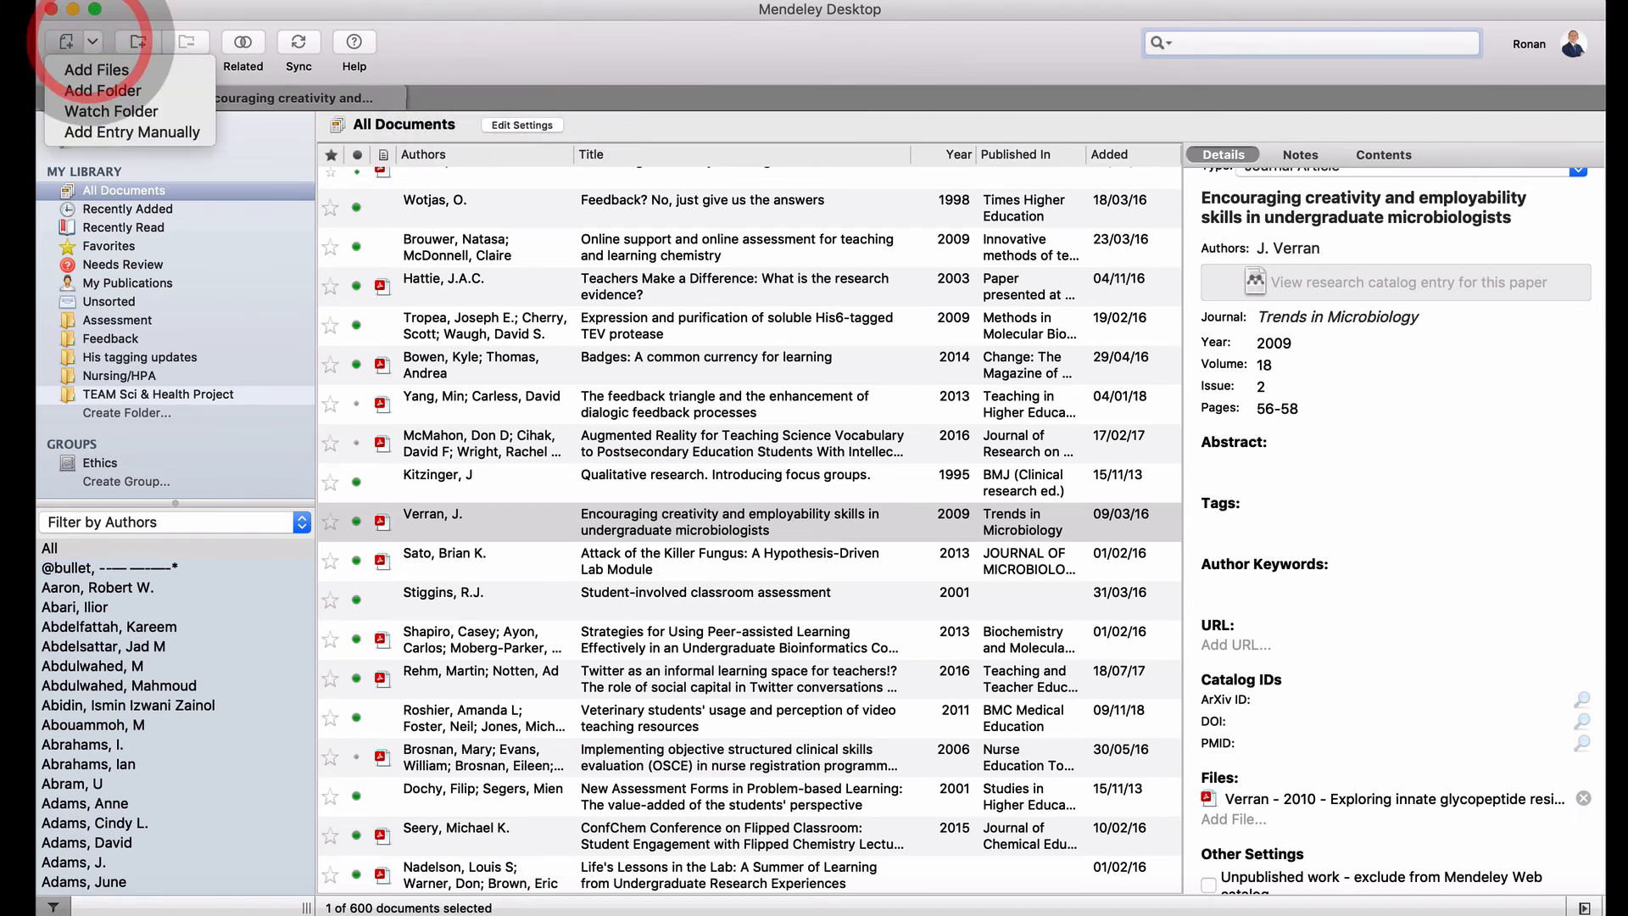
pyautogui.click(131, 132)
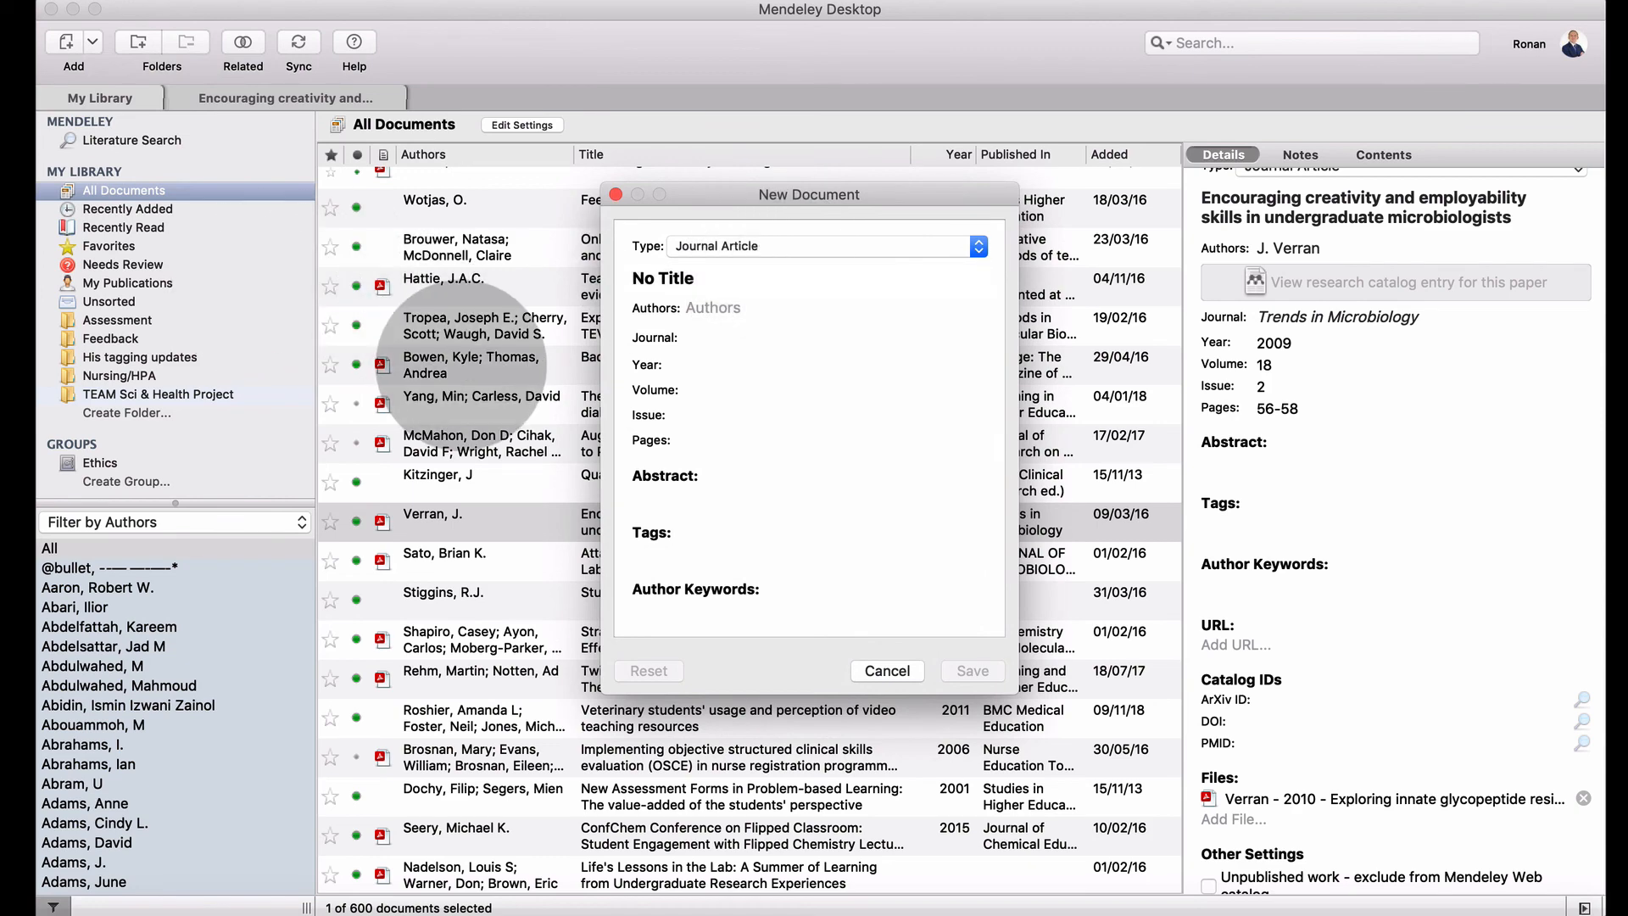
pyautogui.click(977, 246)
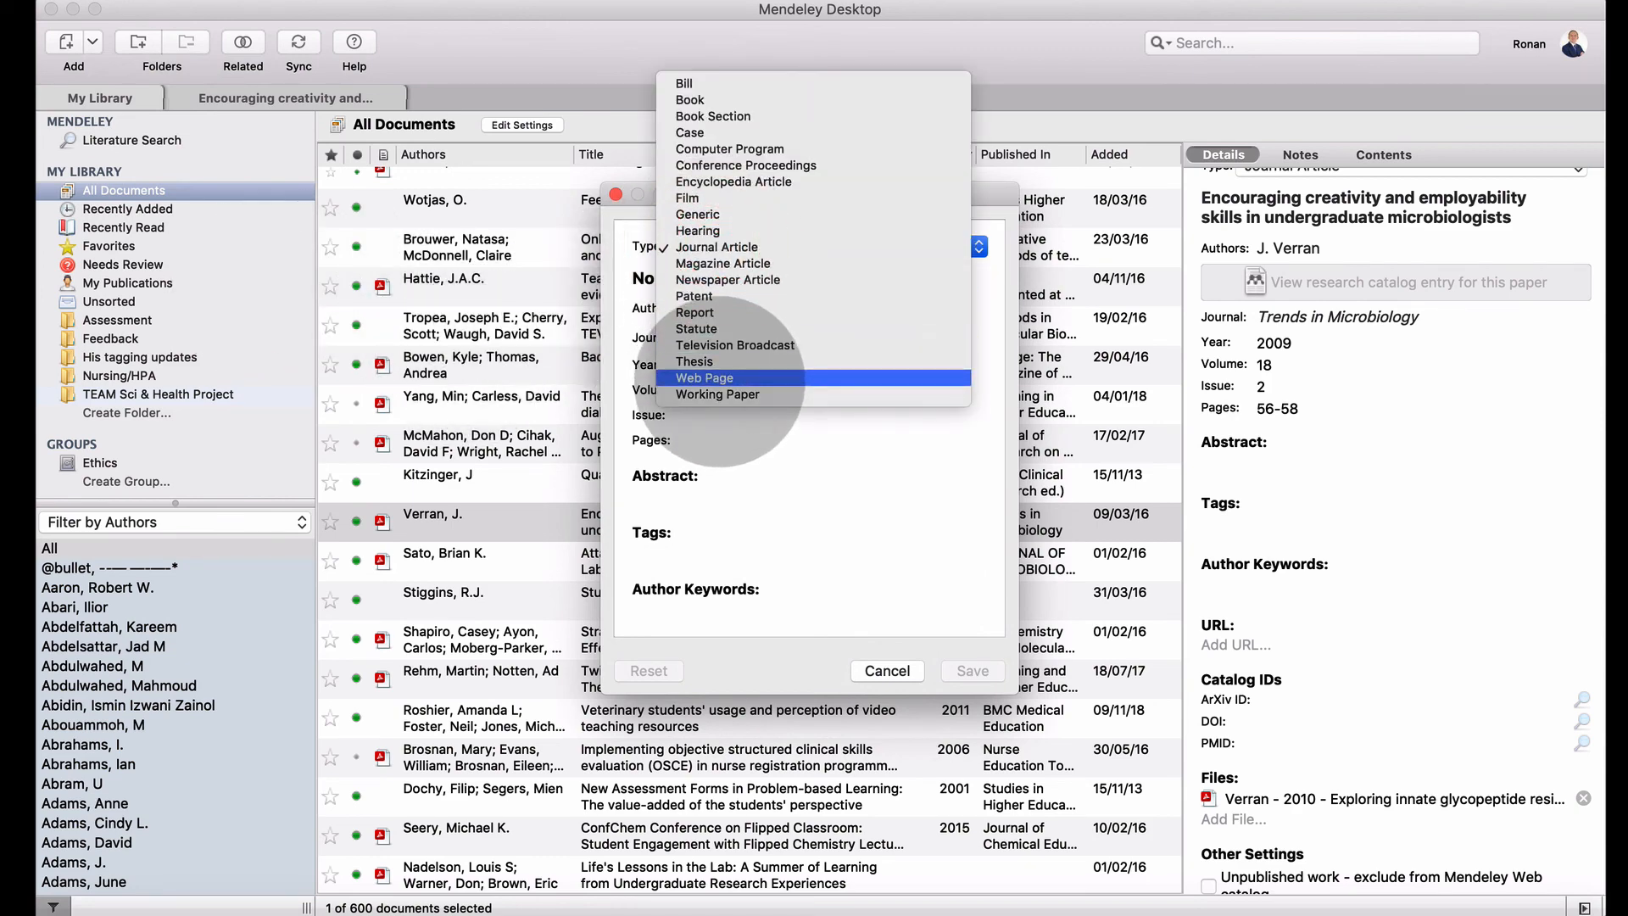
pyautogui.click(704, 376)
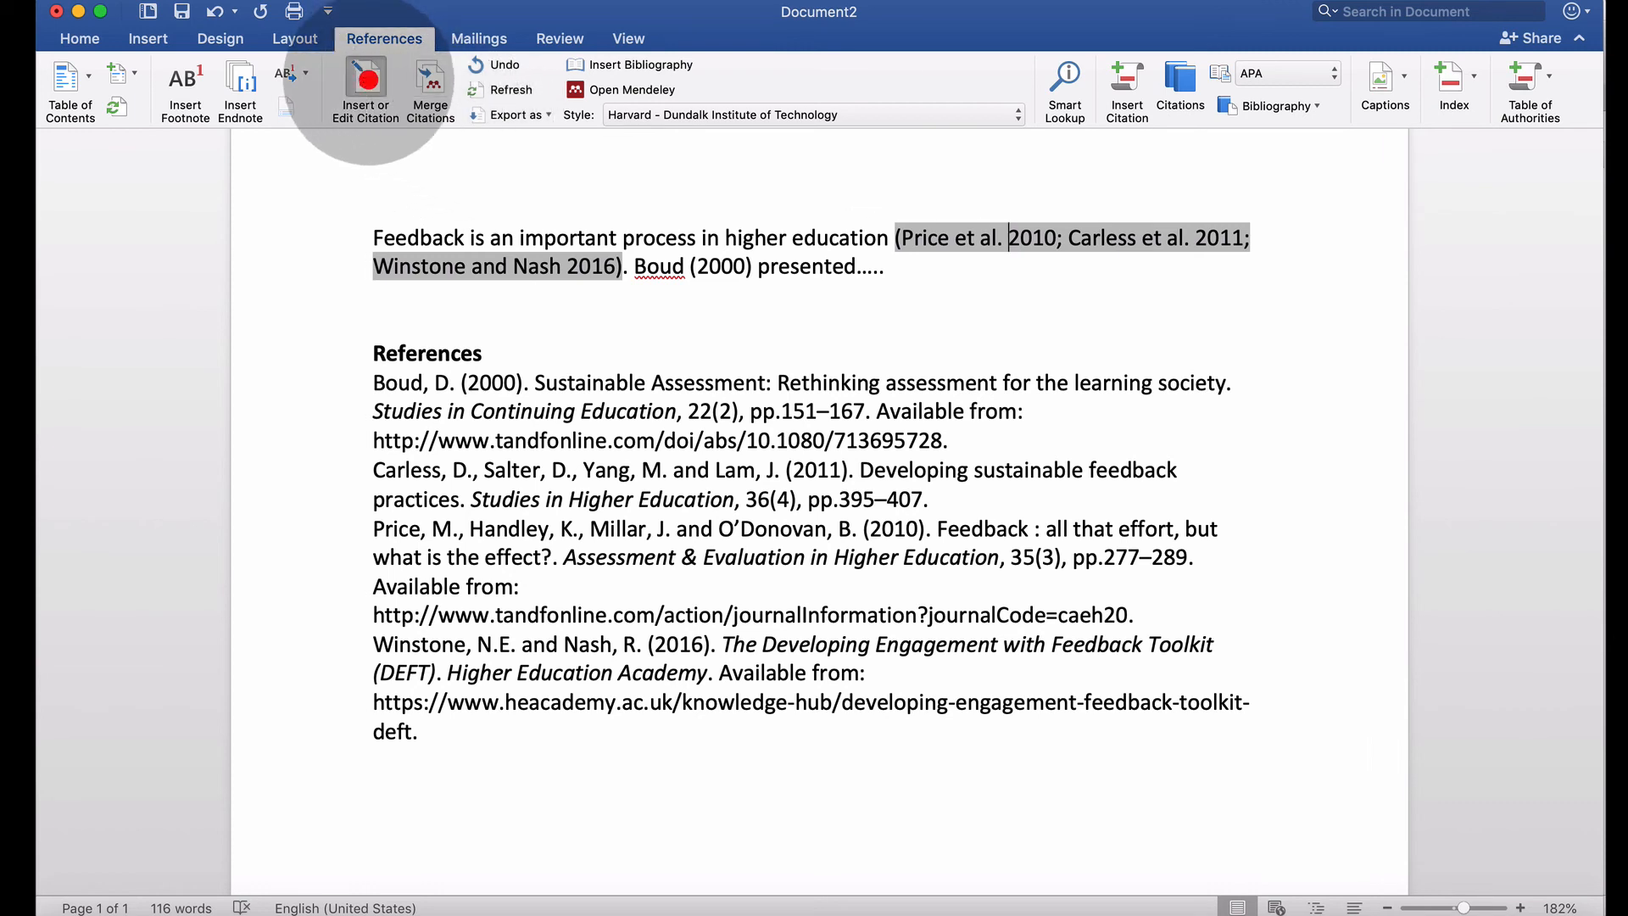
# Remove Price 2010 from the first citation so only Carless 2011 and Winstone and Nash 2016 remain.
pyautogui.click(363, 88)
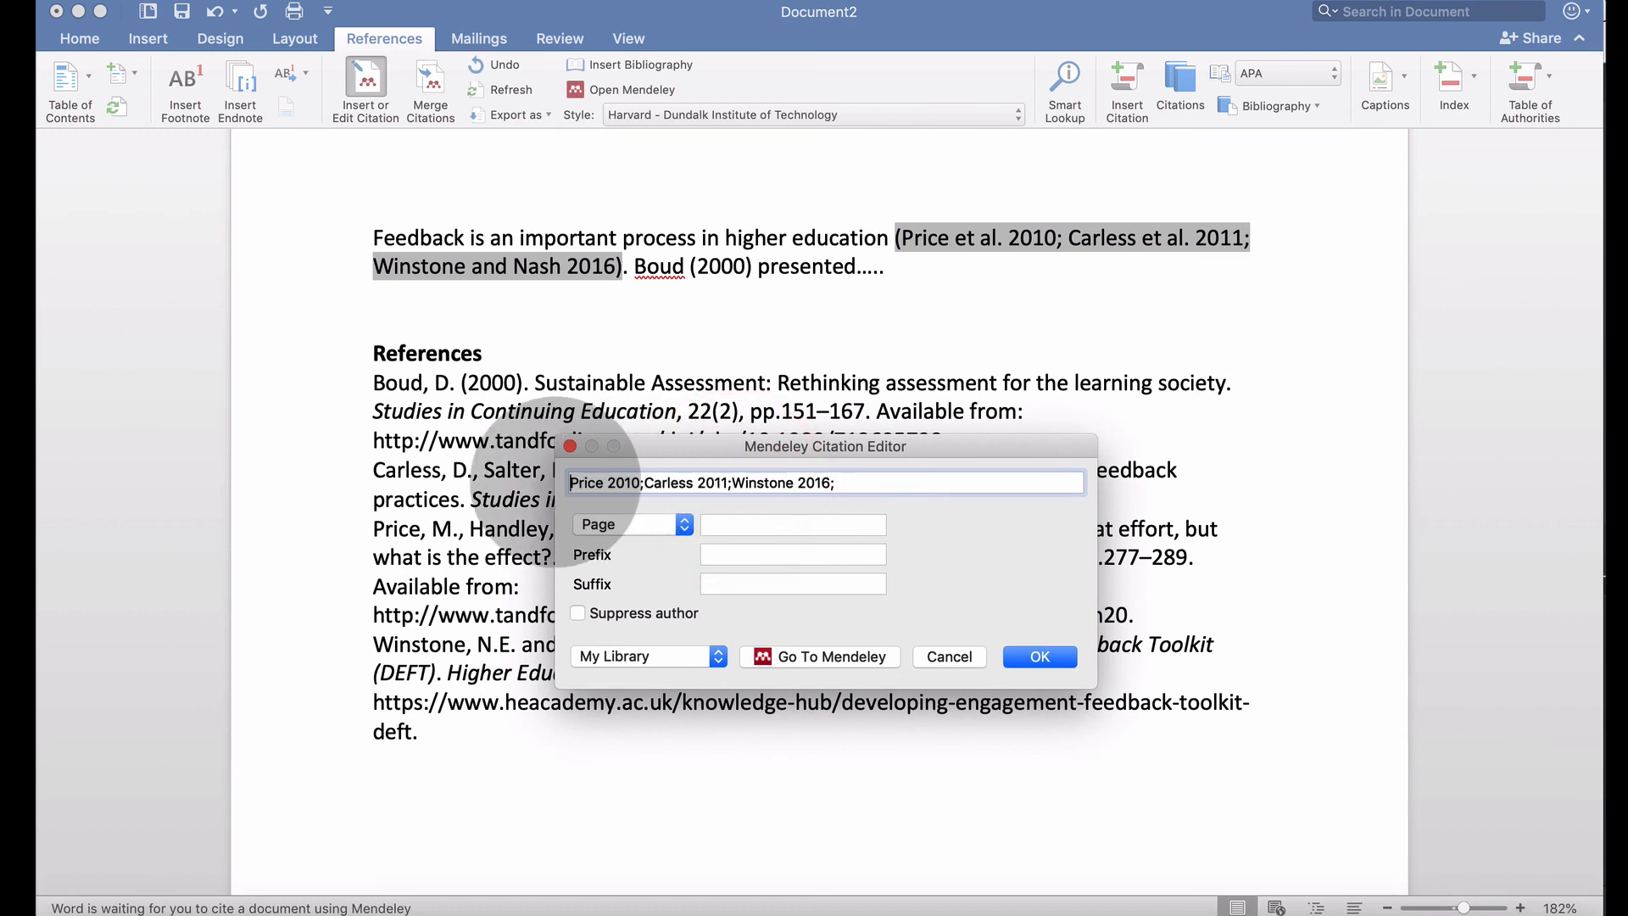
pyautogui.doubleClick(602, 482)
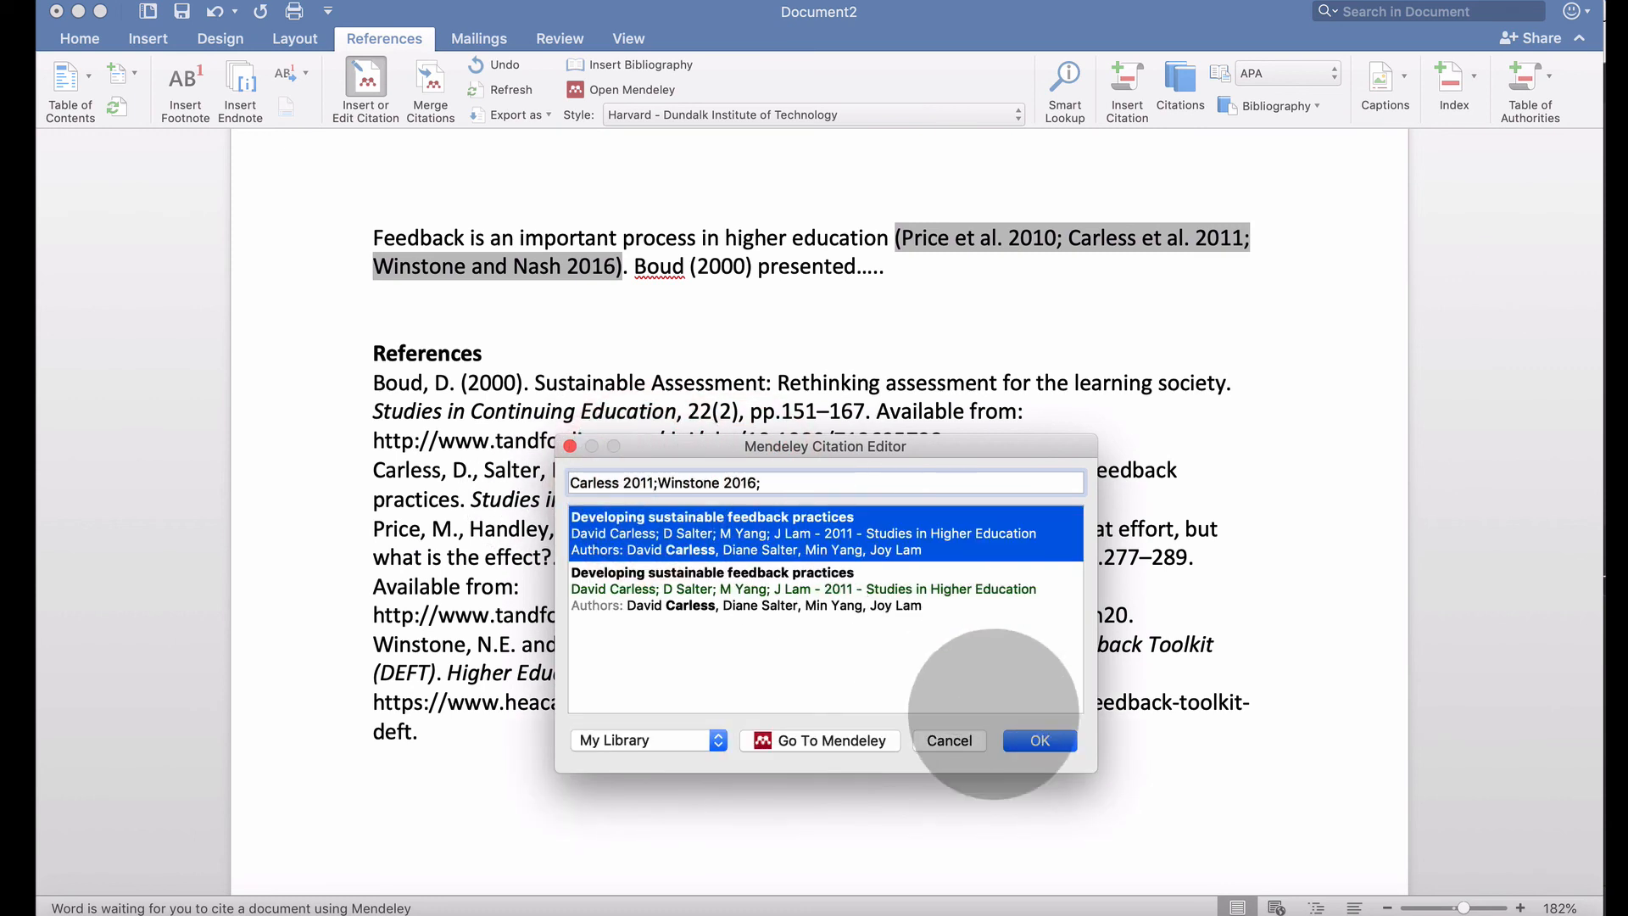
pyautogui.click(1038, 741)
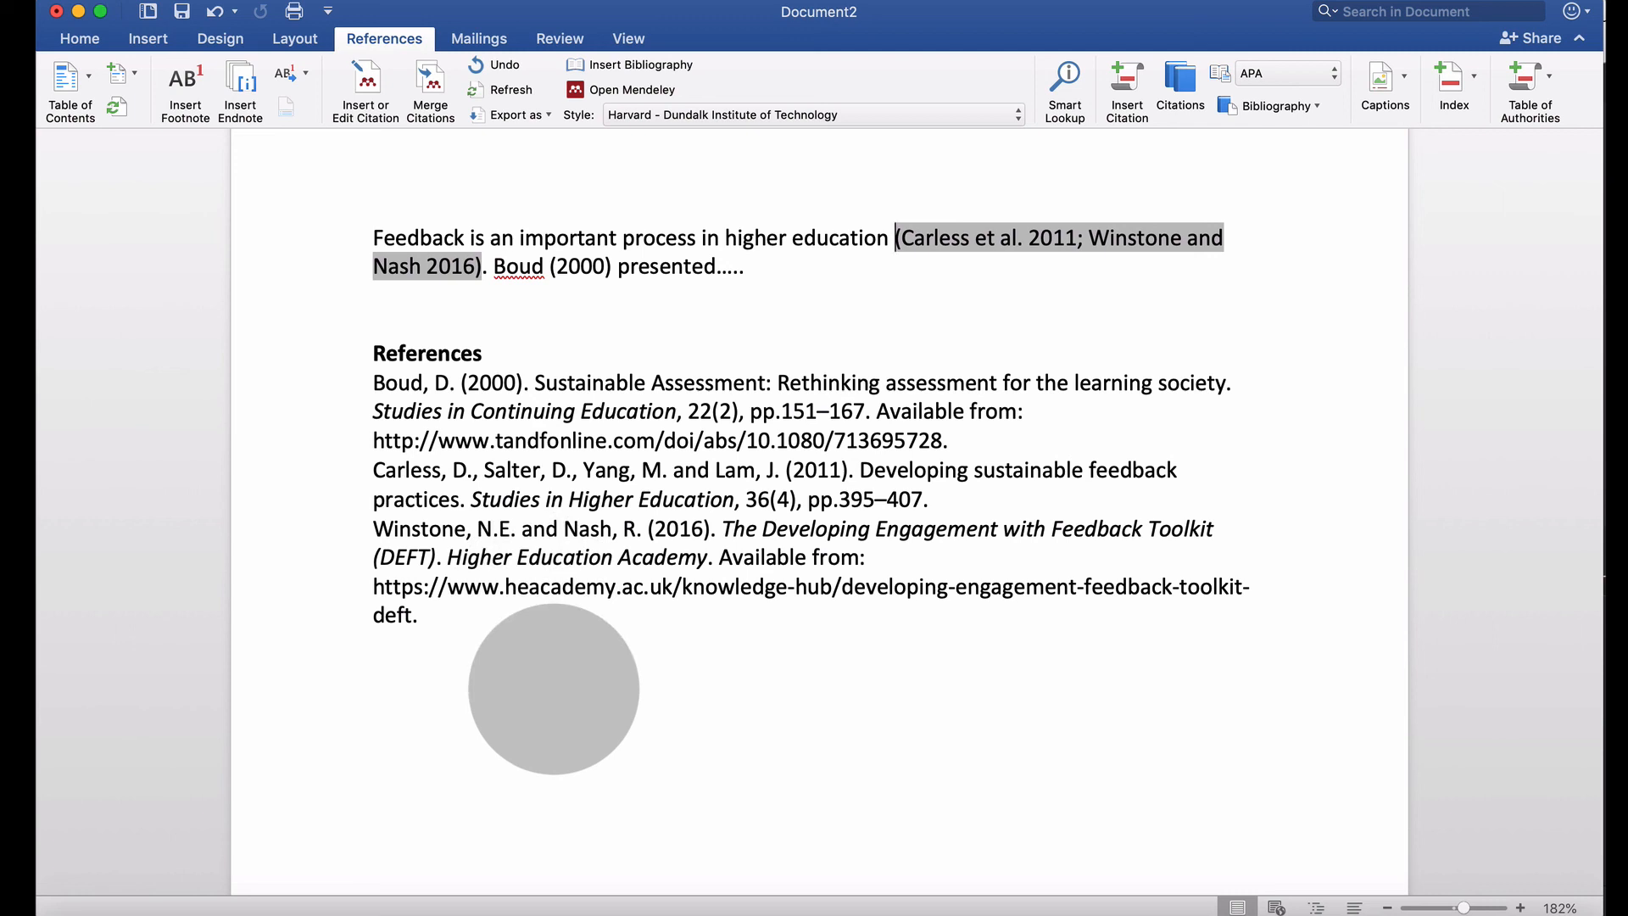
pyautogui.moveTo(553, 689); pyautogui.dragTo(592, 734)
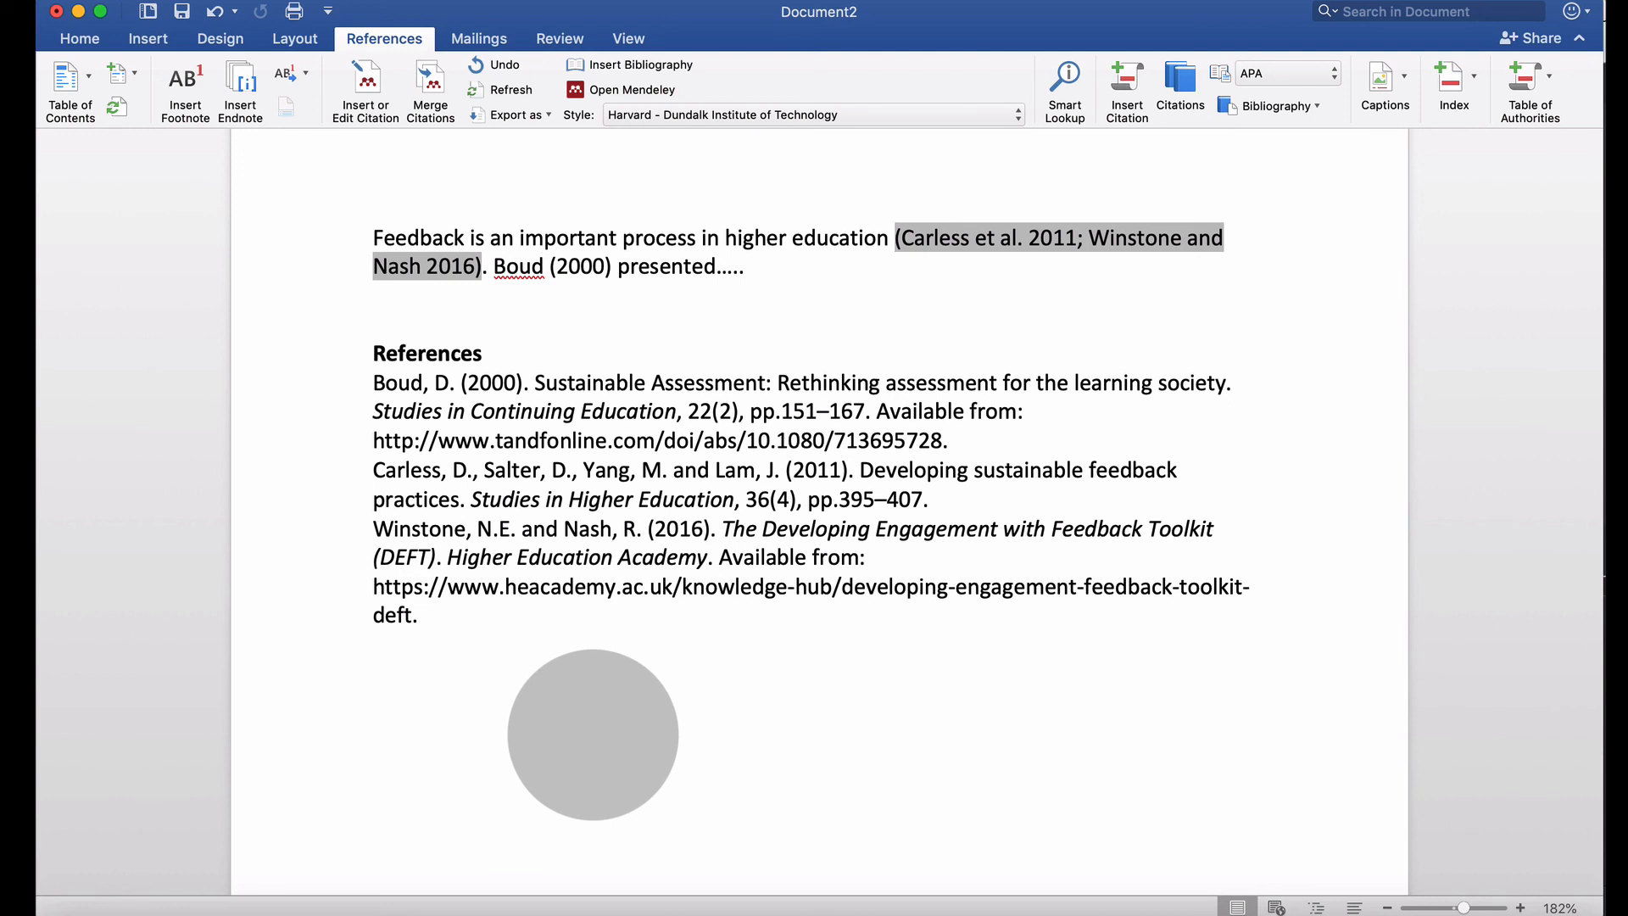